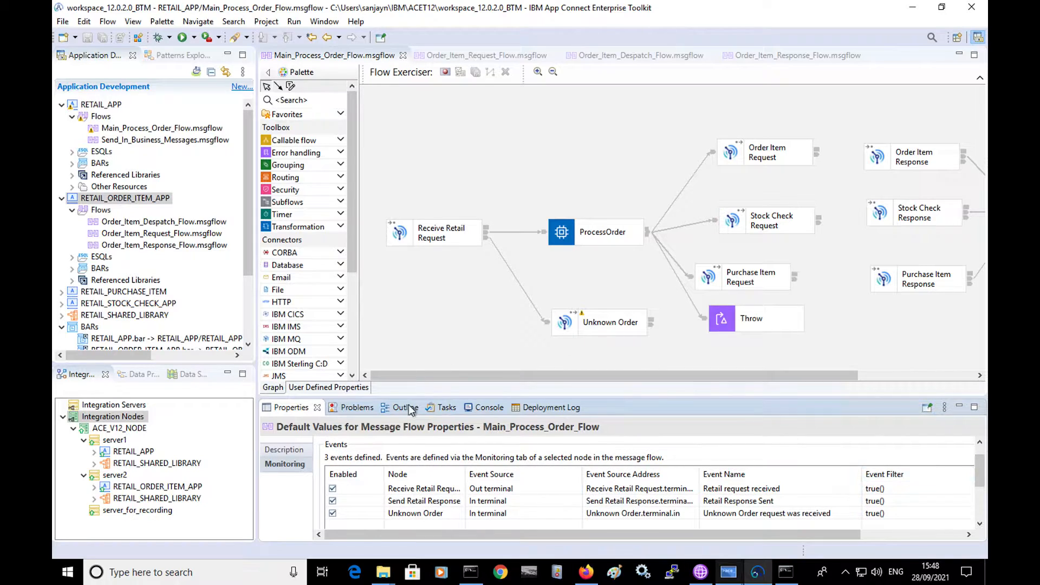
Edit the Retail request received event on Receive Retail Request, reviewing Correlation then Basic settings
{"action": "left_click", "coordinate": [424, 488]}
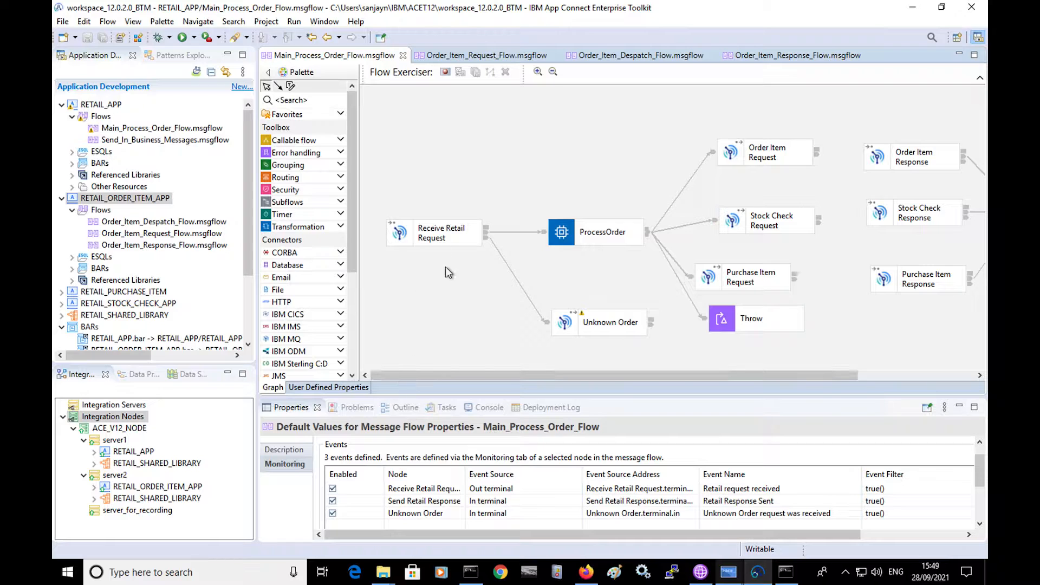
{"action": "left_click", "coordinate": [434, 233]}
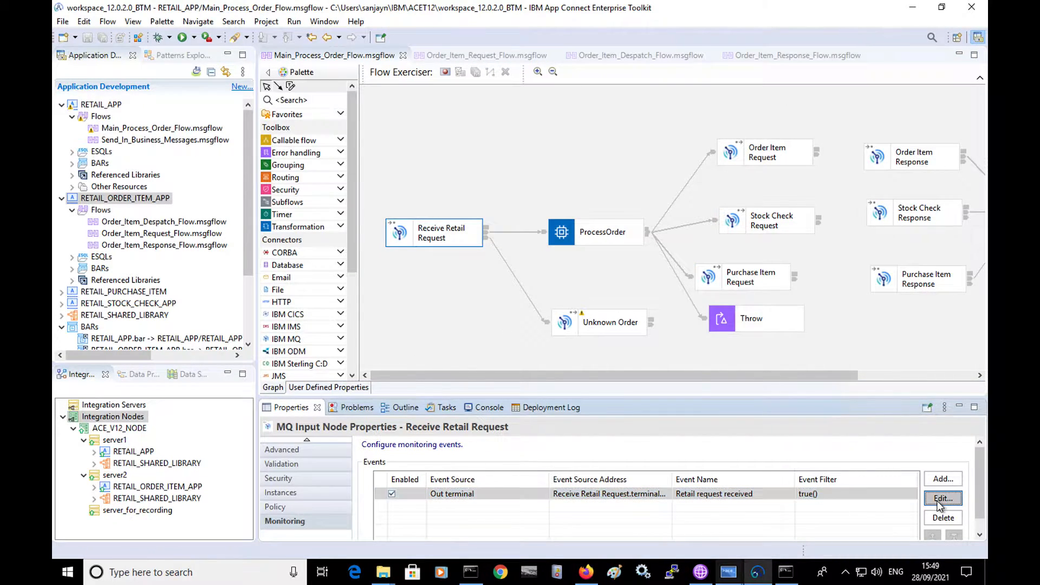
{"action": "left_click", "coordinate": [942, 498]}
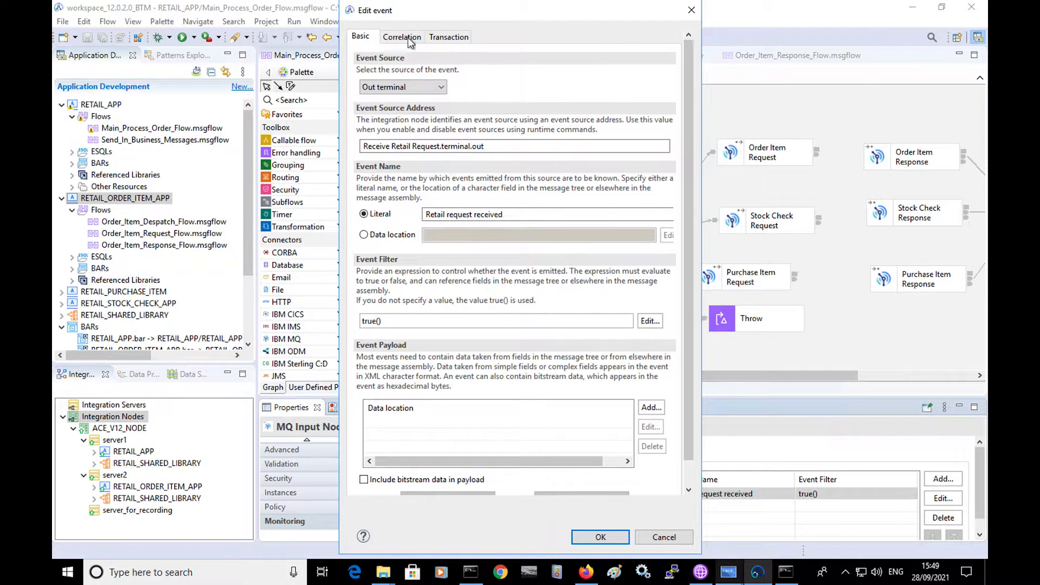
{"action": "left_click", "coordinate": [402, 37]}
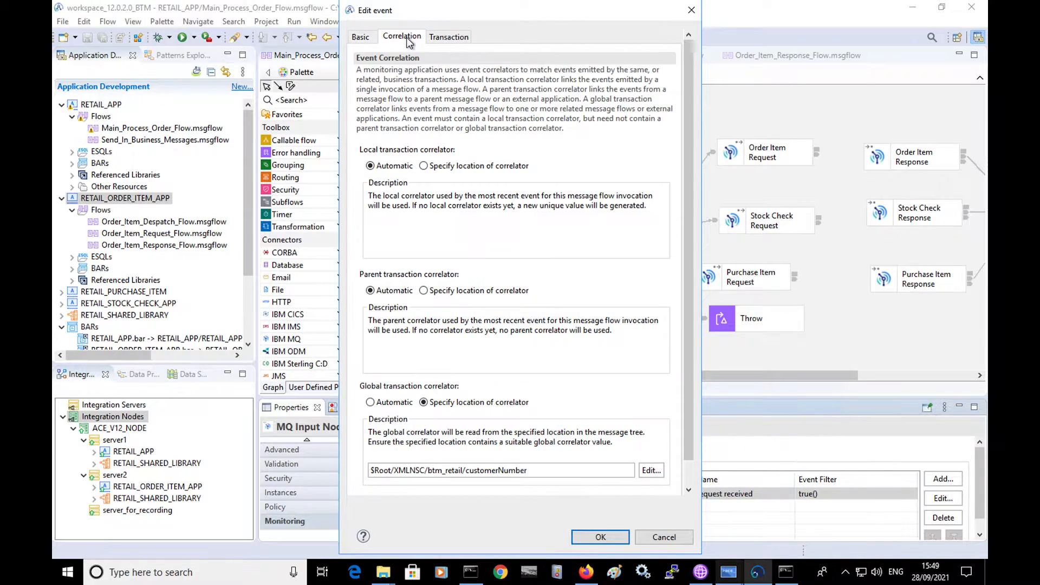
{"action": "left_click", "coordinate": [360, 37]}
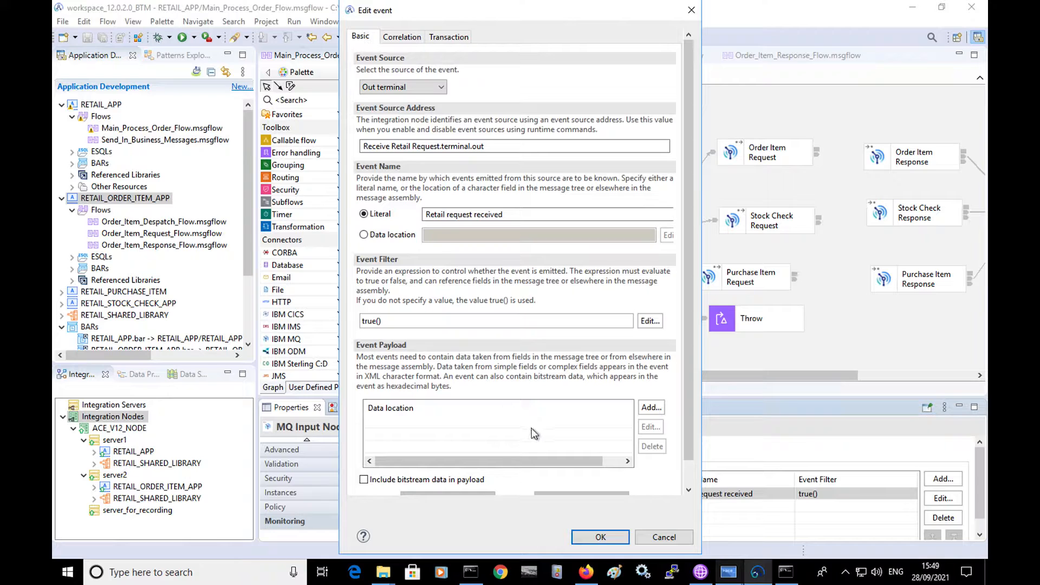
Cancel the event dialog and review the Order_Item_Request, Despatch and Response flows before returning to Main_Process_Order_Flow
{"action": "left_click", "coordinate": [599, 537]}
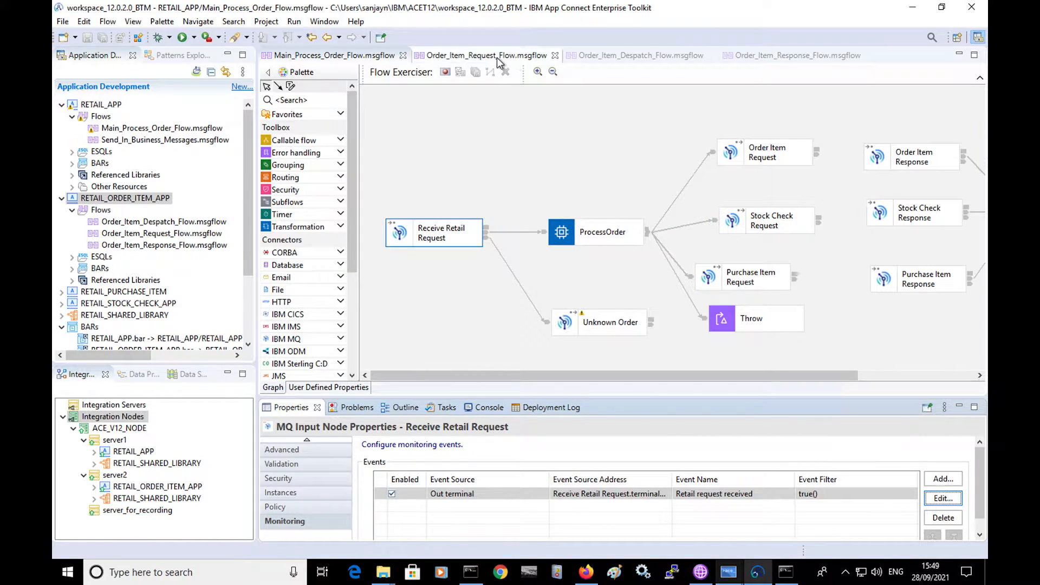
{"action": "left_click", "coordinate": [484, 55]}
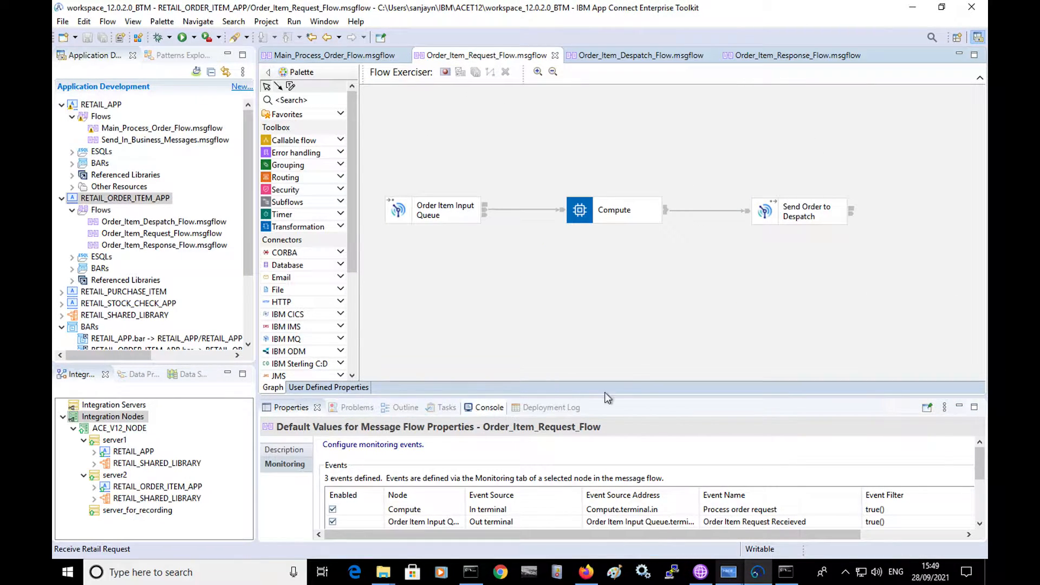
{"action": "left_click", "coordinate": [637, 55]}
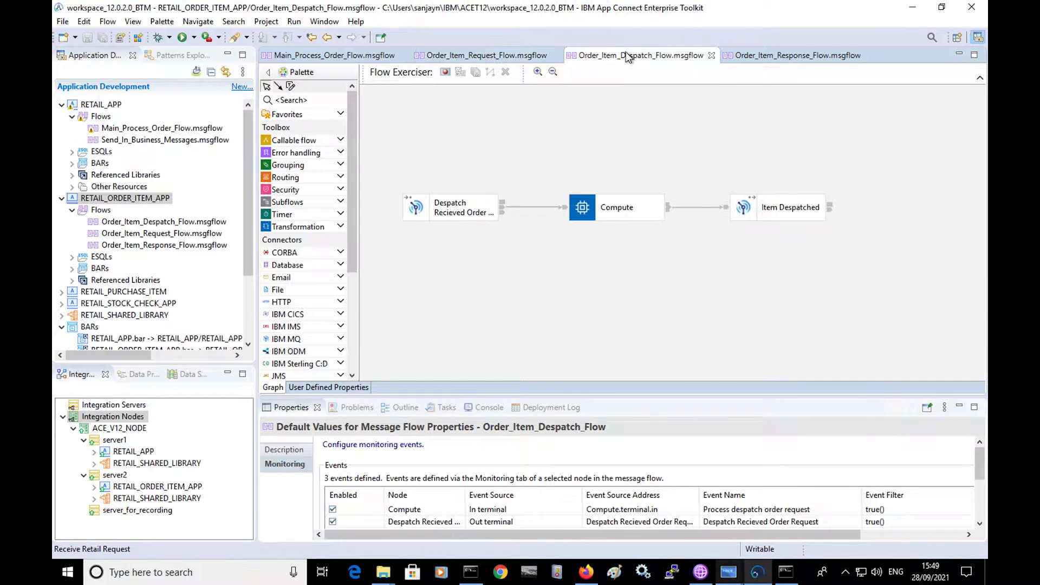
{"action": "left_click", "coordinate": [796, 55]}
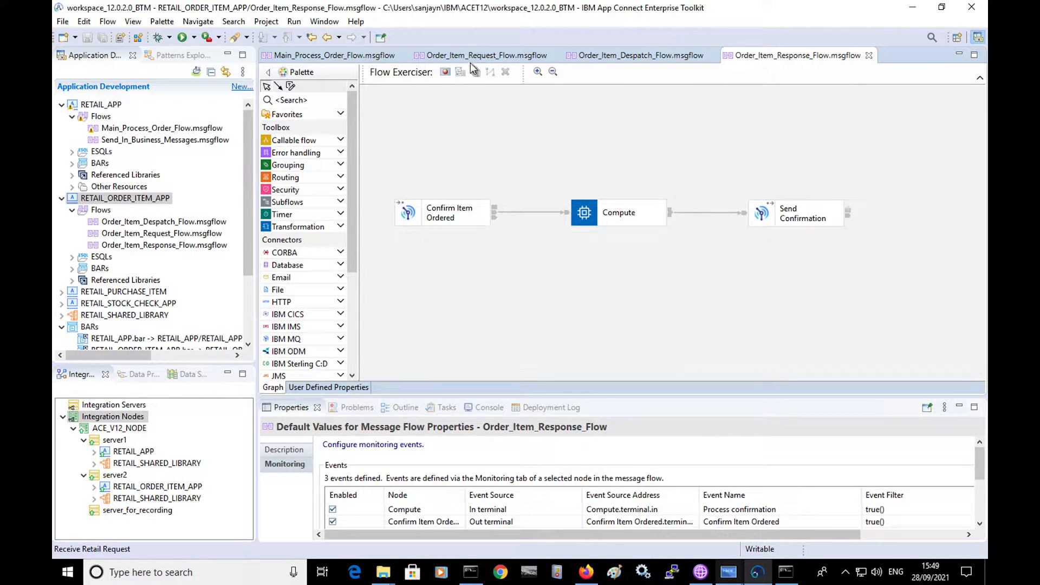
{"action": "left_click", "coordinate": [483, 55]}
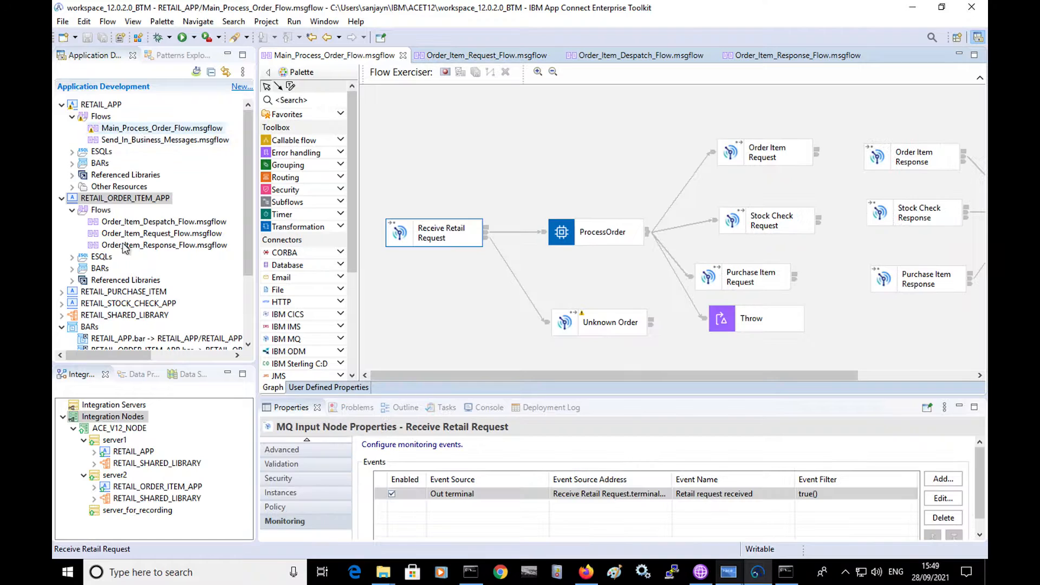
{"action": "left_click", "coordinate": [114, 440]}
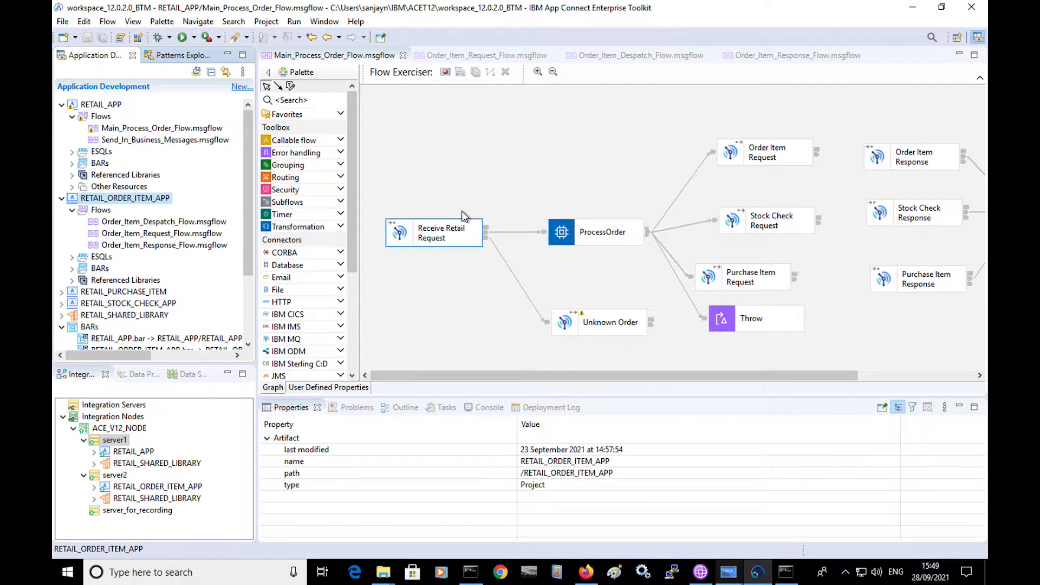
{"action": "mouse_move", "coordinate": [477, 307]}
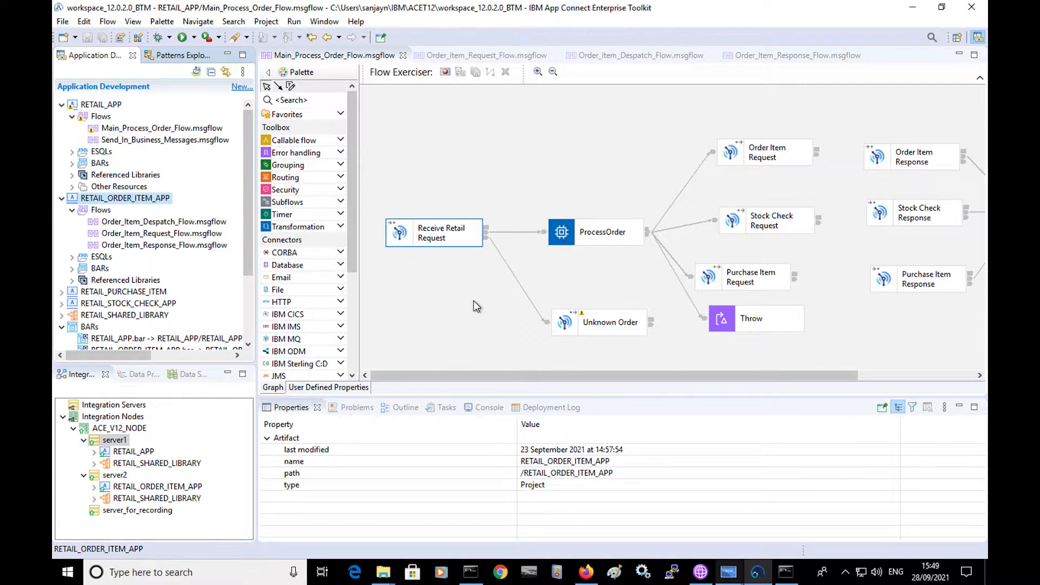
{"action": "mouse_move", "coordinate": [481, 291]}
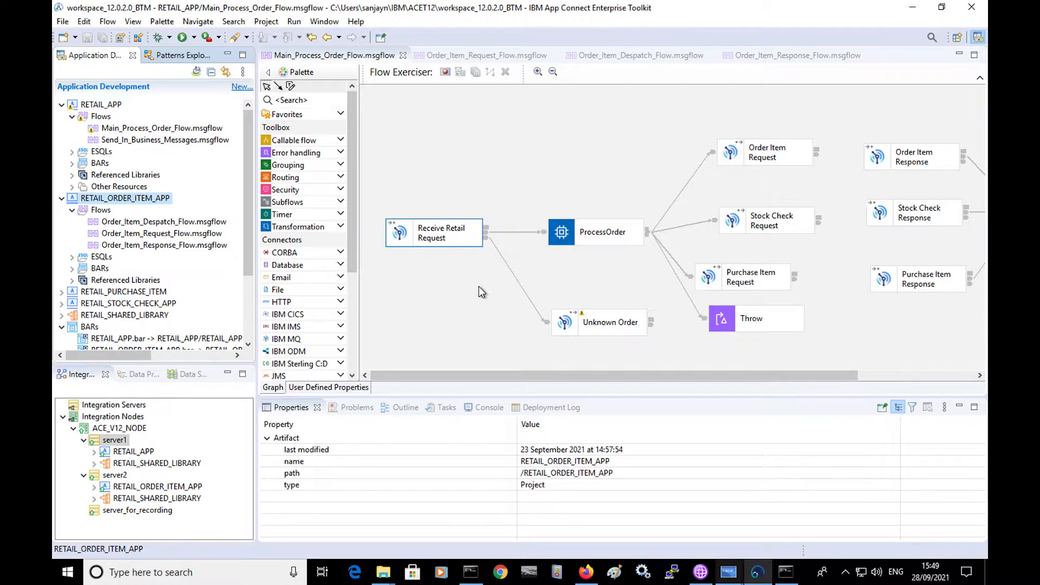
{"action": "mouse_move", "coordinate": [555, 308]}
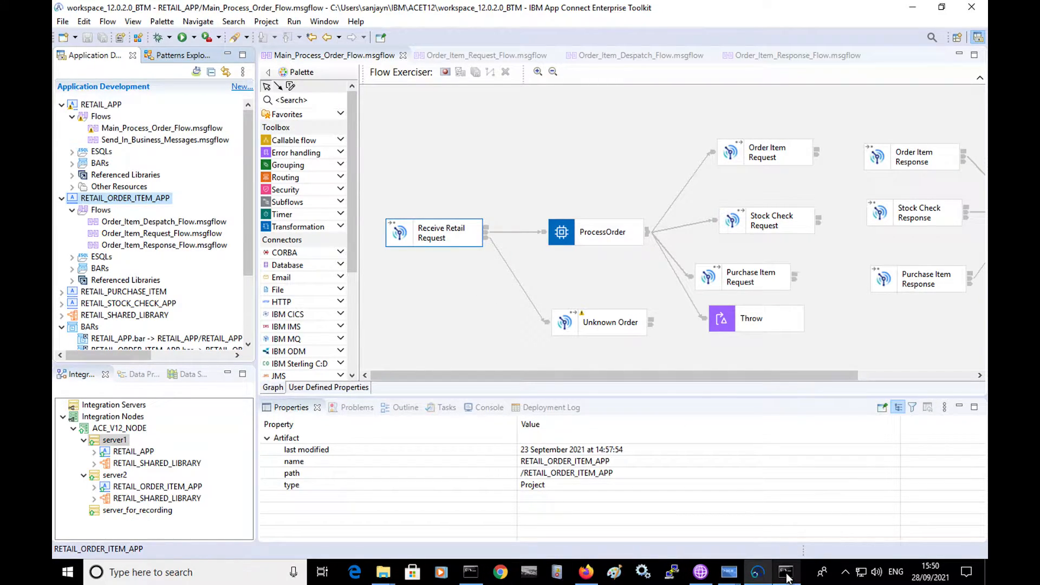
Run db2 list tables in the DB2 CLP window to show the four WMB event store tables
{"action": "left_click", "coordinate": [786, 572]}
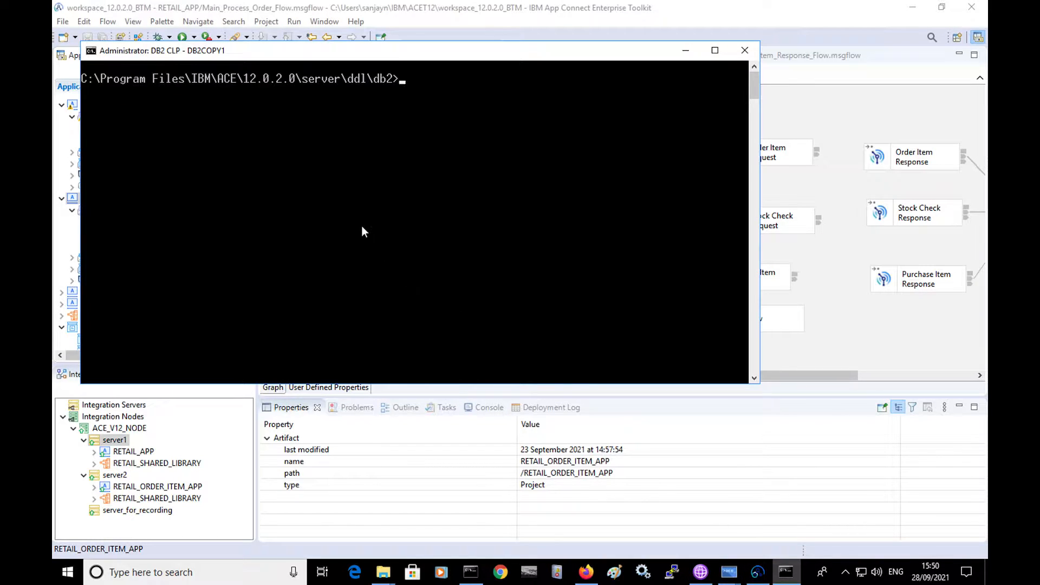
{"action": "type", "text": "ls"}
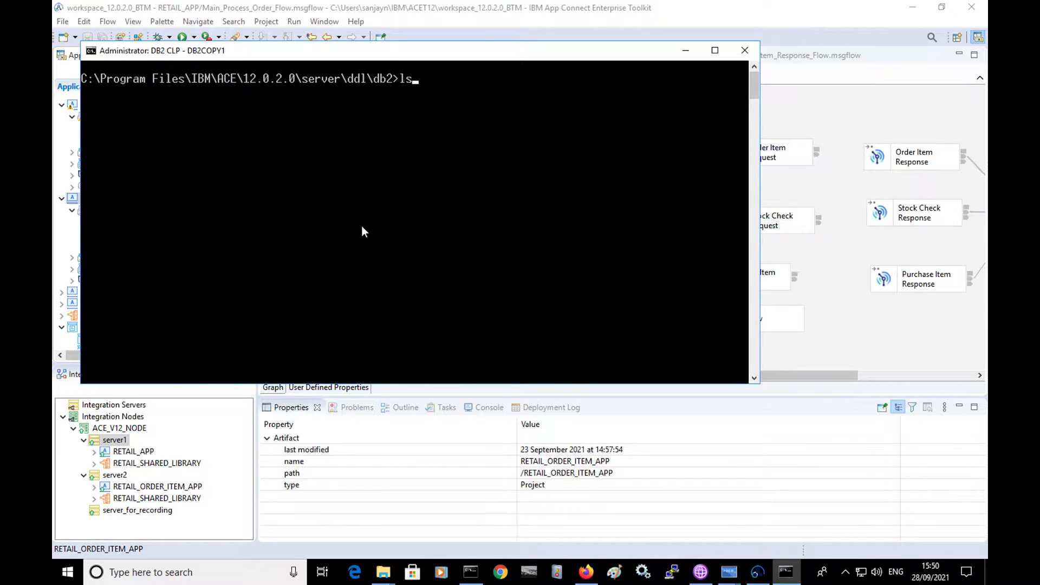
{"action": "type", "text": "cls"}
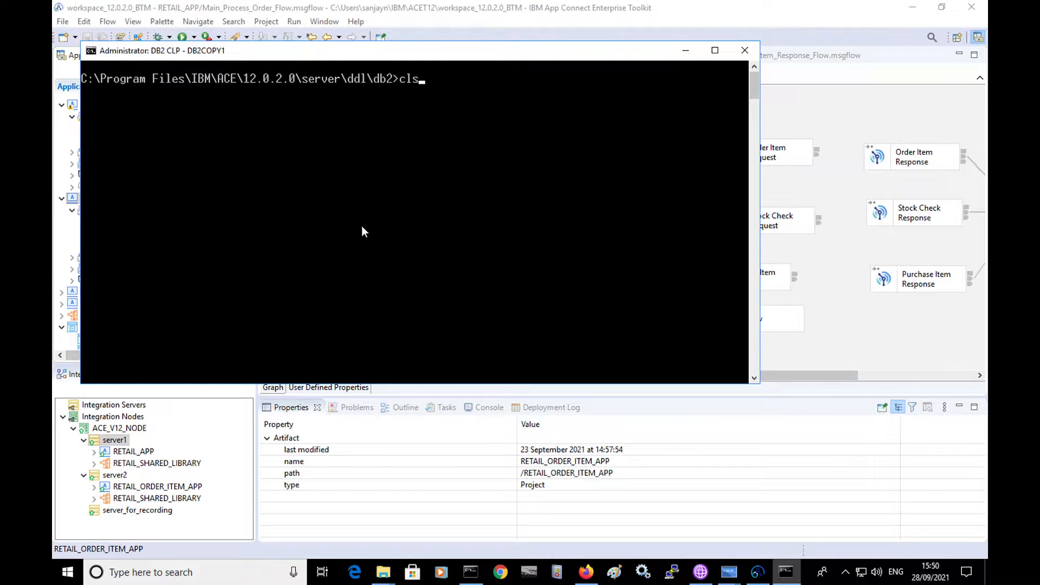
{"action": "key", "text": "Return"}
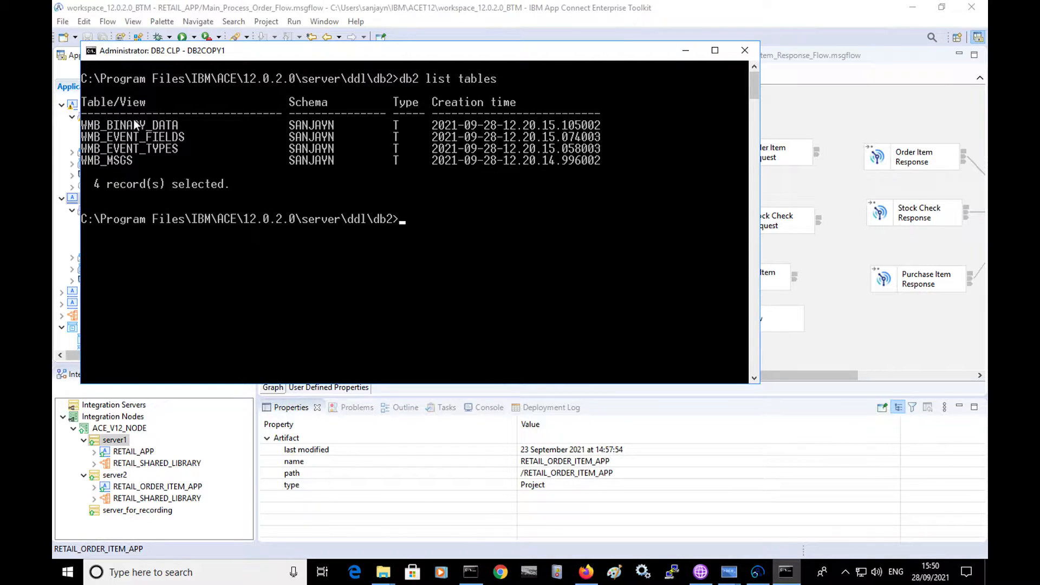
{"action": "mouse_move", "coordinate": [345, 209]}
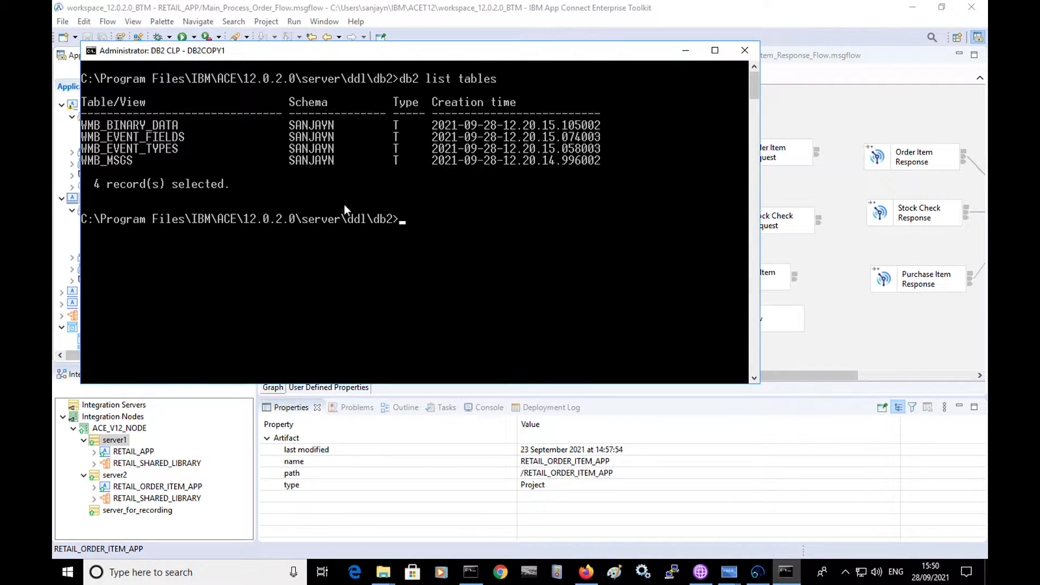
{"action": "mouse_move", "coordinate": [701, 571]}
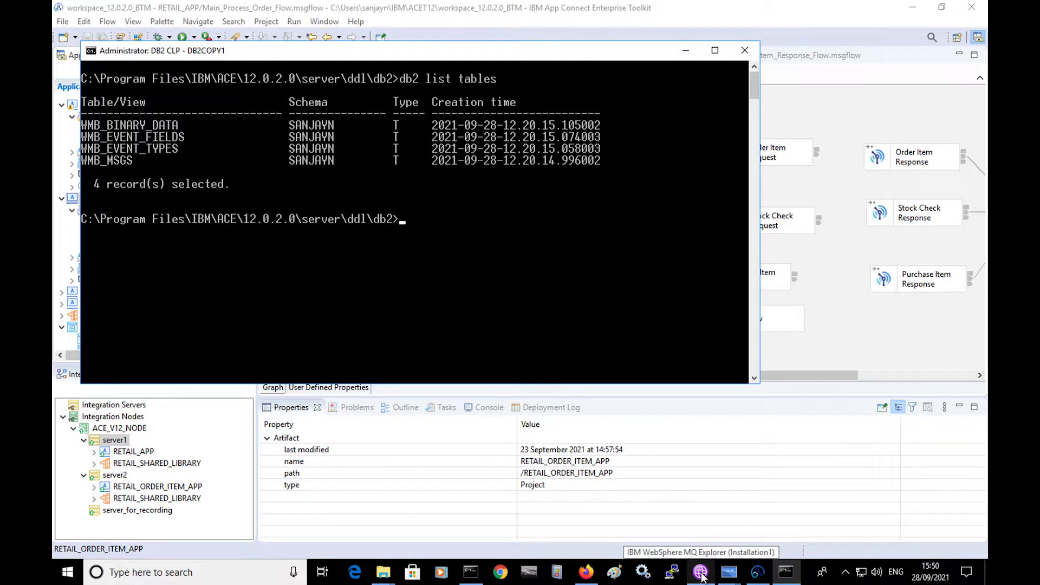
Scroll through the btm_qm queue manager's Queues list in MQ Explorer
{"action": "left_click", "coordinate": [701, 571]}
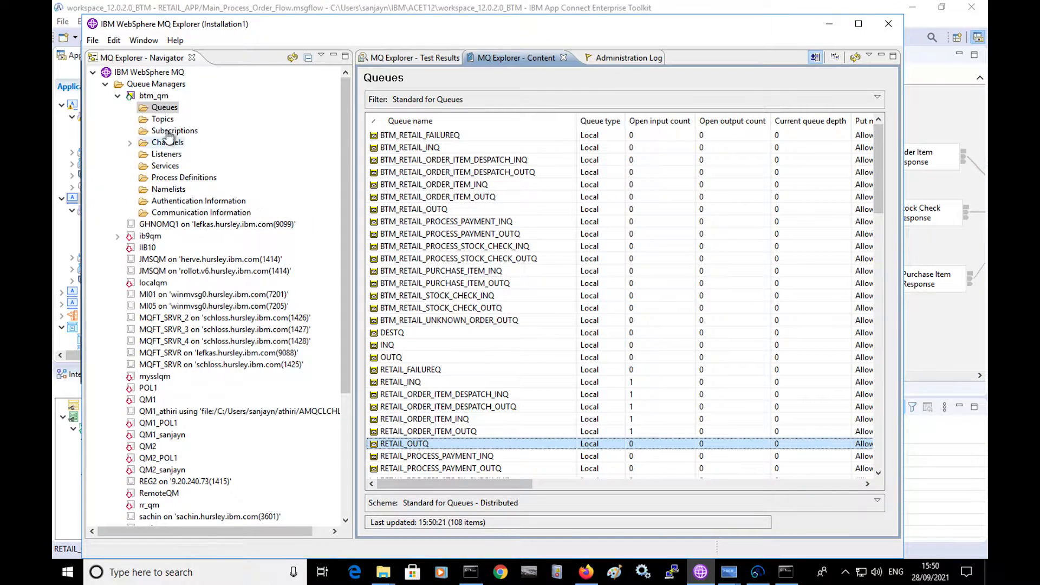
{"action": "scroll", "scroll_direction": "down", "scroll_amount": 3}
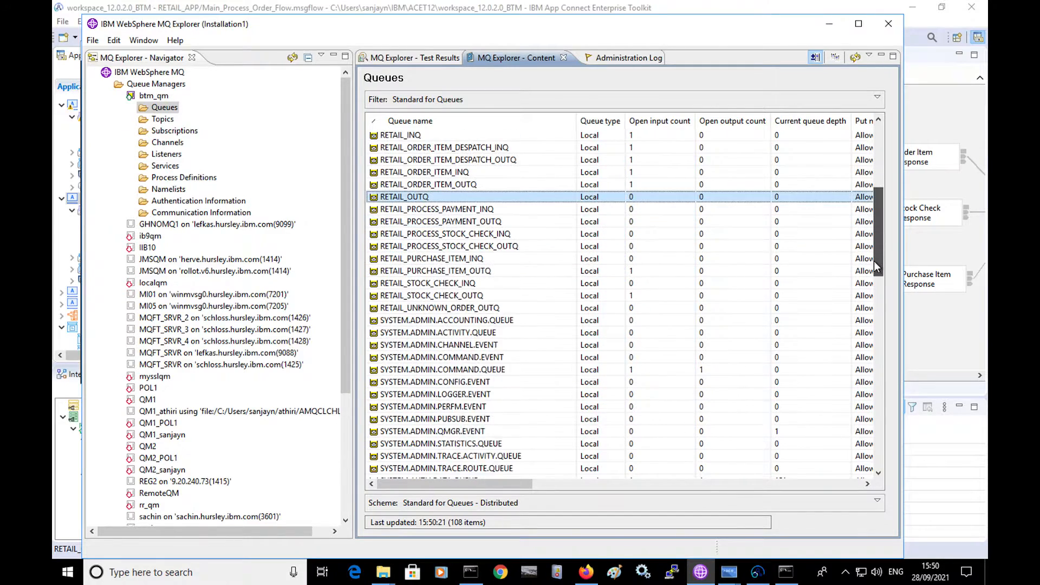
{"action": "scroll", "scroll_direction": "down", "scroll_amount": 3}
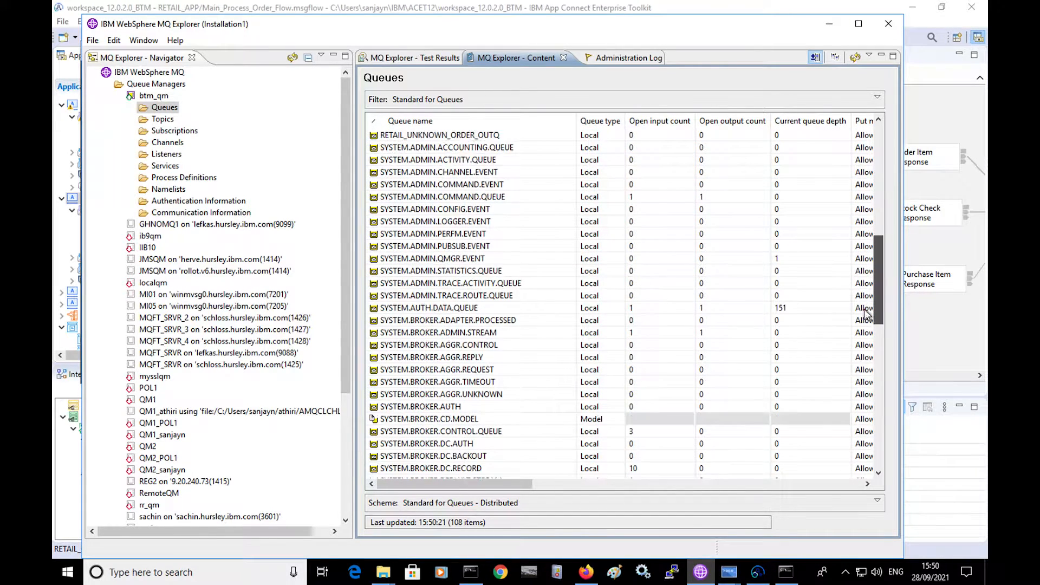
{"action": "scroll", "scroll_direction": "down", "scroll_amount": 3}
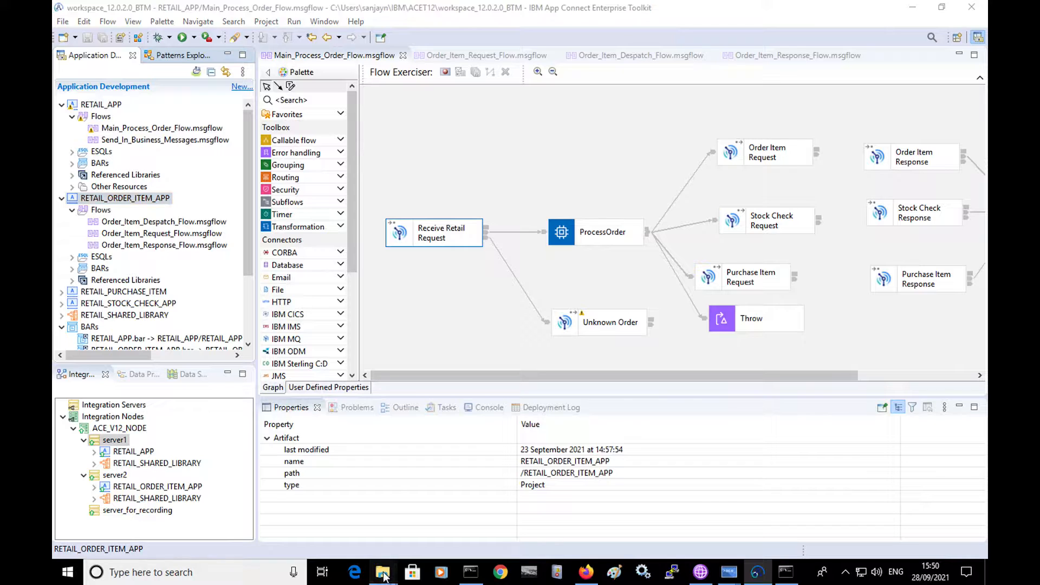
{"action": "left_click", "coordinate": [382, 572]}
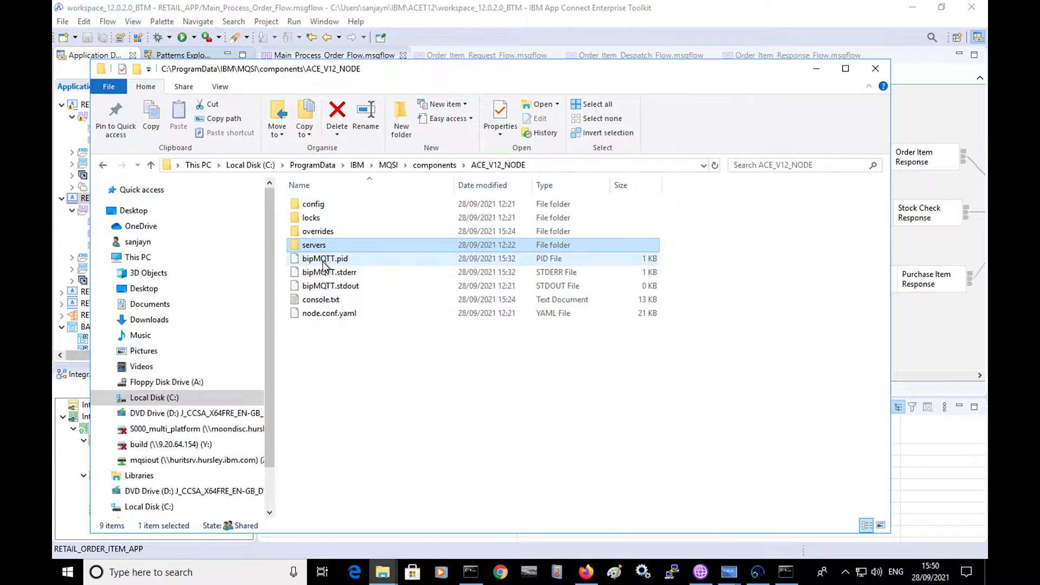
{"action": "mouse_move", "coordinate": [337, 258]}
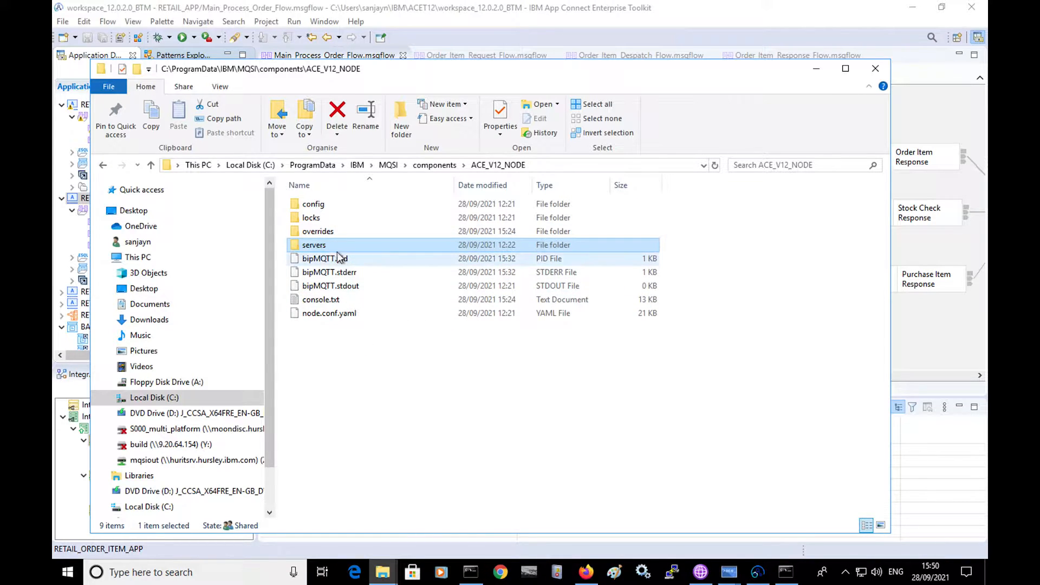
{"action": "mouse_move", "coordinate": [317, 231]}
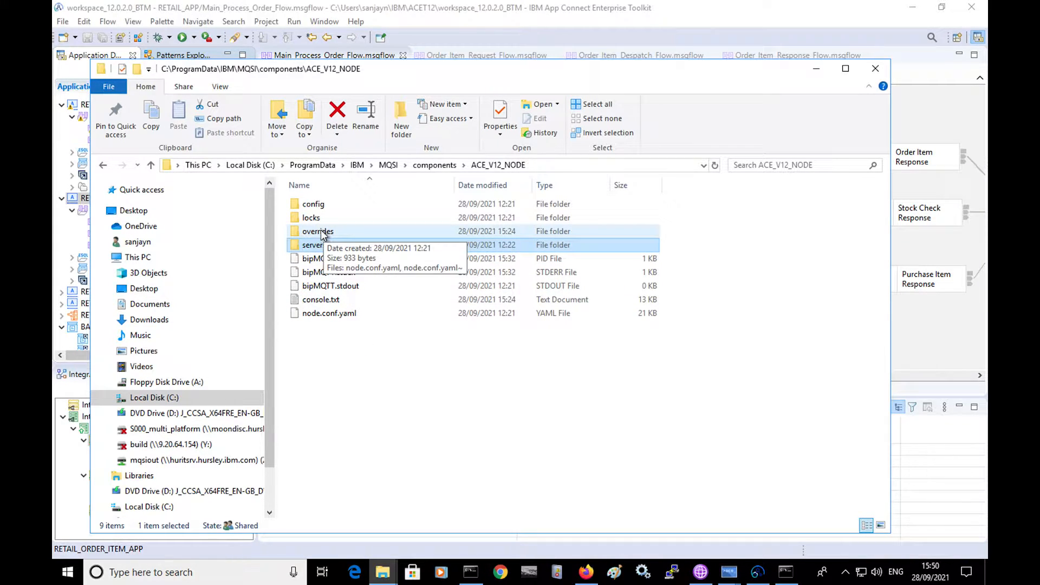
{"action": "mouse_move", "coordinate": [331, 245]}
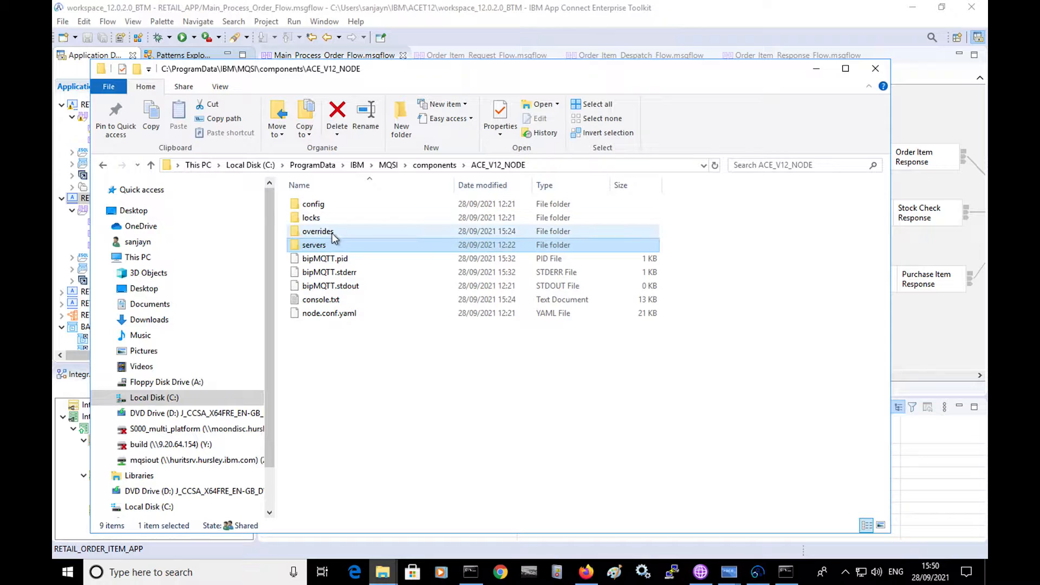
{"action": "double_click", "coordinate": [317, 231]}
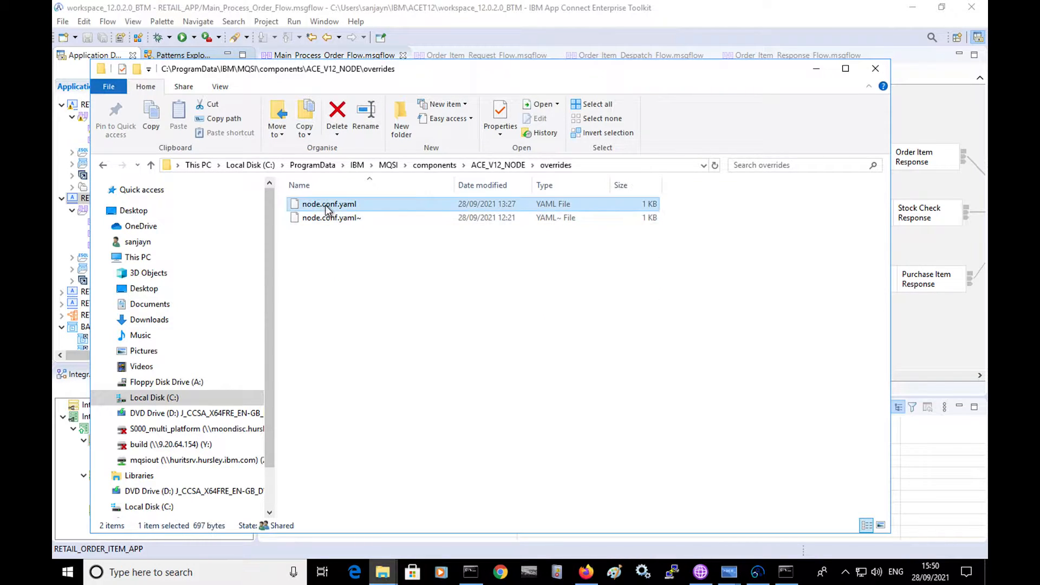
{"action": "double_click", "coordinate": [329, 204]}
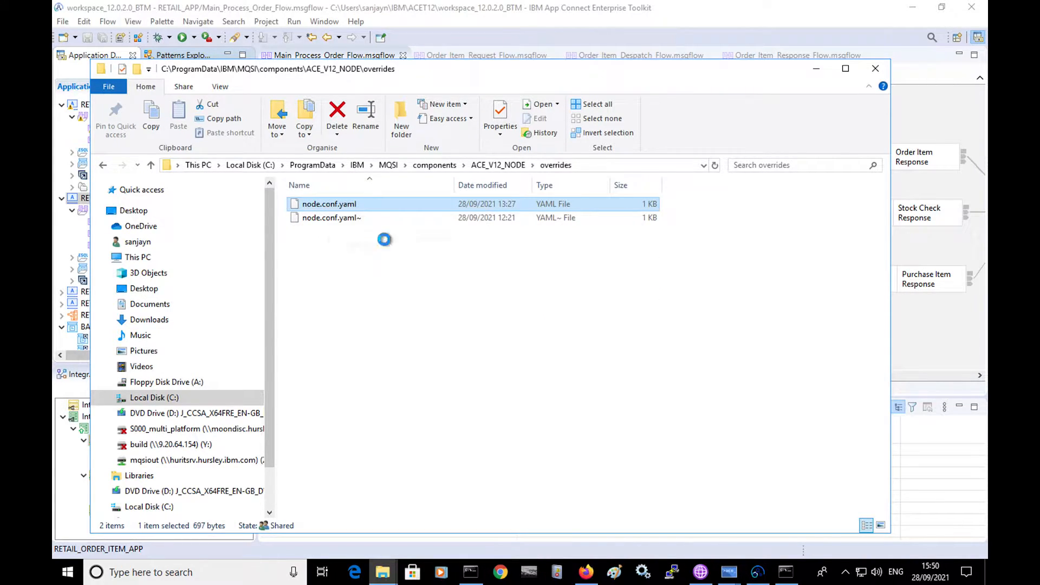
{"action": "double_click", "coordinate": [330, 204]}
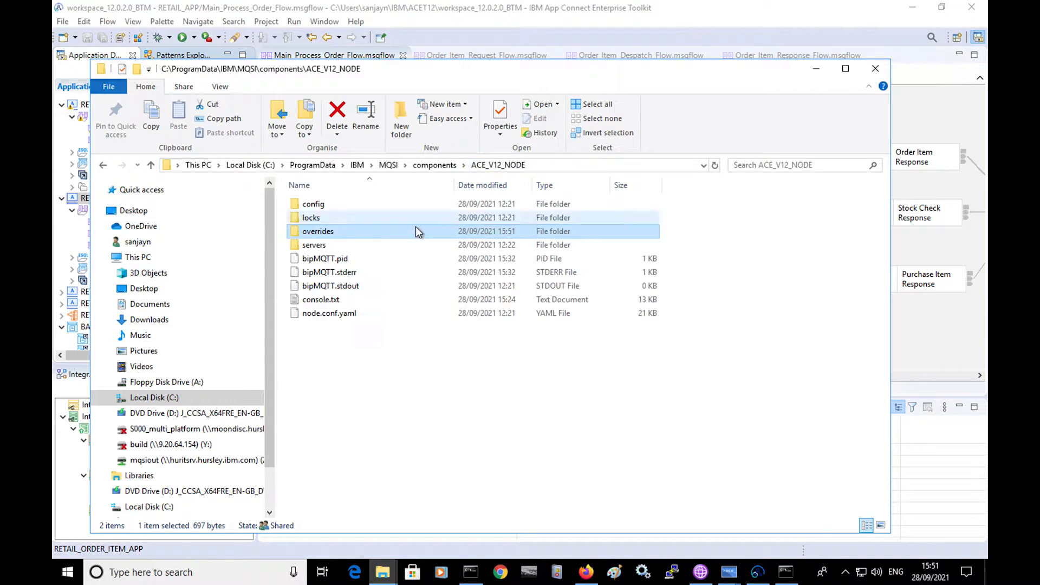
Navigate servers > server_for_recording > overrides and edit server.conf.yaml with Vim
{"action": "double_click", "coordinate": [313, 245]}
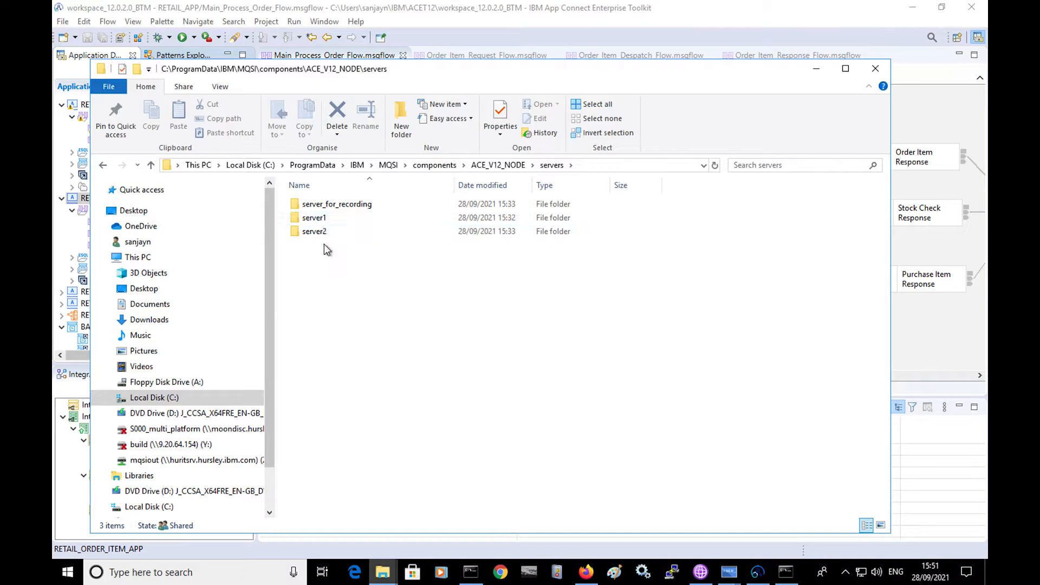
{"action": "mouse_move", "coordinate": [314, 218]}
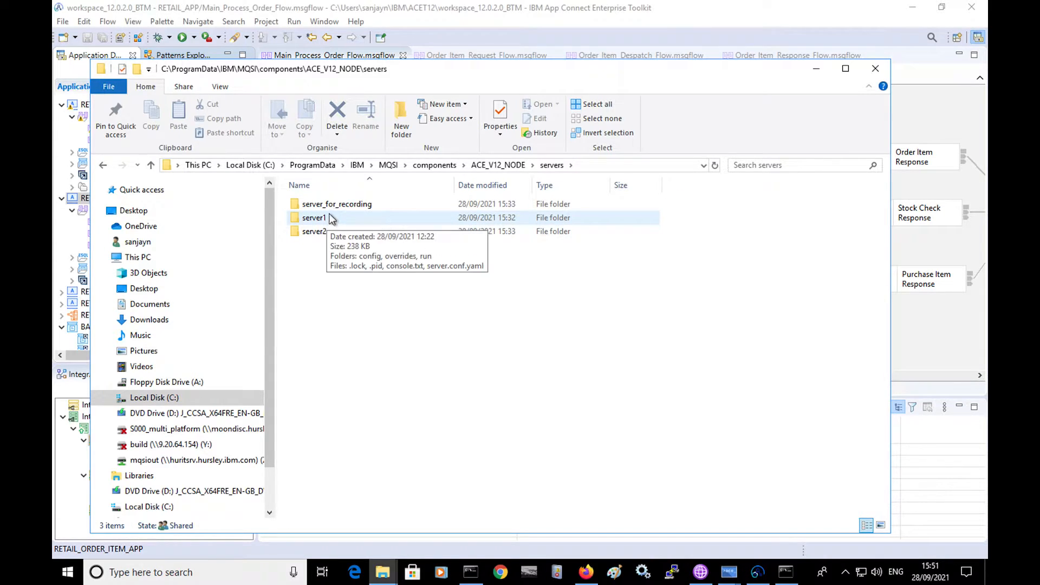
{"action": "mouse_move", "coordinate": [335, 204]}
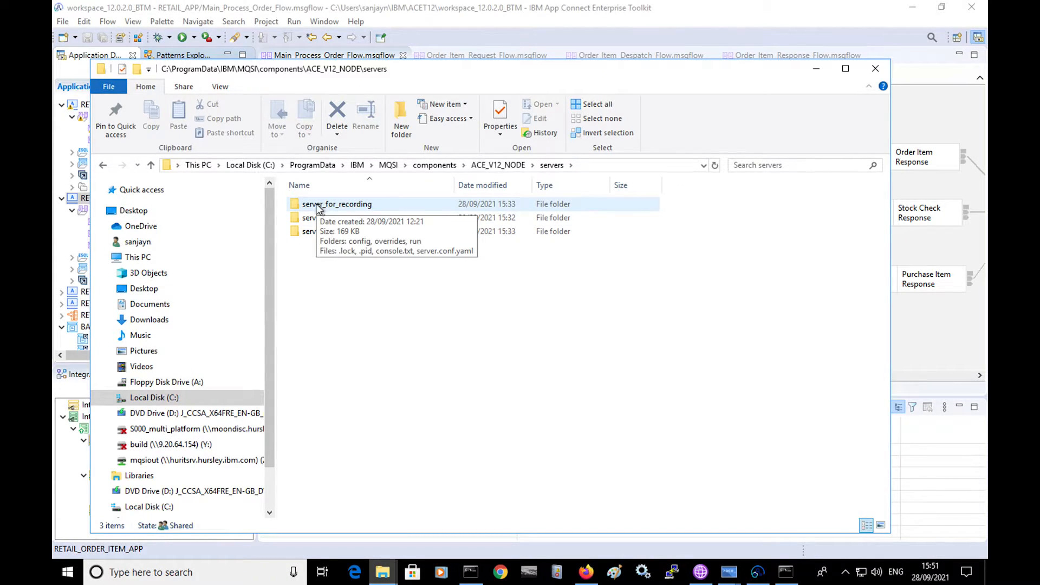
{"action": "double_click", "coordinate": [337, 204]}
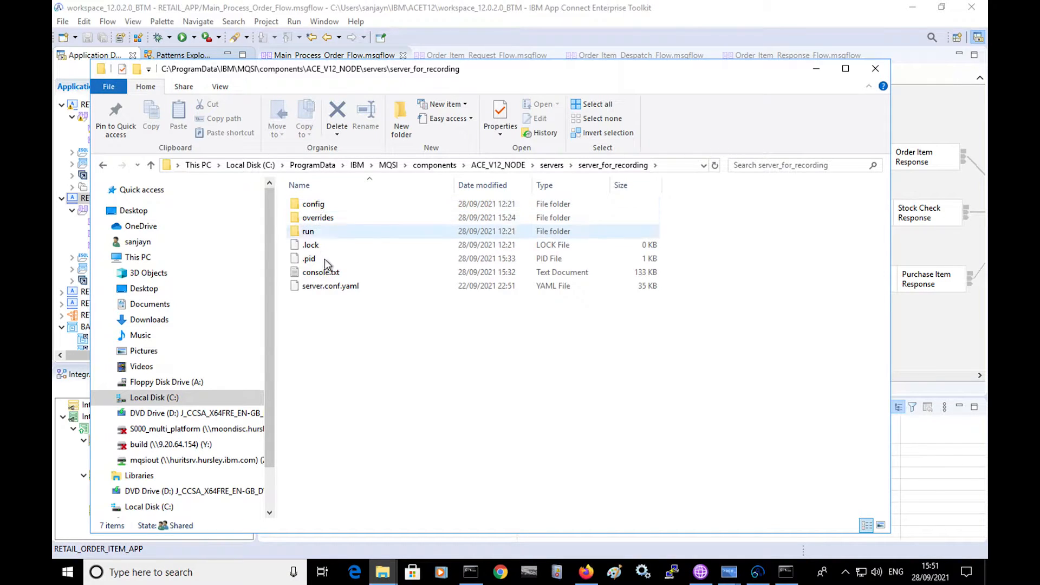
{"action": "double_click", "coordinate": [318, 218]}
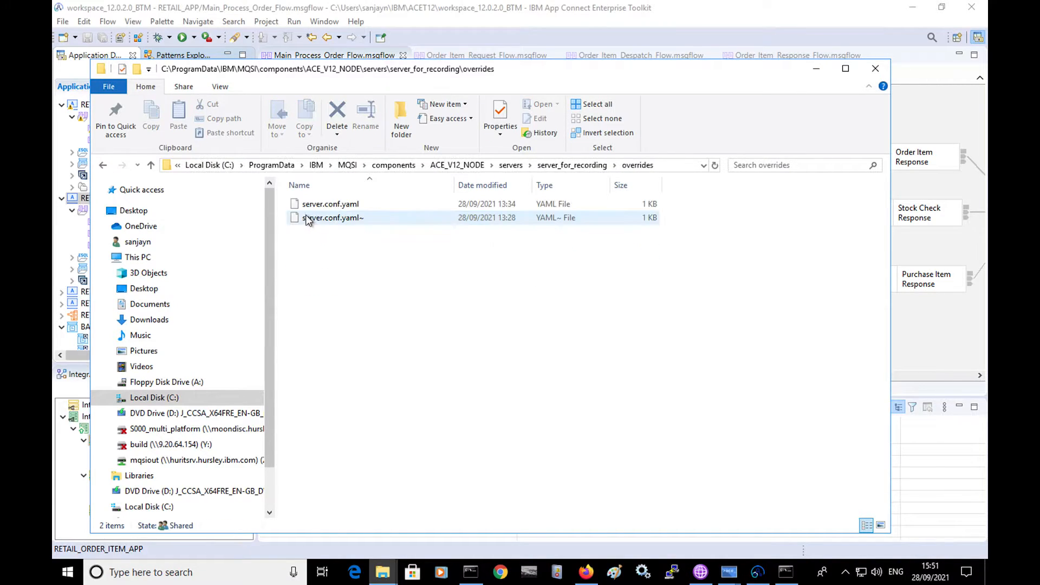
{"action": "right_click", "coordinate": [329, 203]}
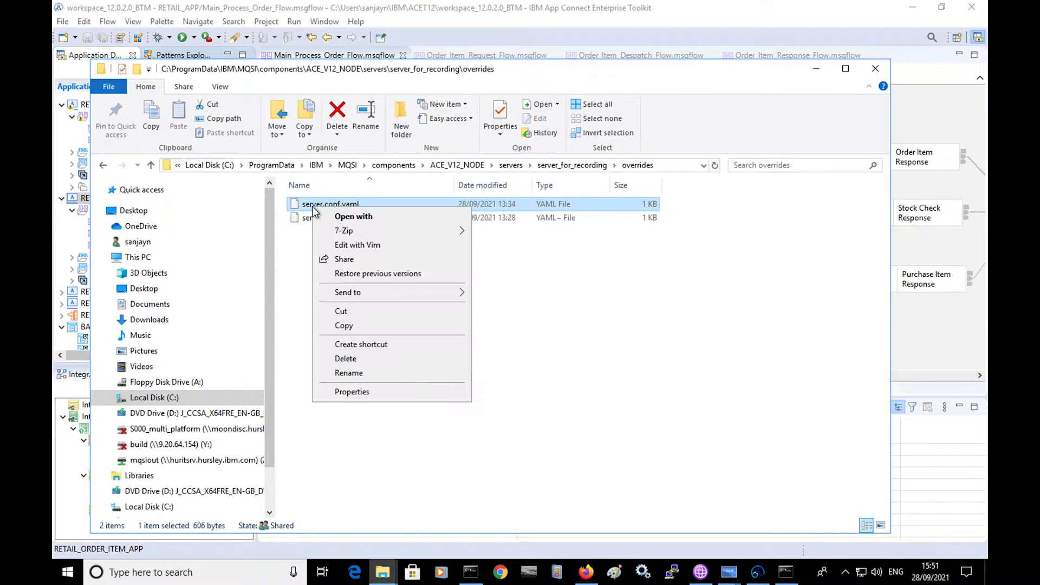
{"action": "left_click", "coordinate": [375, 274]}
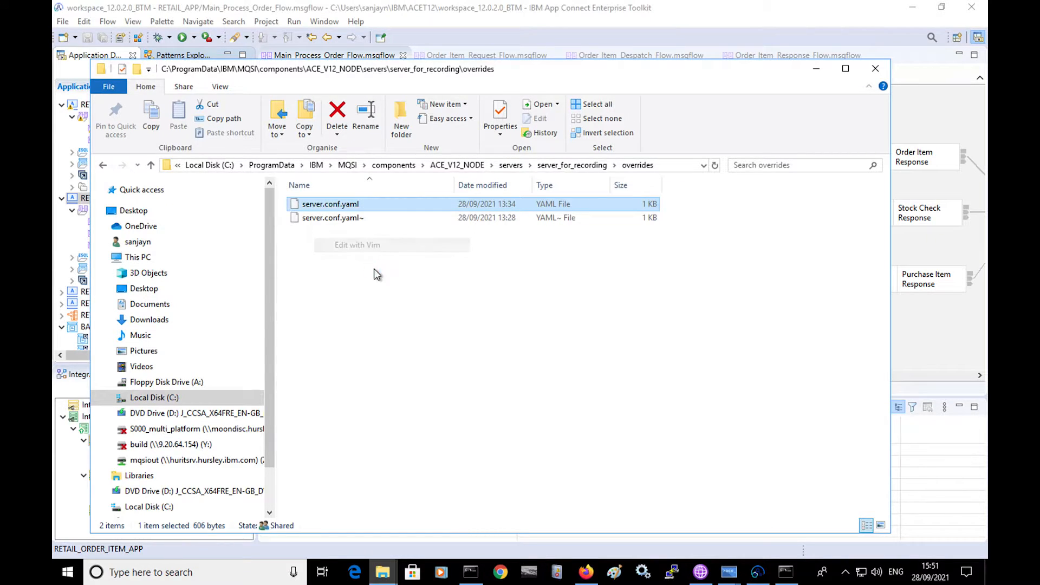
{"action": "left_click", "coordinate": [356, 245]}
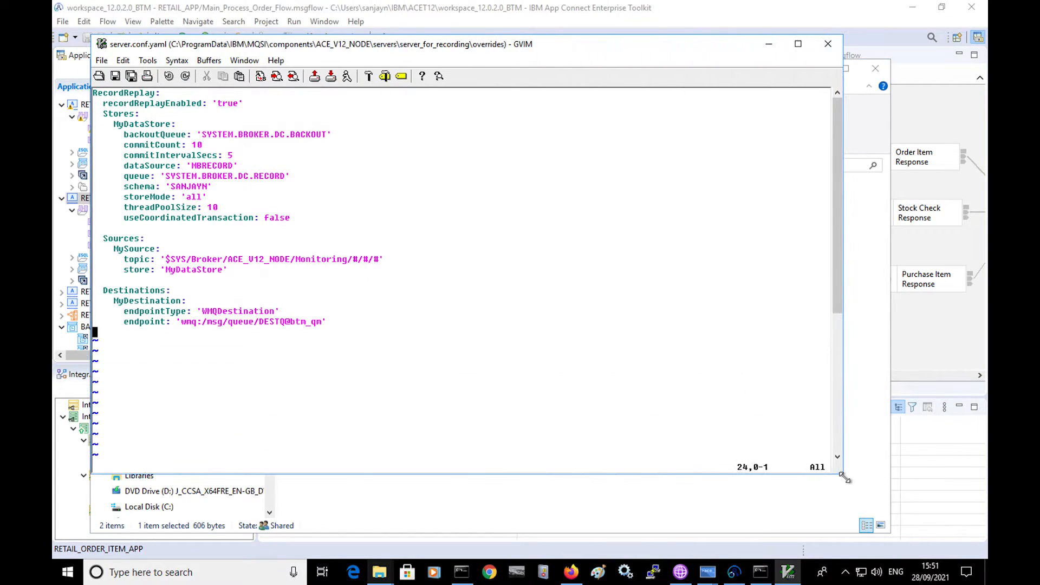
{"action": "mouse_move", "coordinate": [209, 188]}
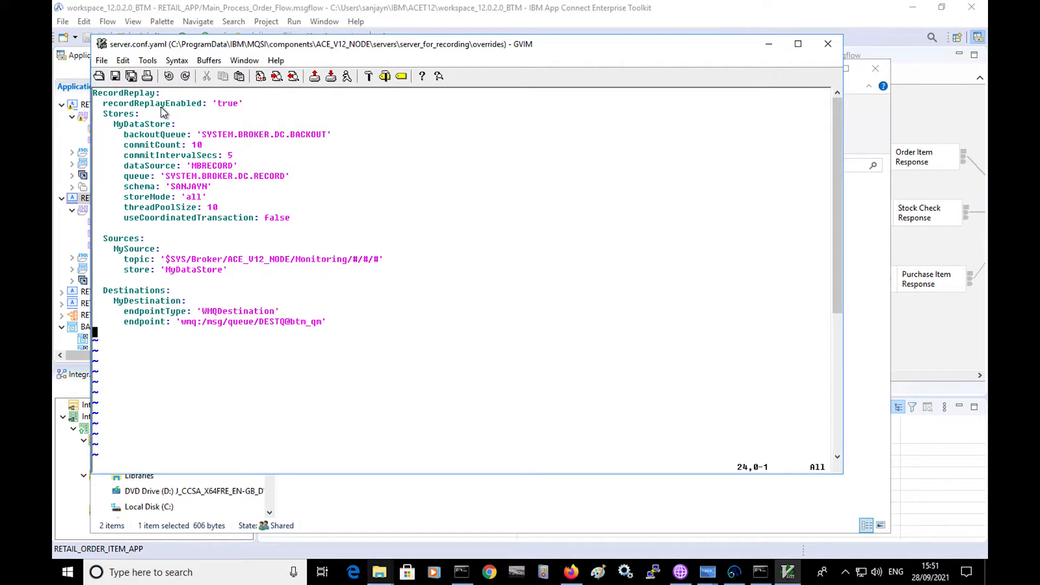
{"action": "mouse_move", "coordinate": [138, 135]}
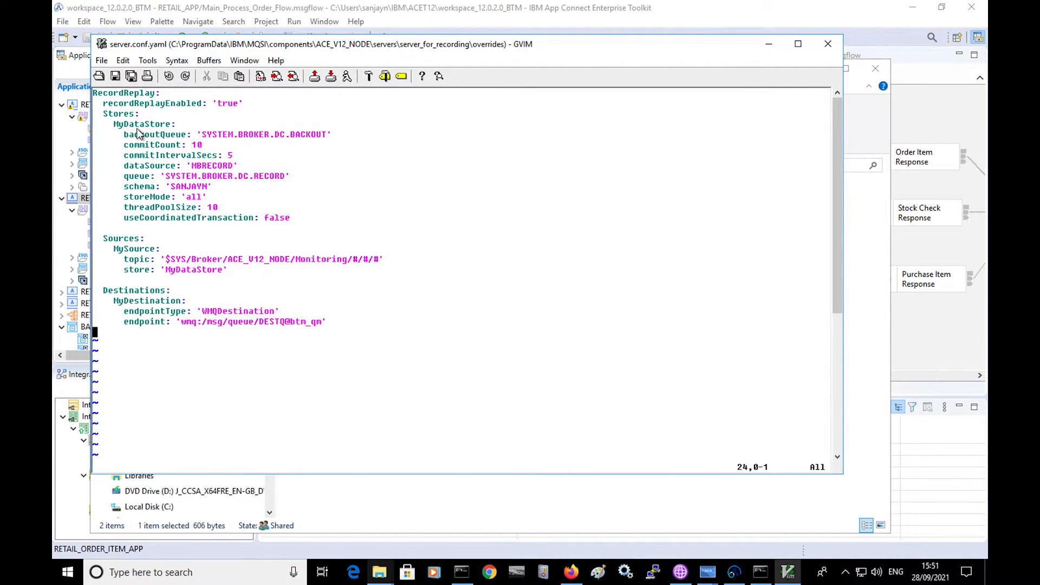
{"action": "mouse_move", "coordinate": [199, 209]}
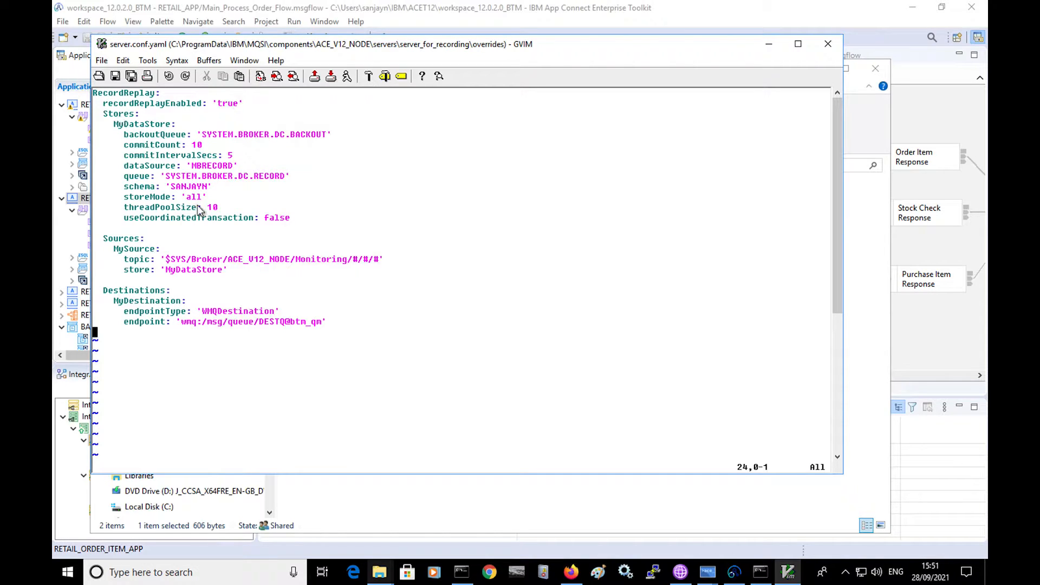
{"action": "mouse_move", "coordinate": [175, 133]}
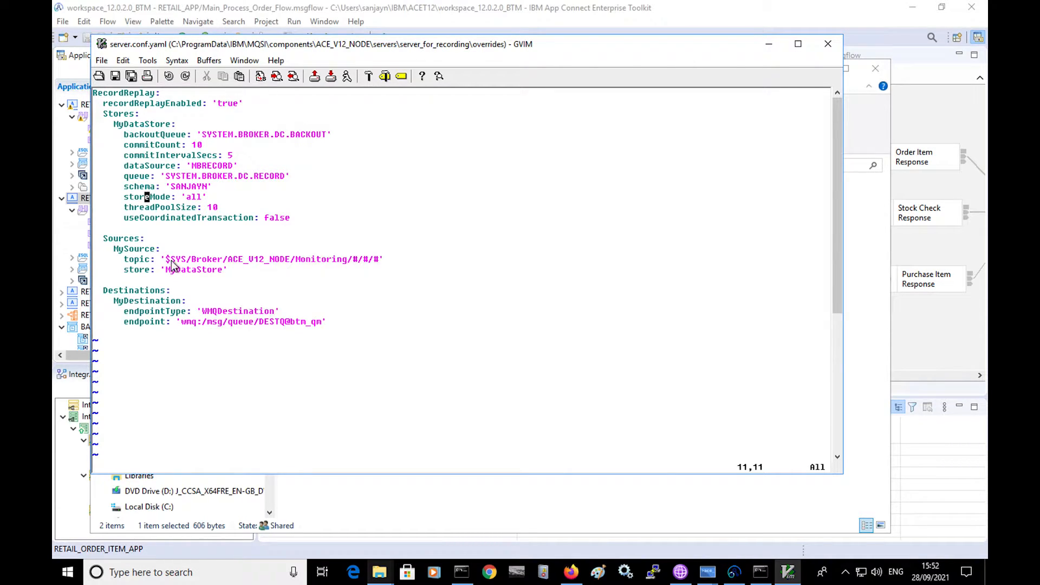
{"action": "mouse_move", "coordinate": [160, 324]}
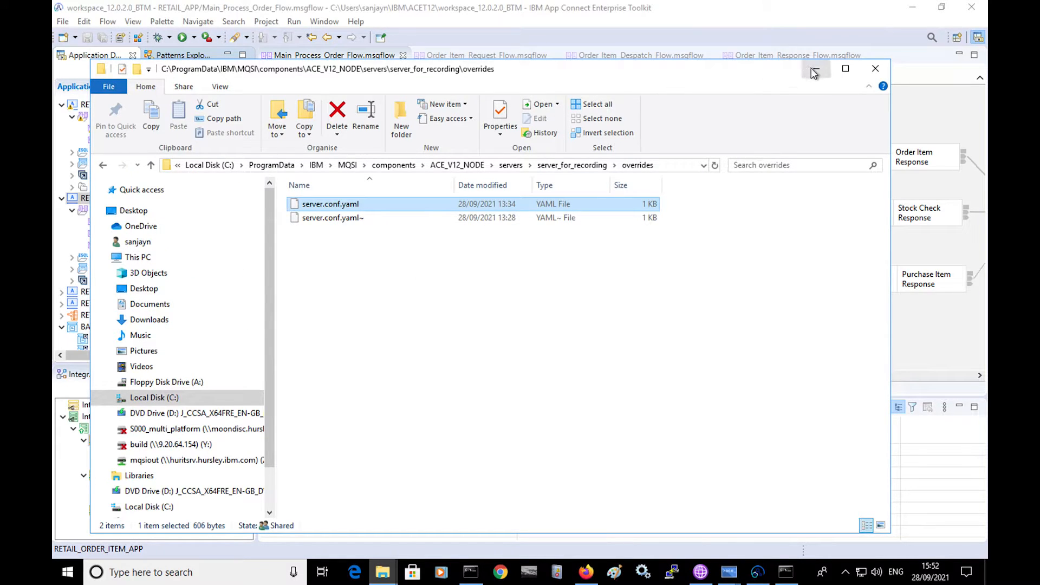
Run send_orderItem_messages.cmd 1 in the App Connect Enterprise Console
{"action": "left_click", "coordinate": [812, 70]}
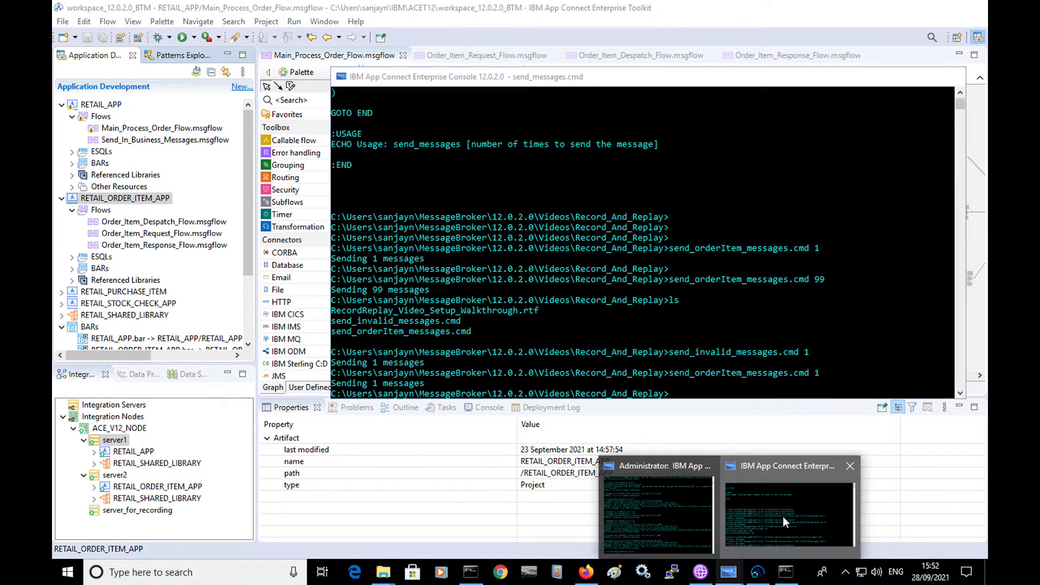
{"action": "left_click", "coordinate": [788, 513]}
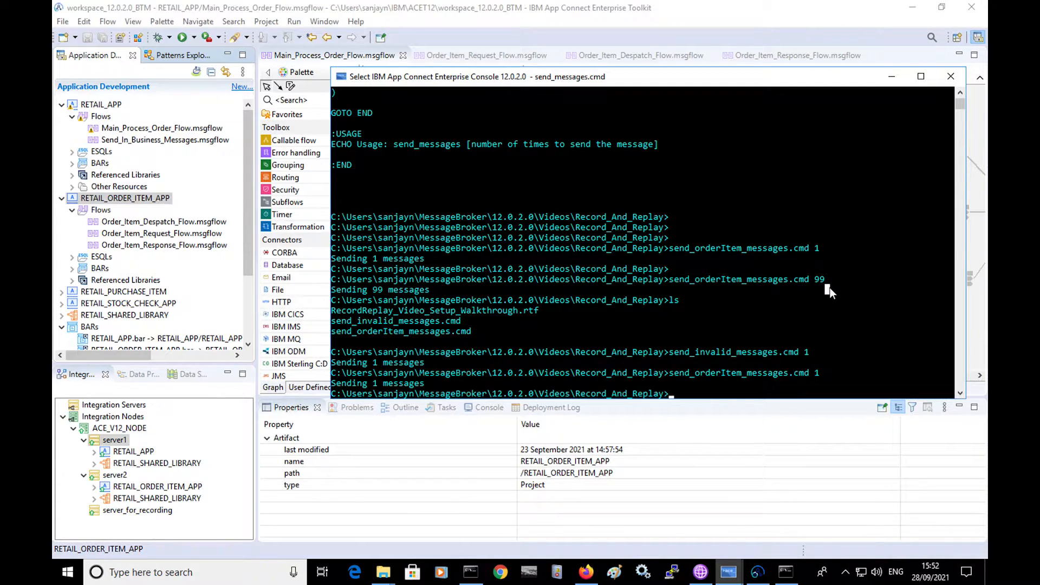
{"action": "type", "text": "send_orderItem_messages.cmd 1"}
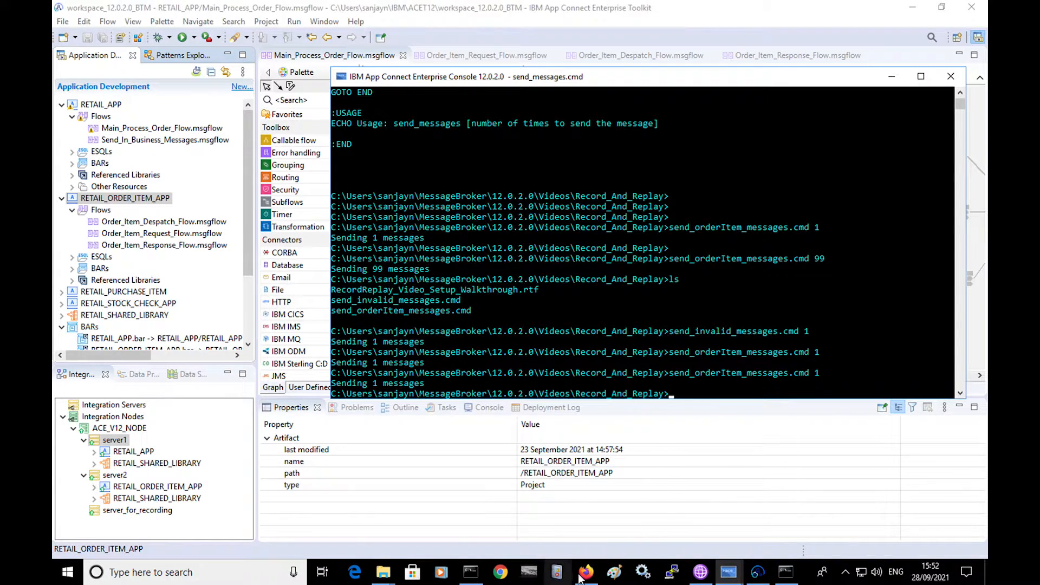
In the Web UI, show server_for_recording's Data stores listing MyDataStore
{"action": "left_click", "coordinate": [584, 572]}
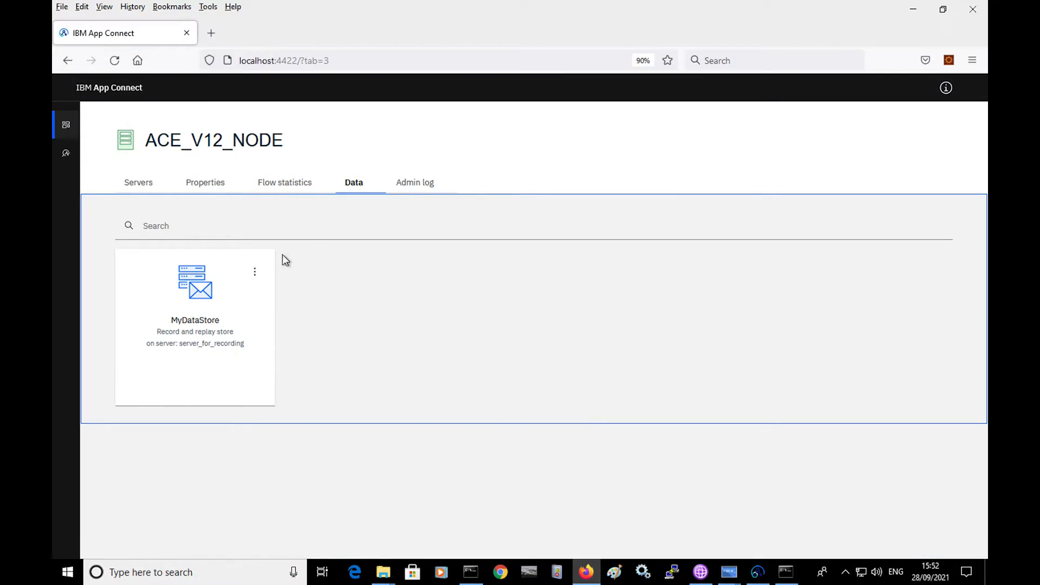
{"action": "left_click", "coordinate": [139, 182]}
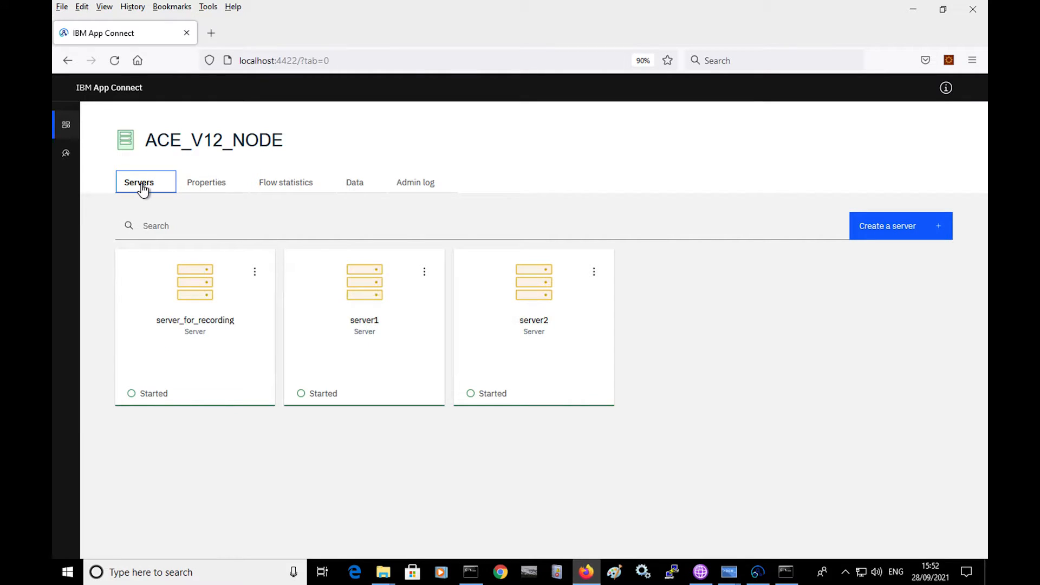
{"action": "mouse_move", "coordinate": [195, 318]}
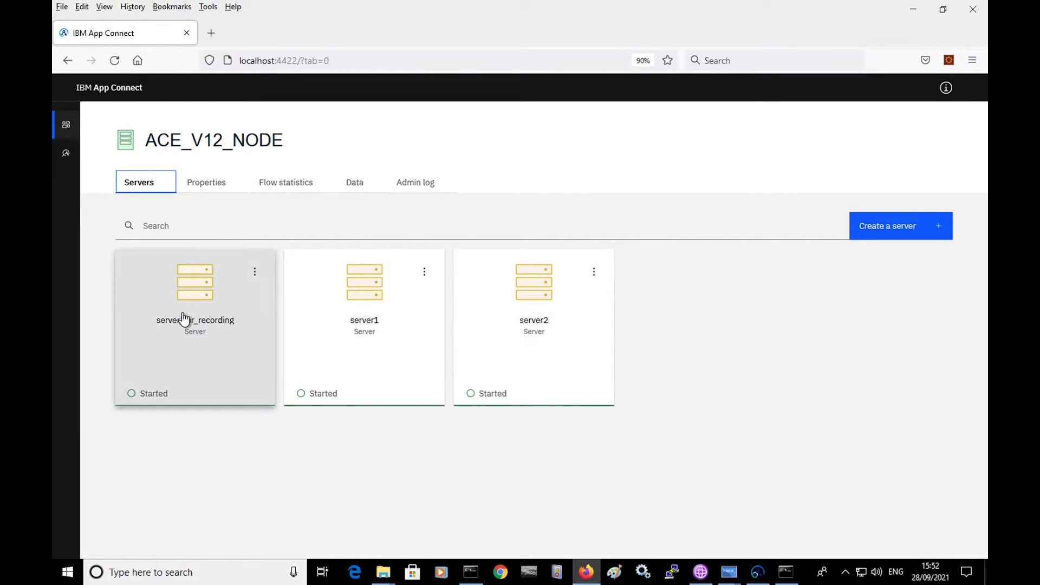
{"action": "mouse_move", "coordinate": [195, 294]}
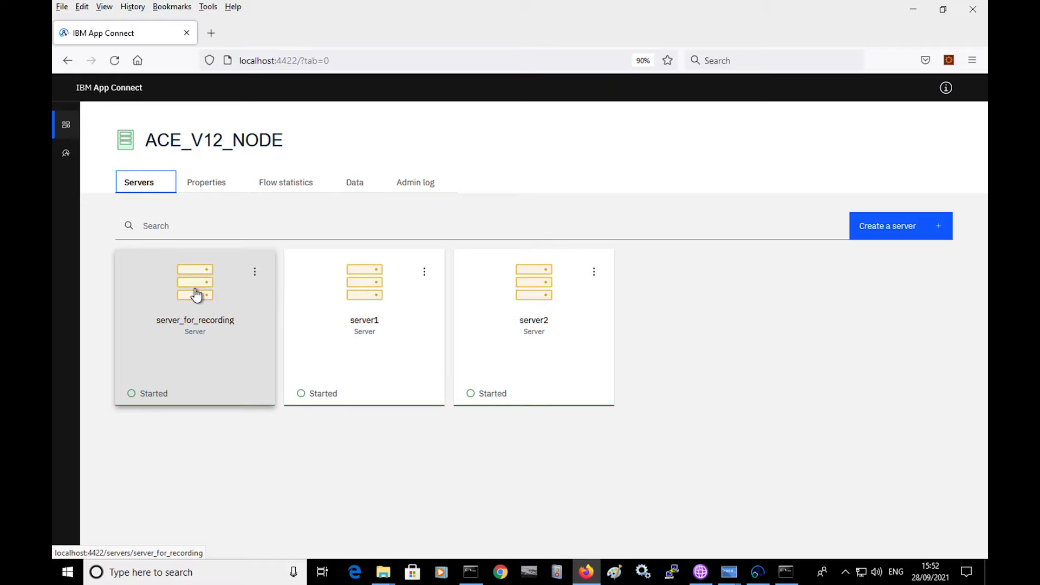
{"action": "left_click", "coordinate": [195, 294]}
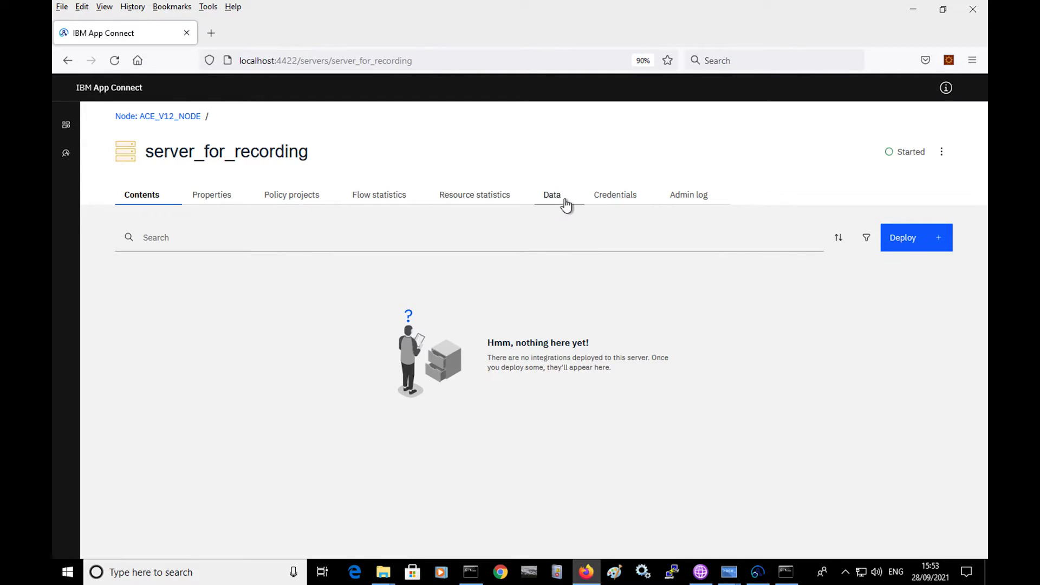
{"action": "left_click", "coordinate": [551, 194]}
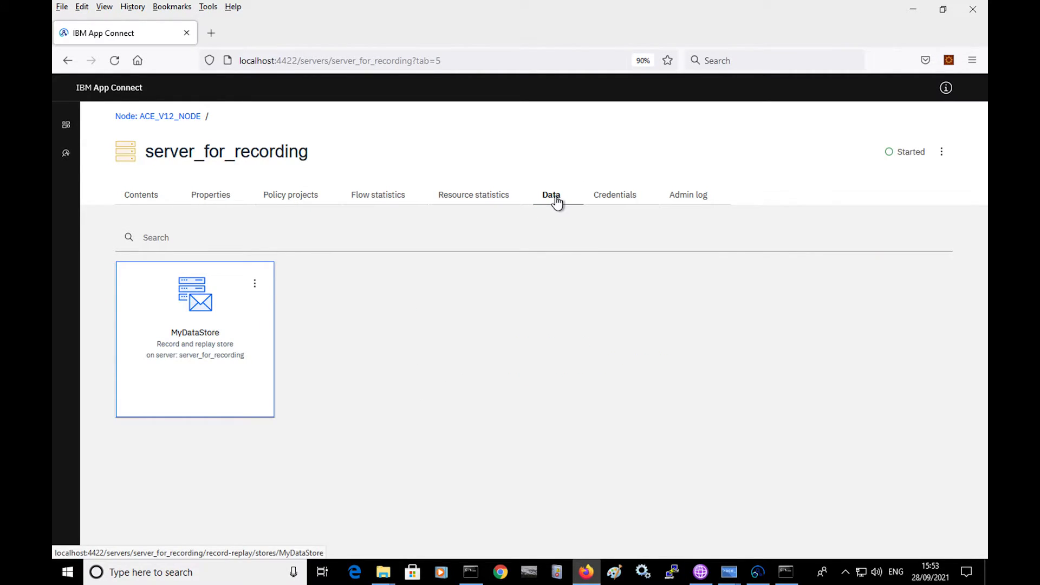
{"action": "mouse_move", "coordinate": [209, 329]}
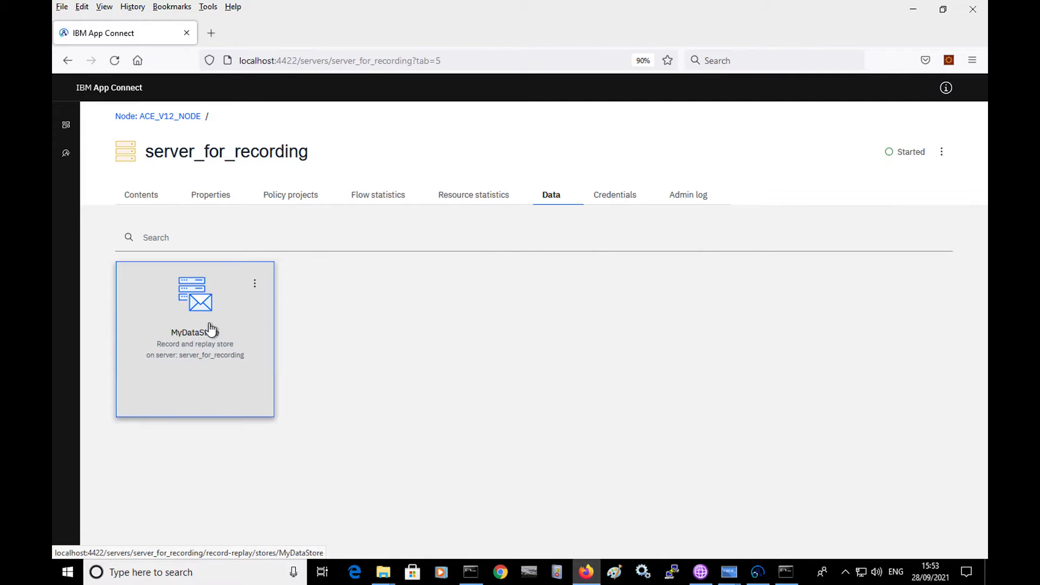
{"action": "mouse_move", "coordinate": [206, 324]}
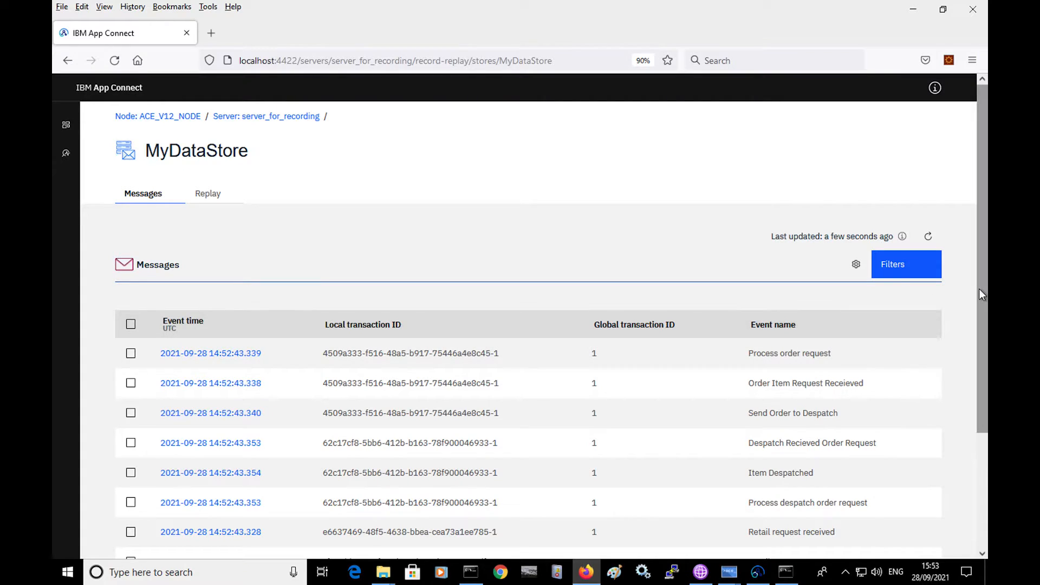
{"action": "scroll", "scroll_direction": "down", "scroll_amount": 3}
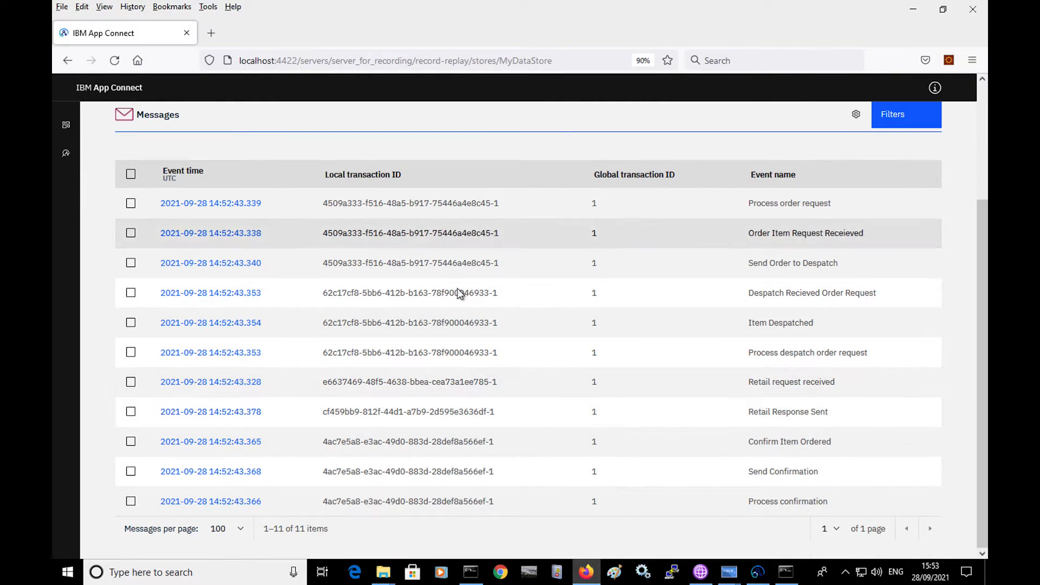
{"action": "mouse_move", "coordinate": [494, 259]}
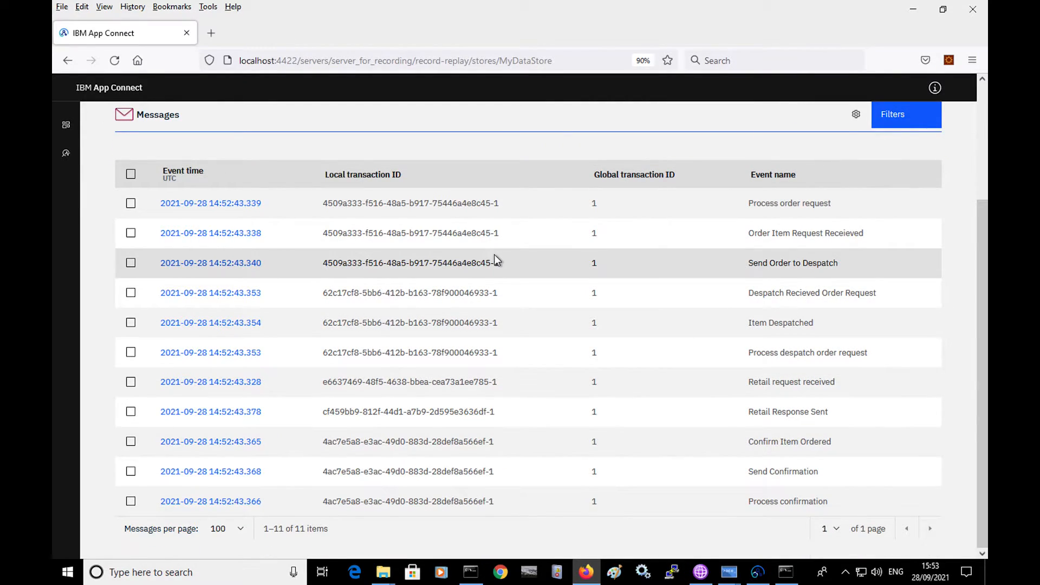
{"action": "mouse_move", "coordinate": [527, 290]}
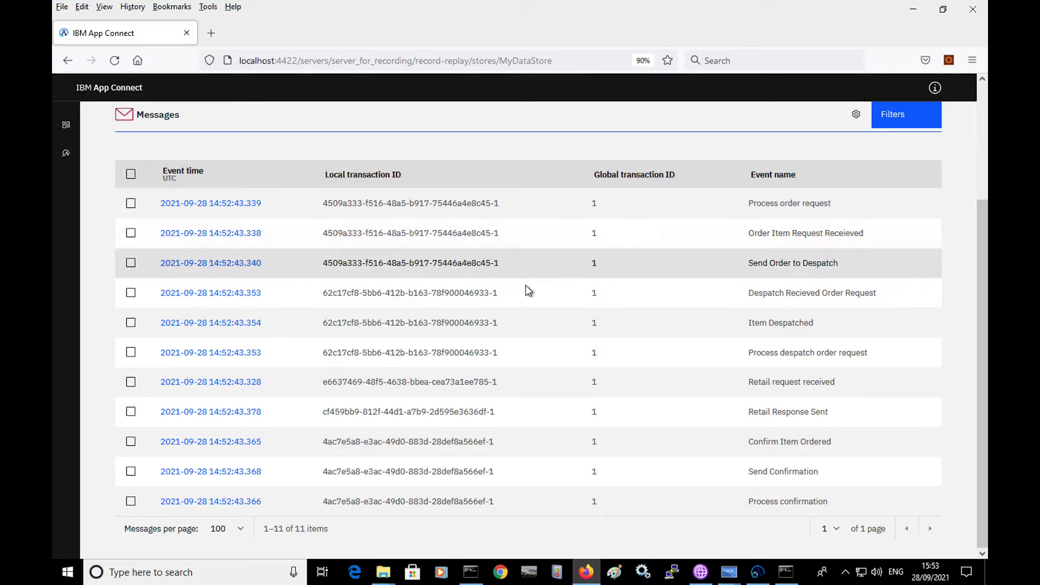
{"action": "scroll", "scroll_direction": "up", "scroll_amount": 3}
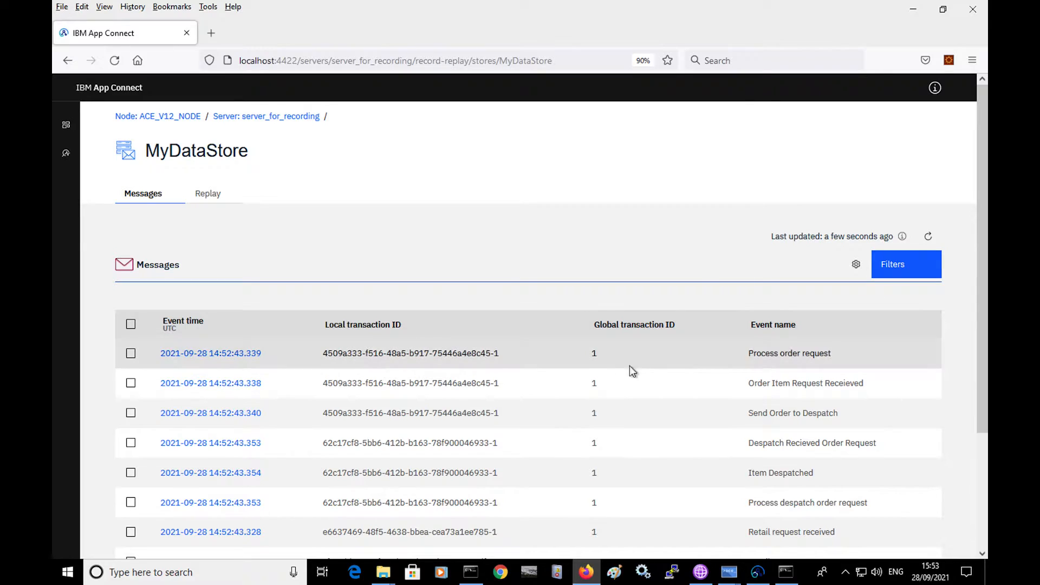
{"action": "mouse_move", "coordinate": [619, 367]}
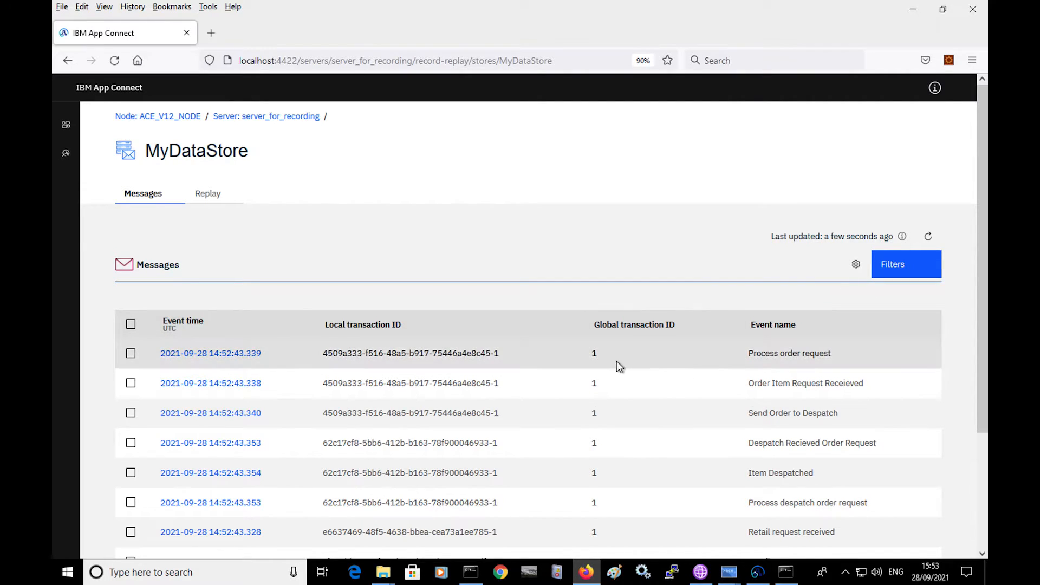
{"action": "mouse_move", "coordinate": [854, 264]}
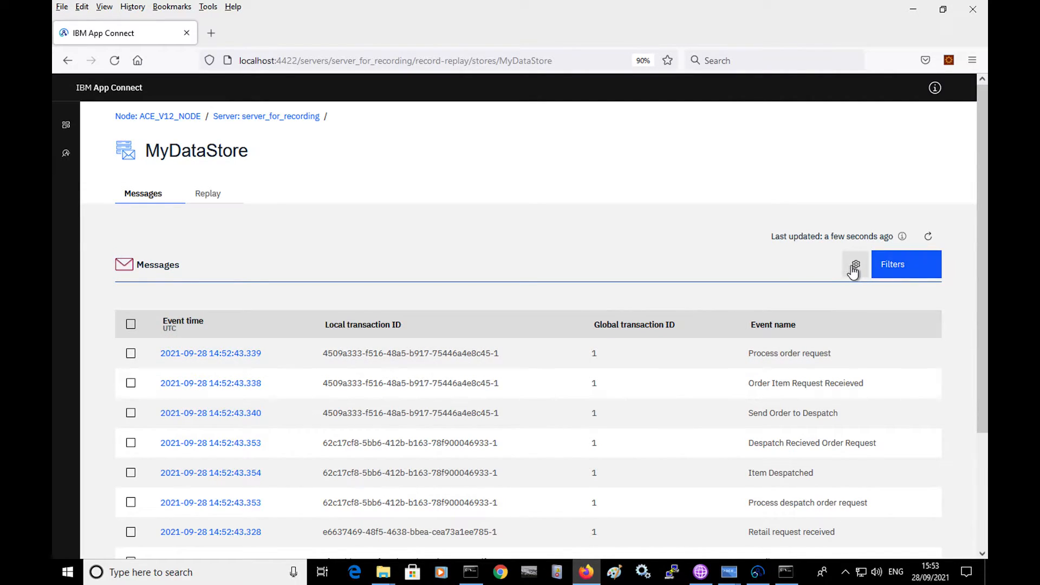
Add Integration server name and Application name columns to the messages table
{"action": "left_click", "coordinate": [855, 265]}
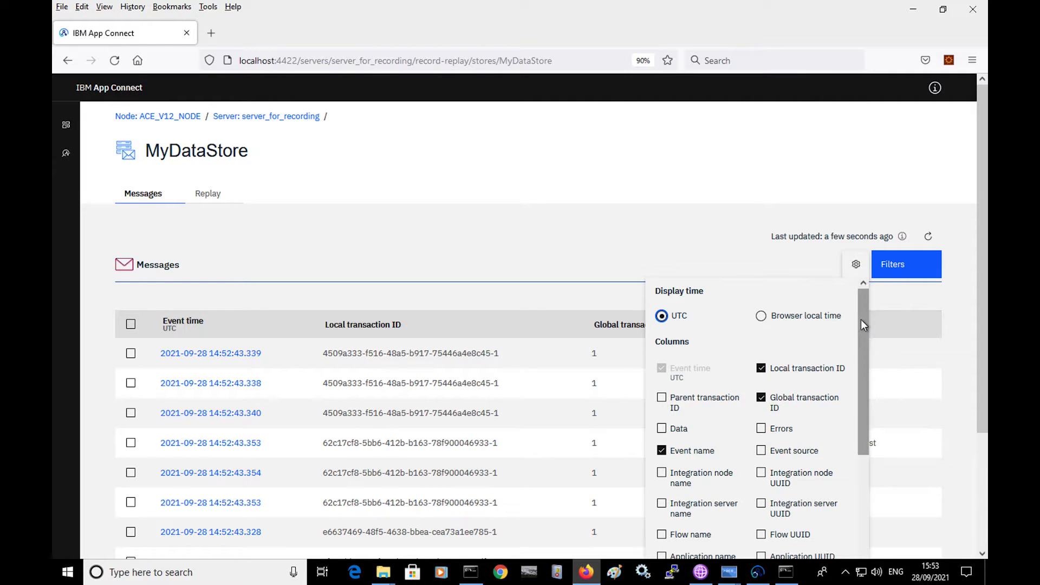
{"action": "scroll", "scroll_direction": "down", "scroll_amount": 3}
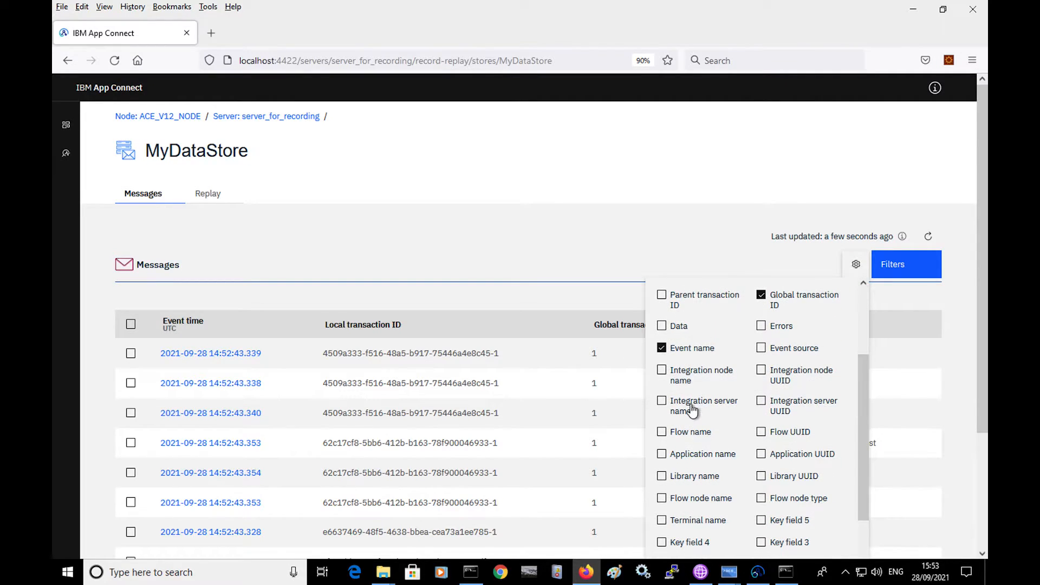
{"action": "left_click", "coordinate": [660, 432]}
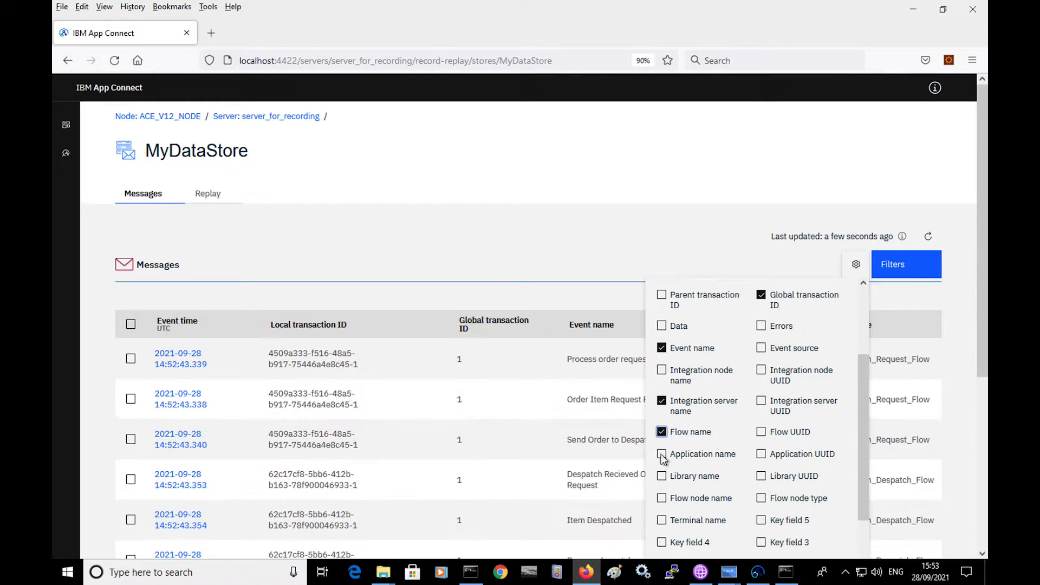
{"action": "left_click", "coordinate": [661, 454]}
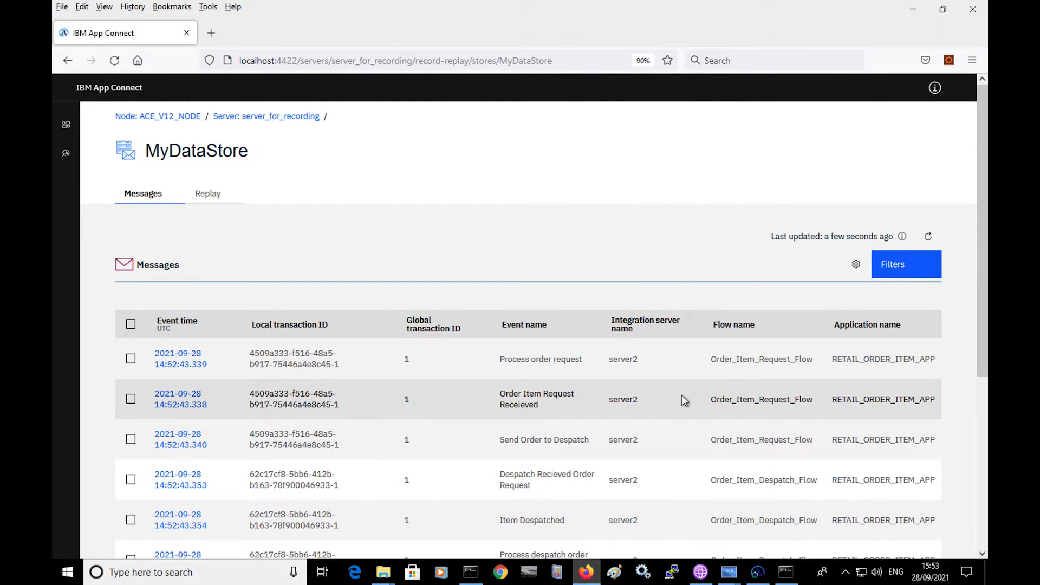
{"action": "mouse_move", "coordinate": [729, 572]}
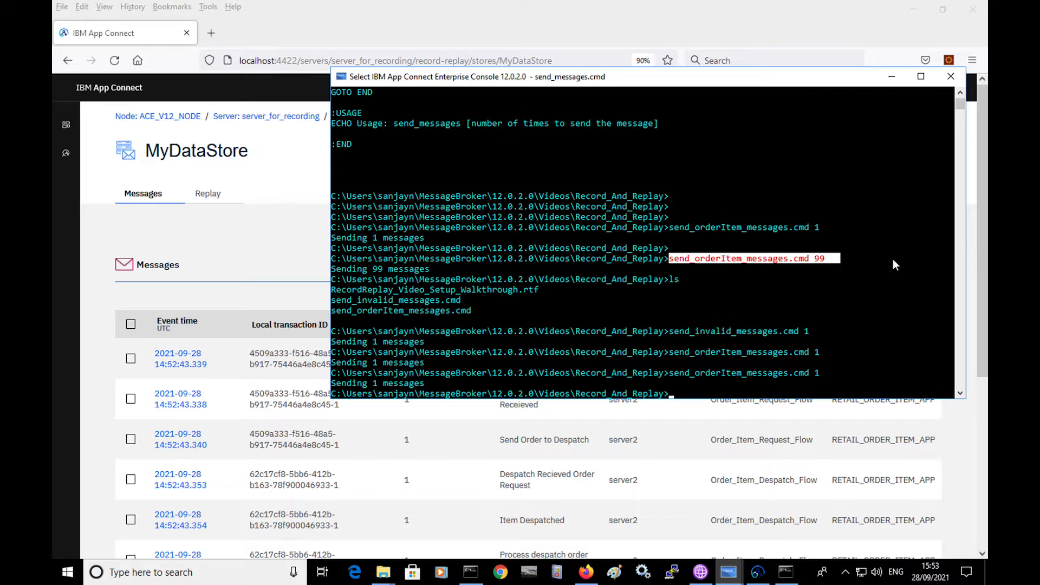
Run send_orderItem_messages.cmd 99 in the ACE Console
{"action": "key", "text": "Return"}
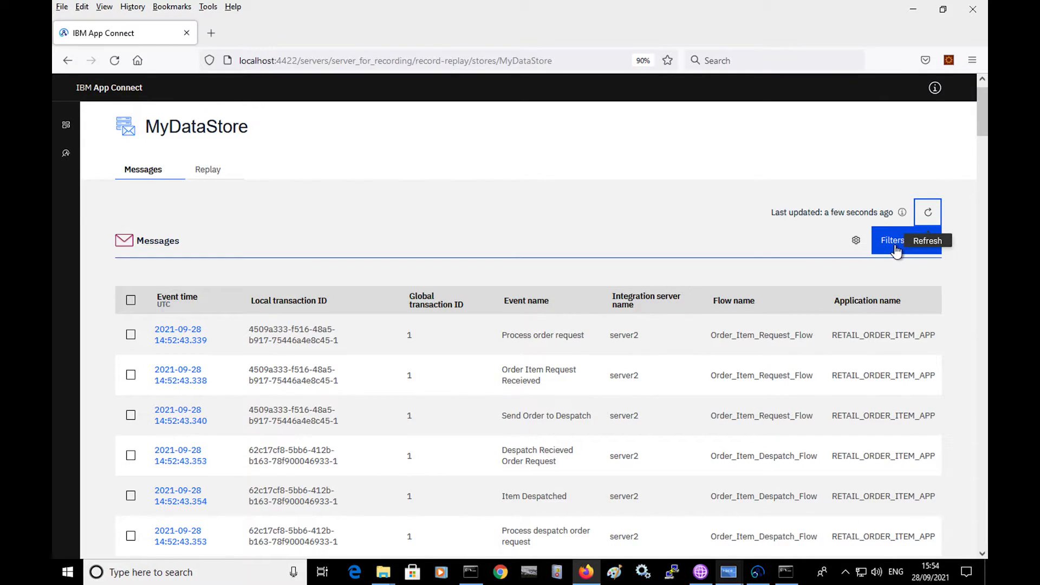
Add a filter condition Event name equals Item Despatched
{"action": "left_click", "coordinate": [891, 240]}
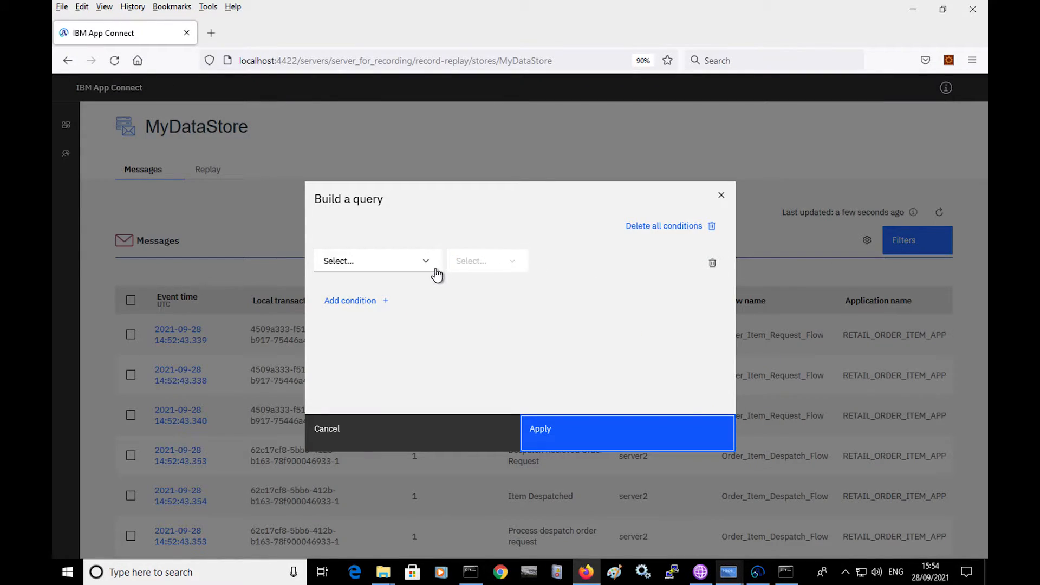
{"action": "left_click", "coordinate": [374, 260]}
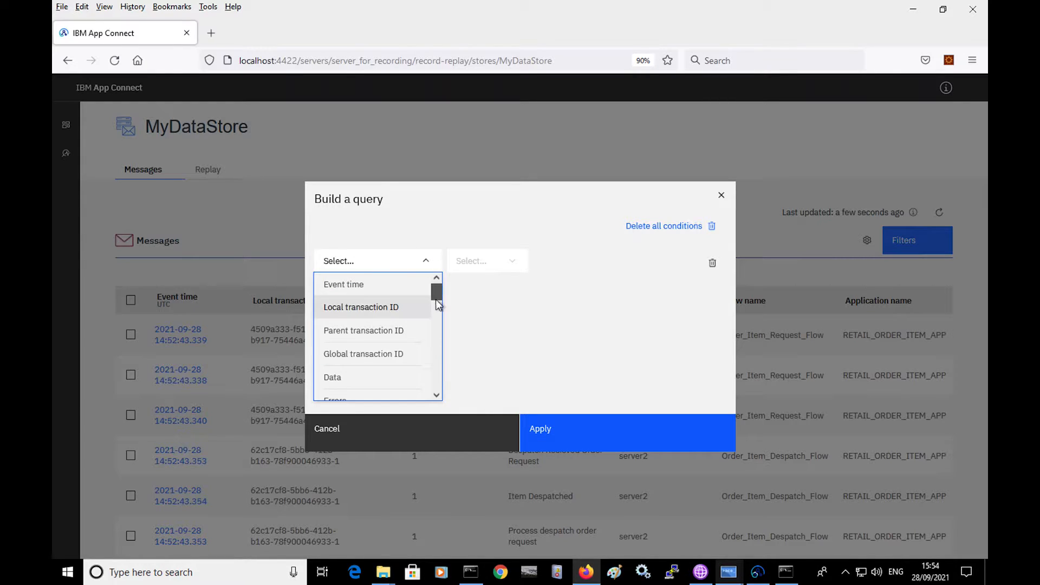
{"action": "scroll", "scroll_direction": "down", "scroll_amount": 3}
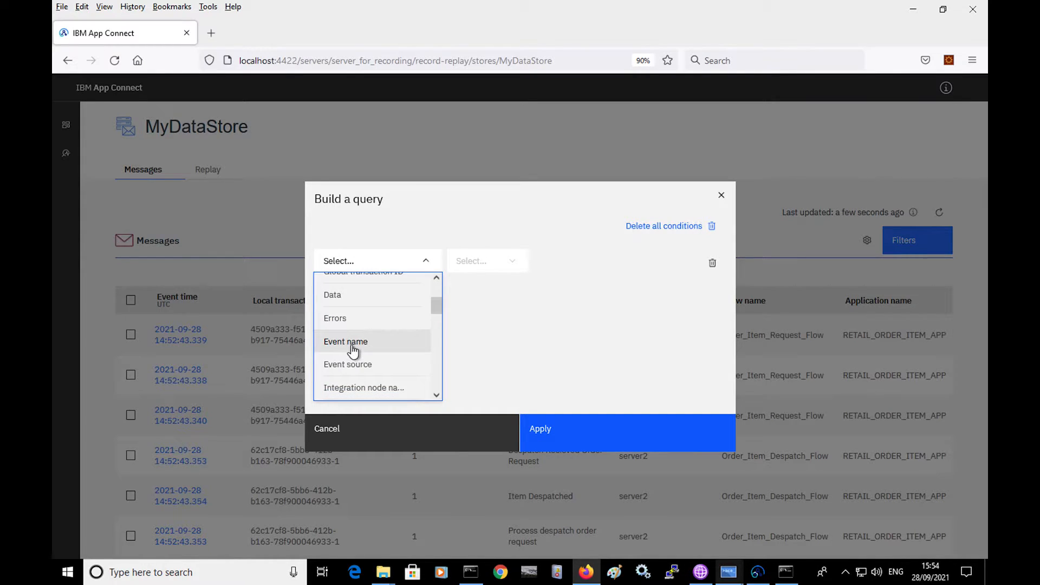
{"action": "left_click", "coordinate": [345, 341]}
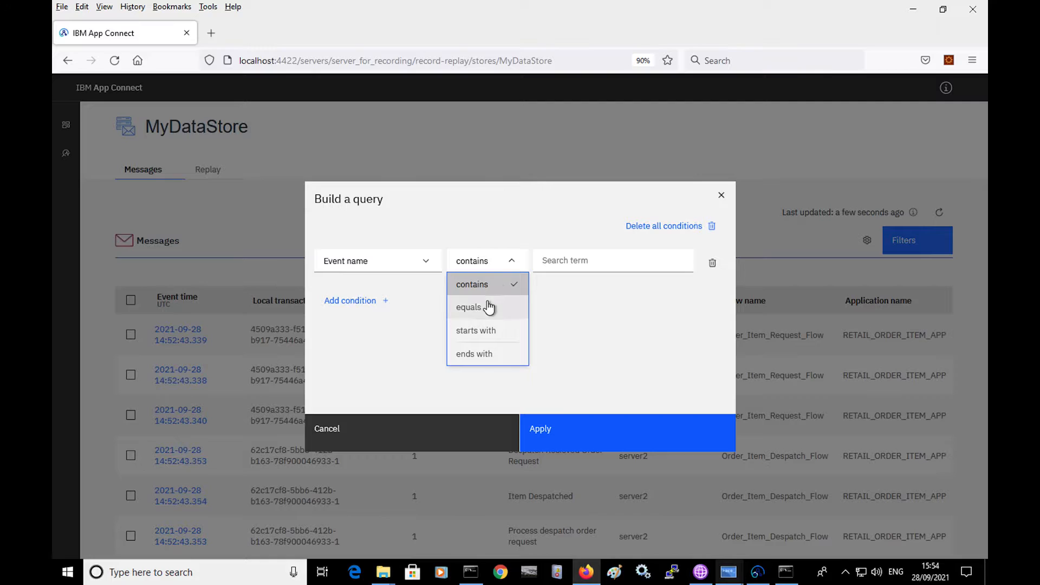
{"action": "left_click", "coordinate": [468, 307]}
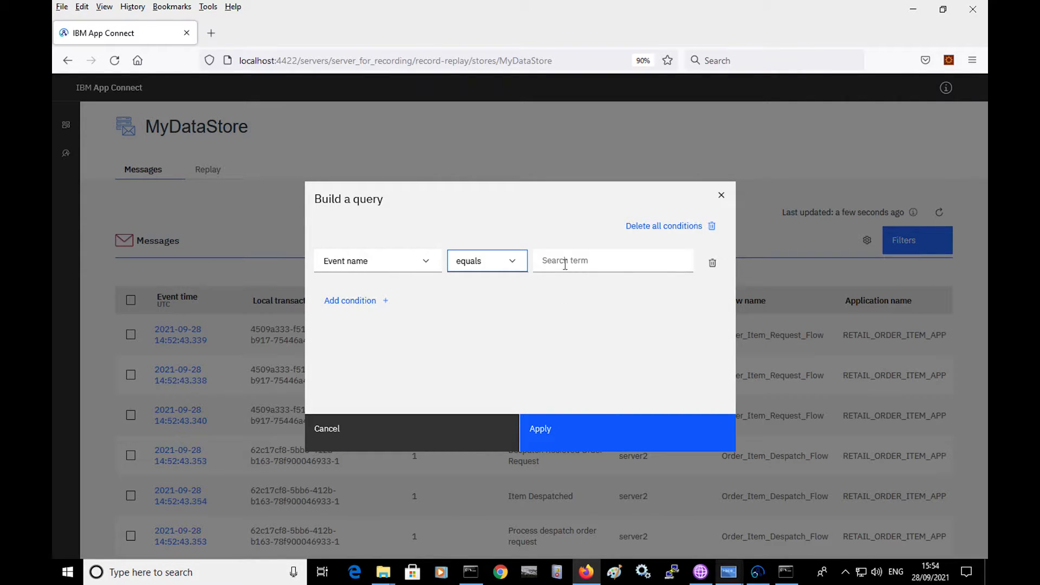
{"action": "type", "text": "Item Desp"}
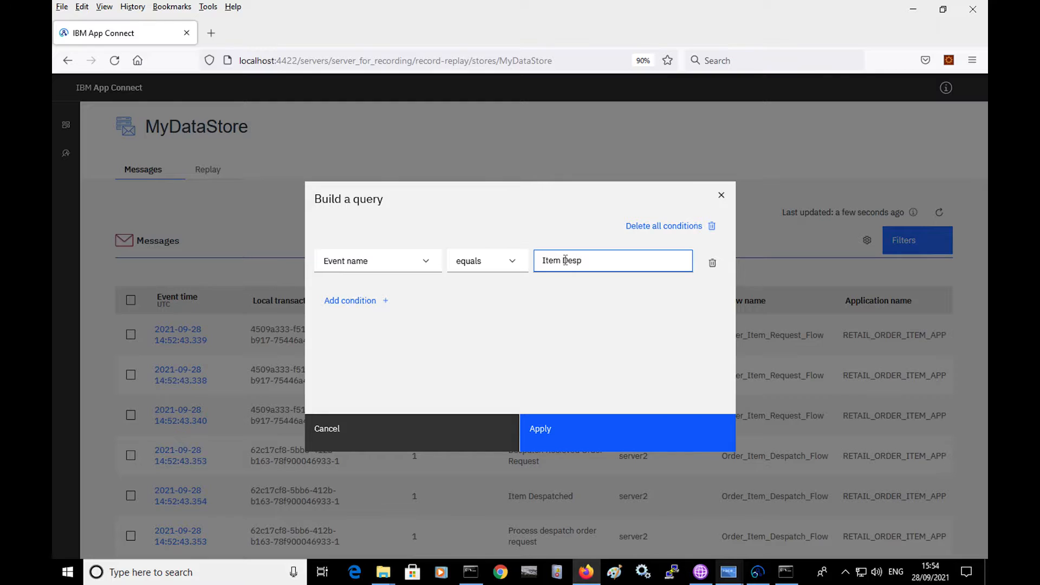
{"action": "type", "text": "atched"}
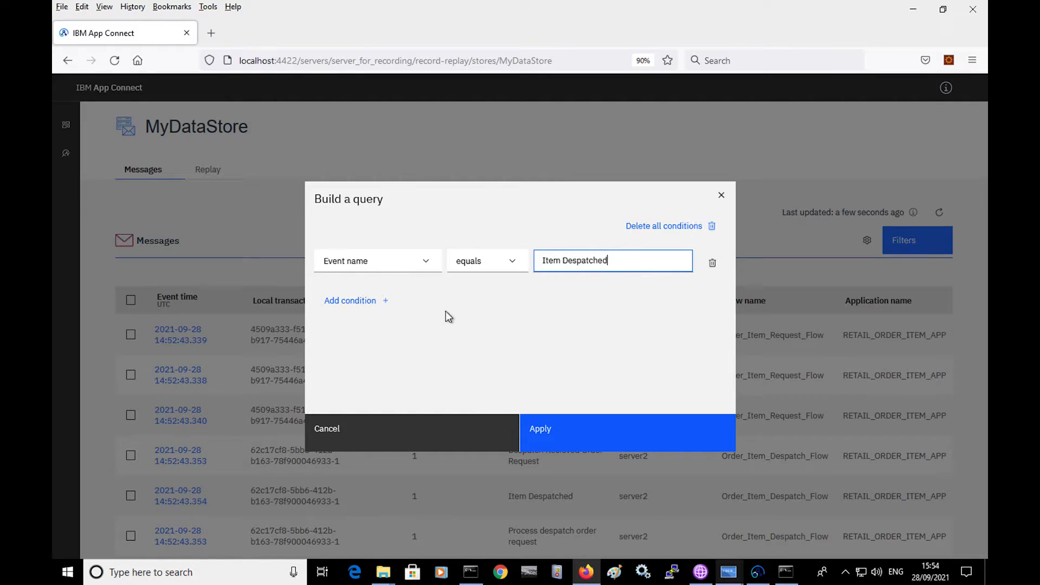
Add condition Global transaction ID starts with 5 and apply the query
{"action": "left_click", "coordinate": [349, 300]}
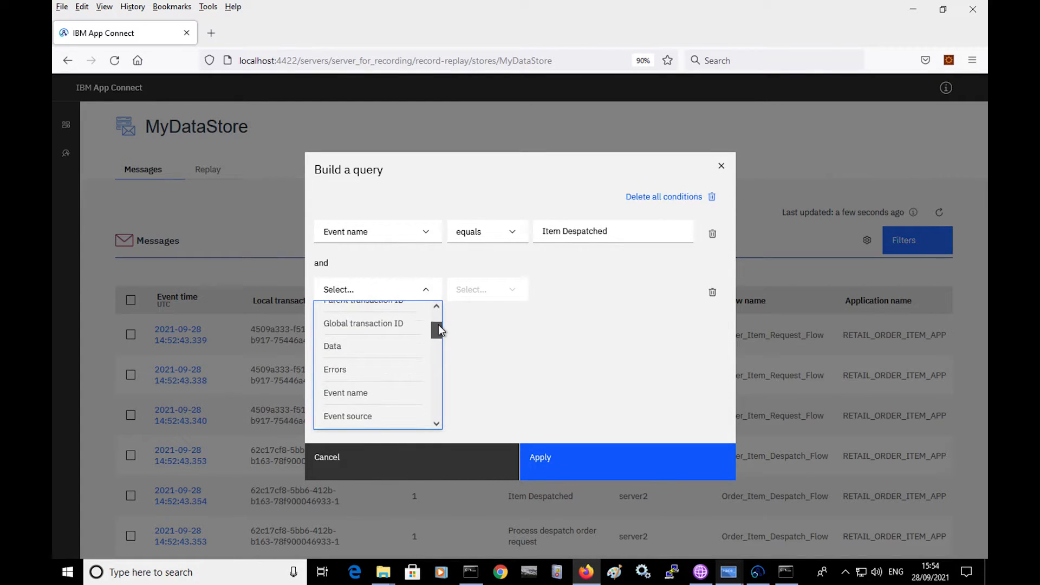
{"action": "mouse_move", "coordinate": [364, 322]}
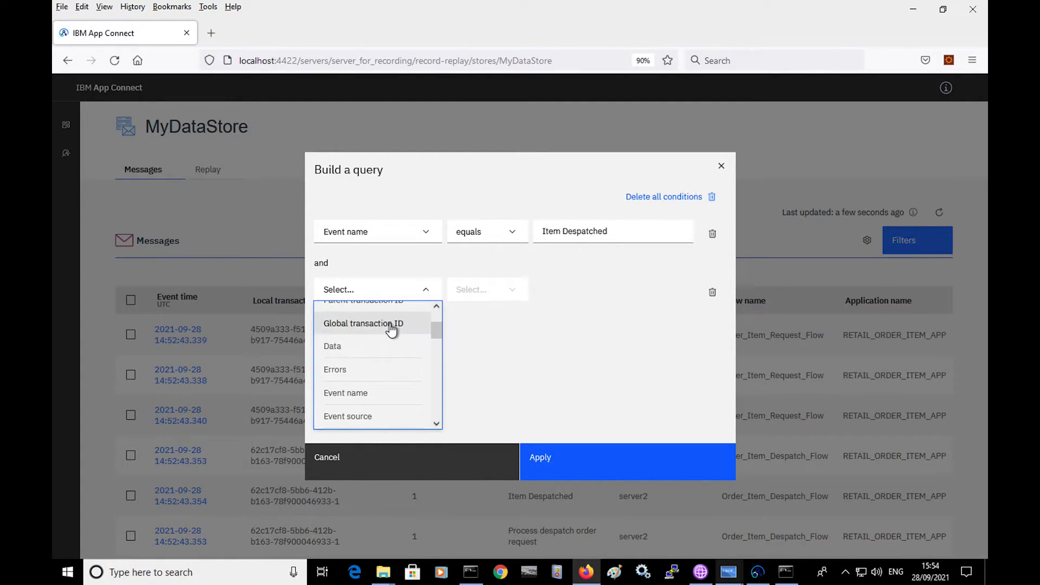
{"action": "left_click", "coordinate": [363, 322]}
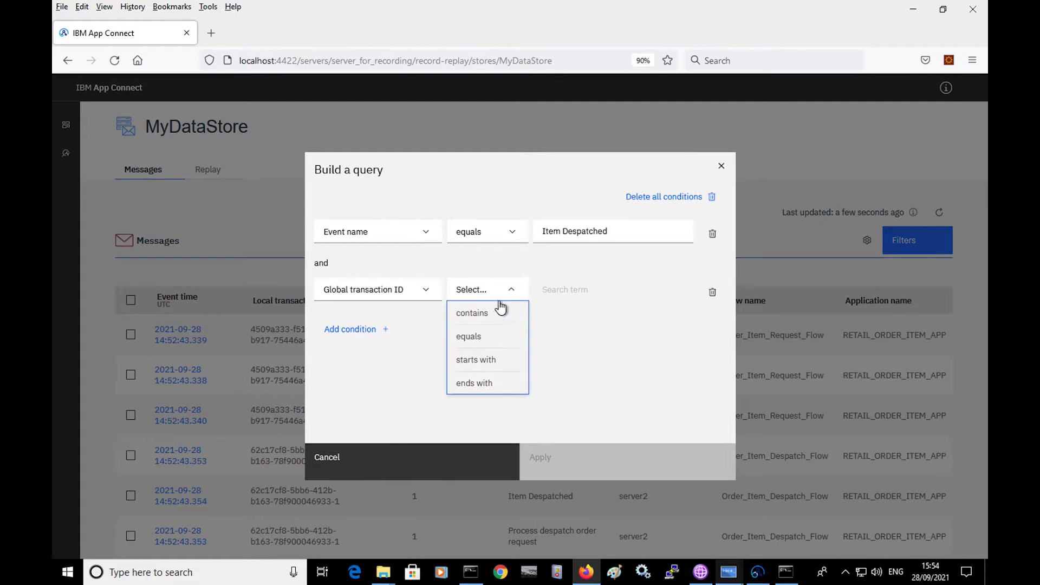
{"action": "left_click", "coordinate": [476, 359]}
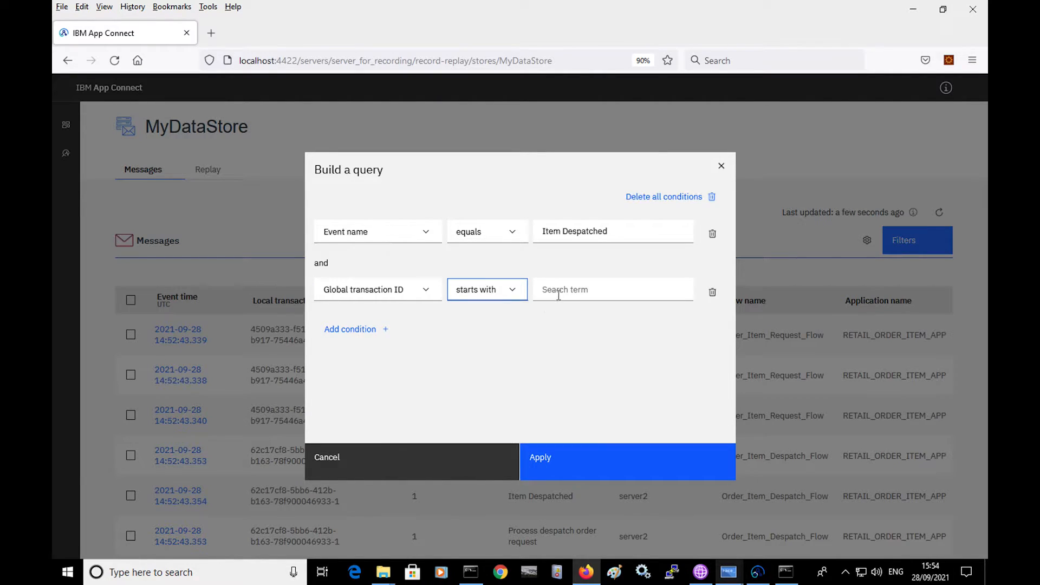
{"action": "type", "text": "5"}
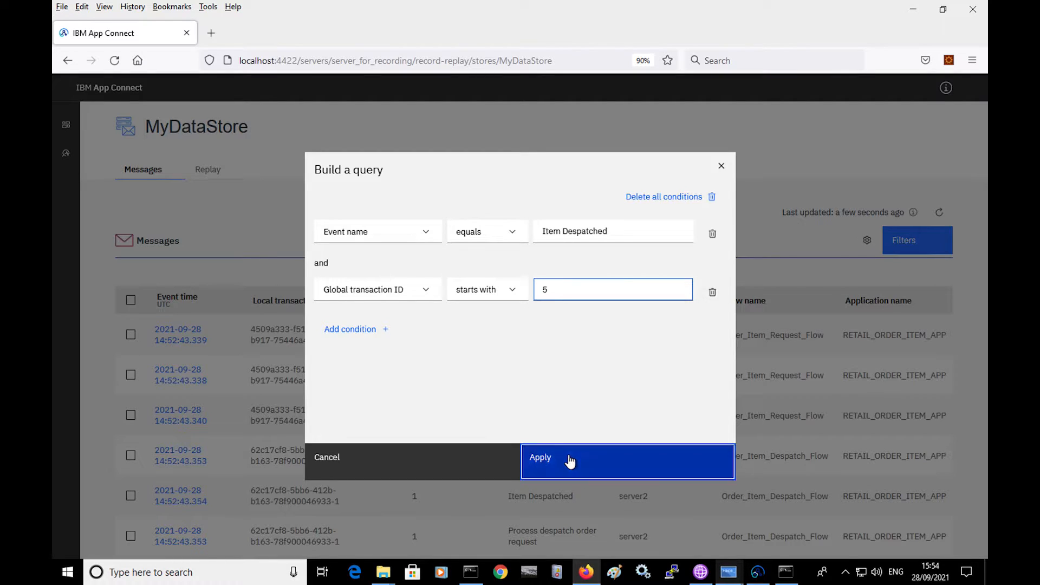
{"action": "left_click", "coordinate": [540, 457]}
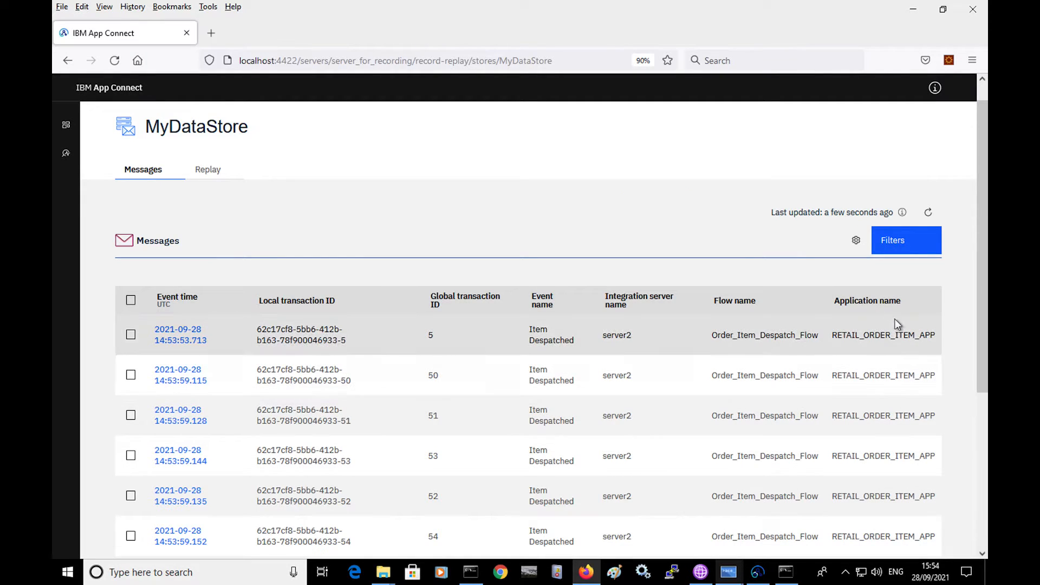
{"action": "scroll", "scroll_direction": "down", "scroll_amount": 3}
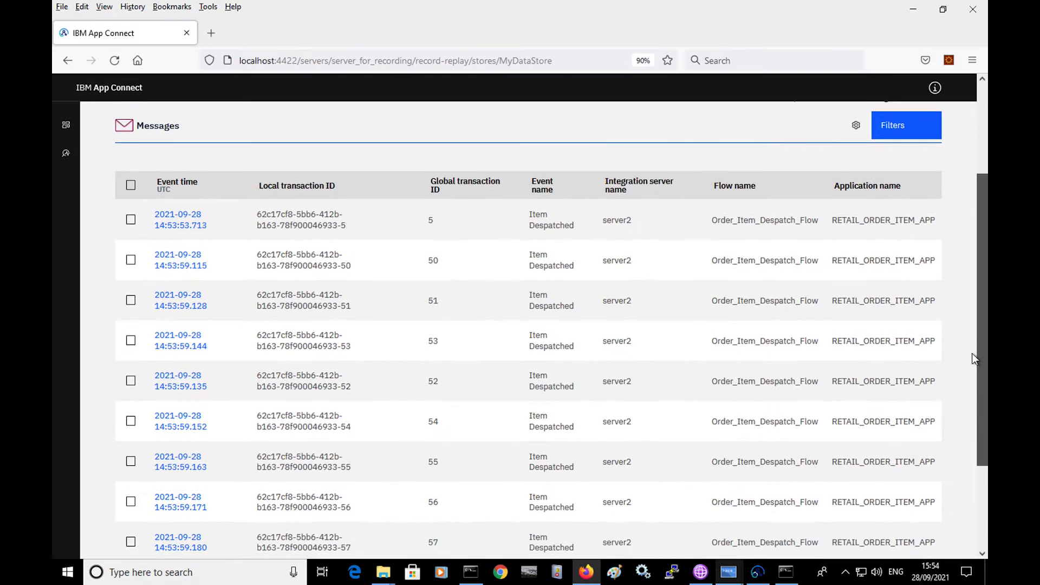
{"action": "scroll", "scroll_direction": "up", "scroll_amount": 3}
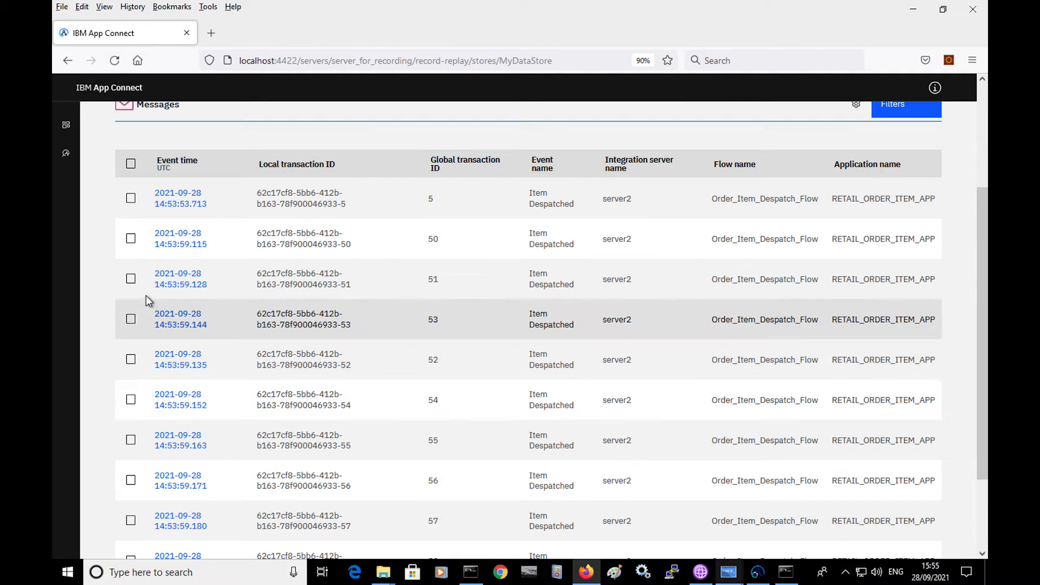
{"action": "left_click", "coordinate": [181, 278]}
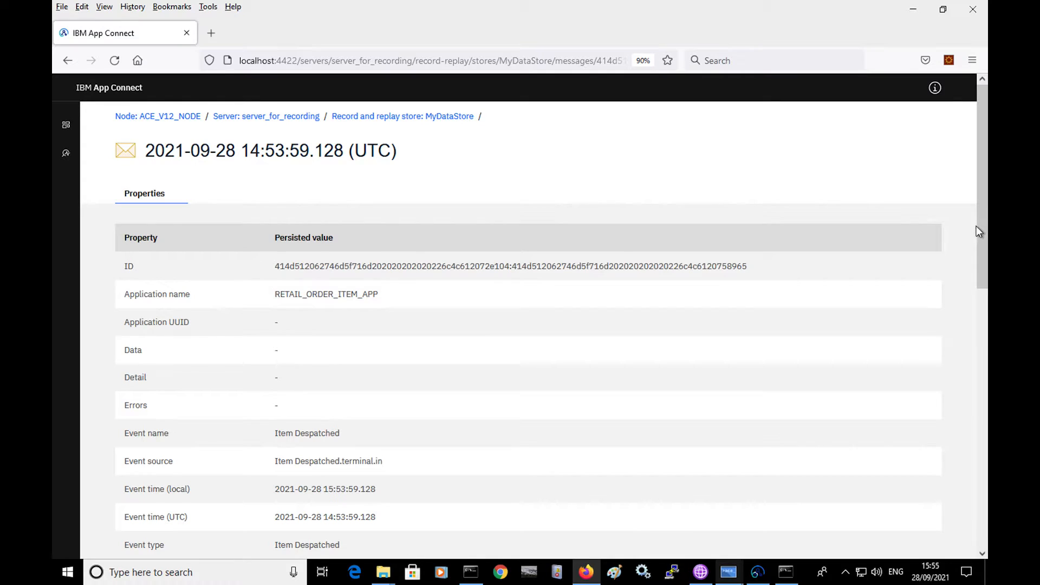
Review the Item Despatched message's persisted properties, then go back to the MyDataStore message list
{"action": "scroll", "scroll_direction": "down", "scroll_amount": 3}
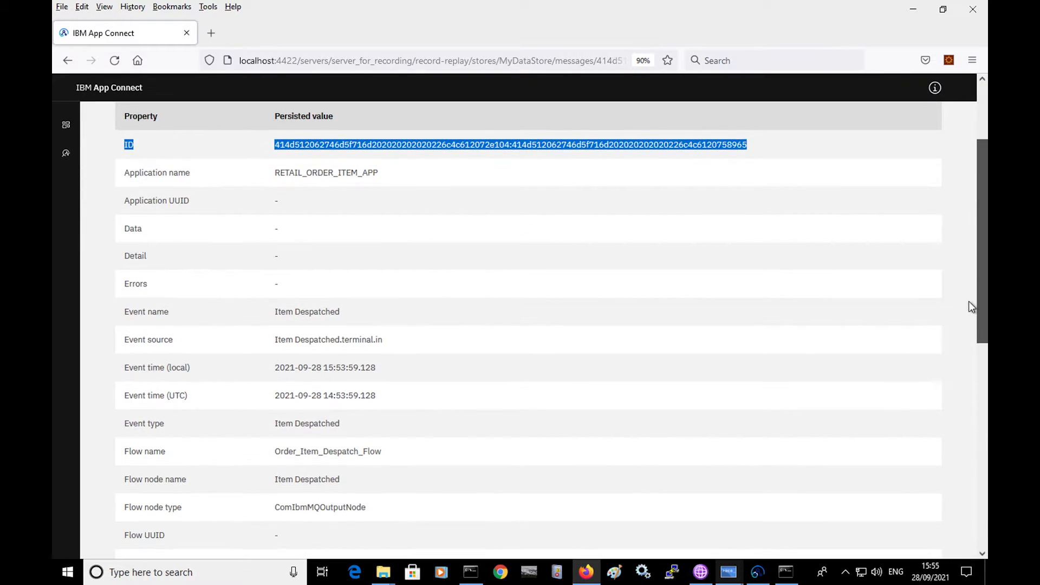
{"action": "scroll", "scroll_direction": "down", "scroll_amount": 3}
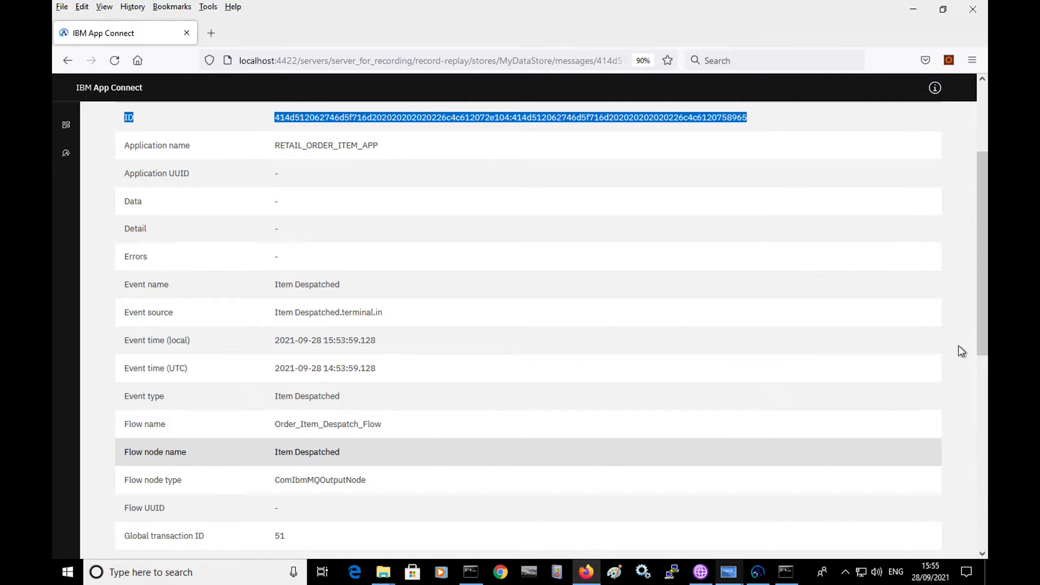
{"action": "scroll", "scroll_direction": "down", "scroll_amount": 3}
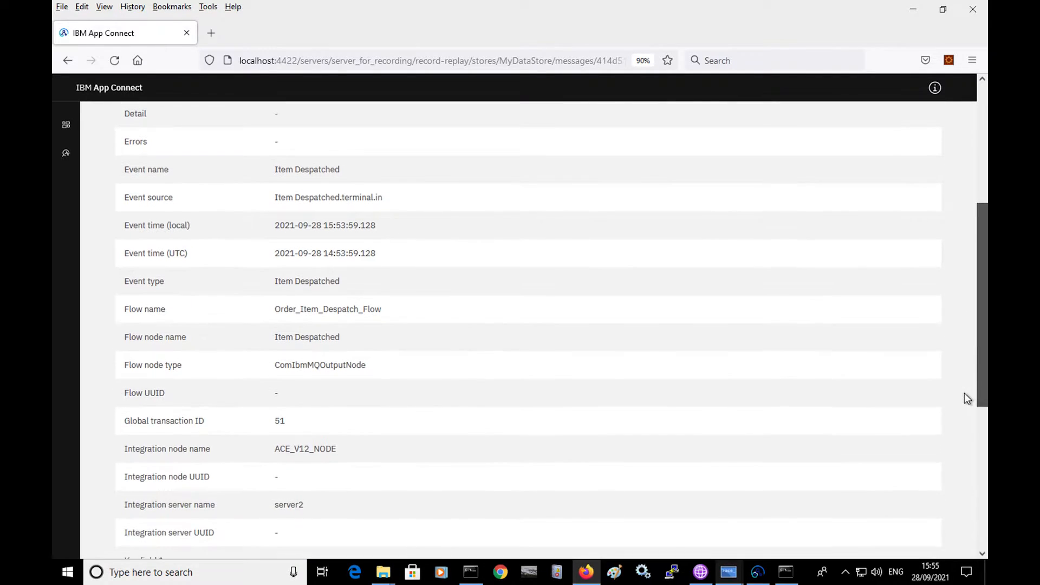
{"action": "scroll", "scroll_direction": "up", "scroll_amount": 3}
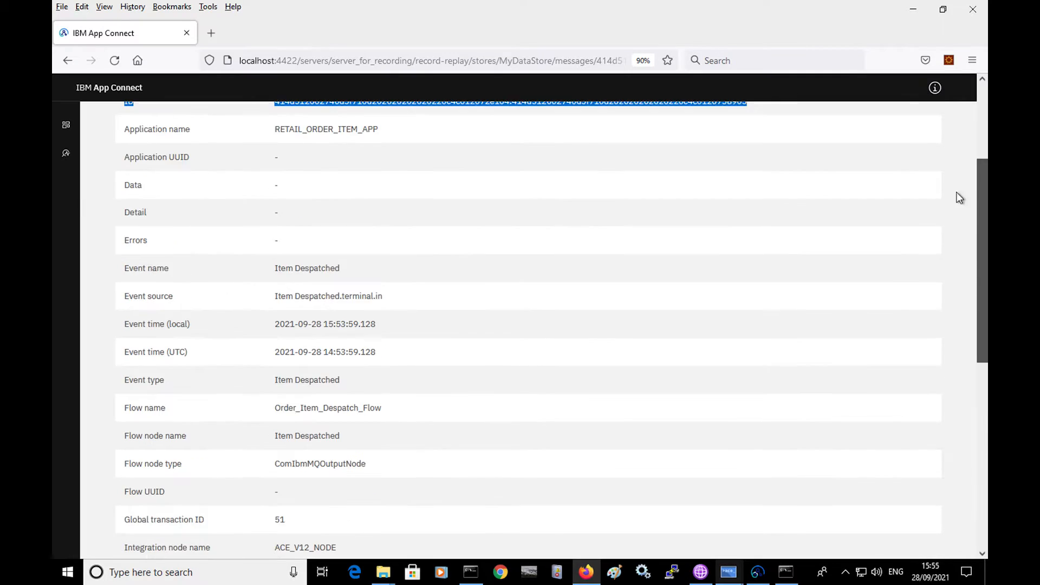
{"action": "left_click", "coordinate": [67, 60]}
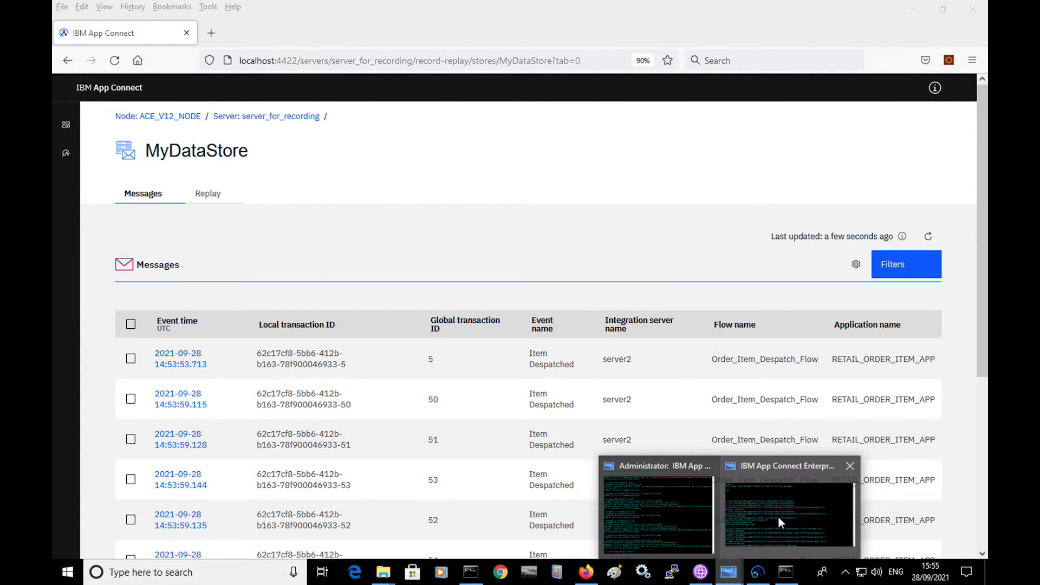
Bring the App Connect Enterprise Console into focus to run send_invalid_messages.cmd 5
{"action": "left_click", "coordinate": [788, 514]}
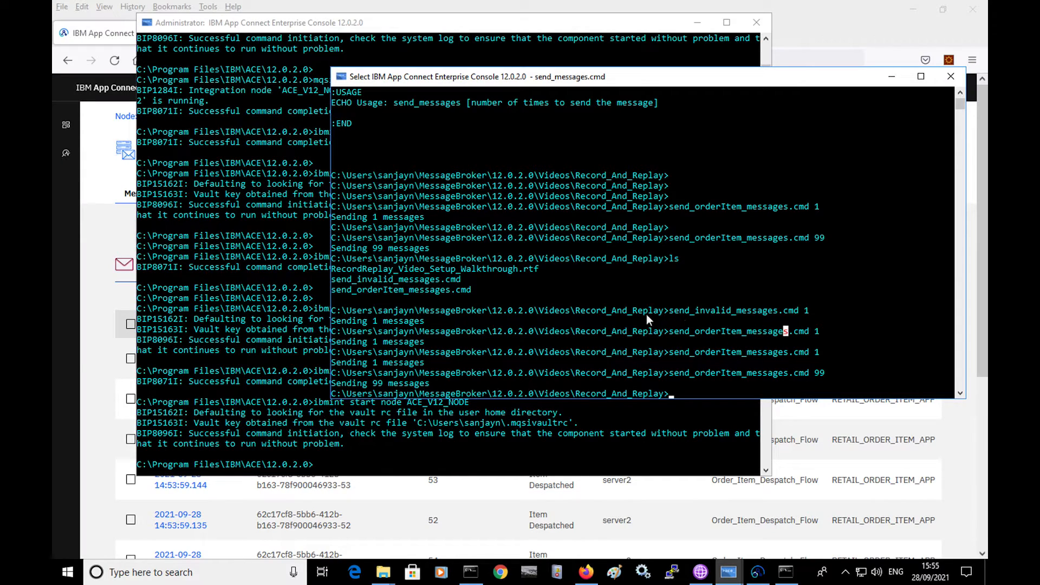
{"action": "double_click", "coordinate": [738, 311]}
{"action": "type", "text": "send_invalid_messages.cmd 5"}
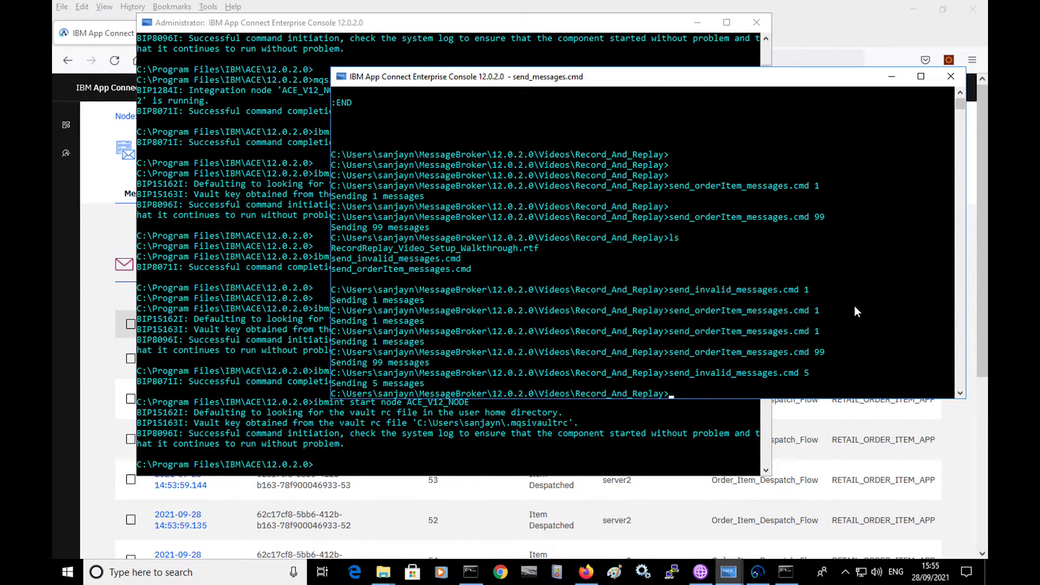
{"action": "mouse_move", "coordinate": [978, 406]}
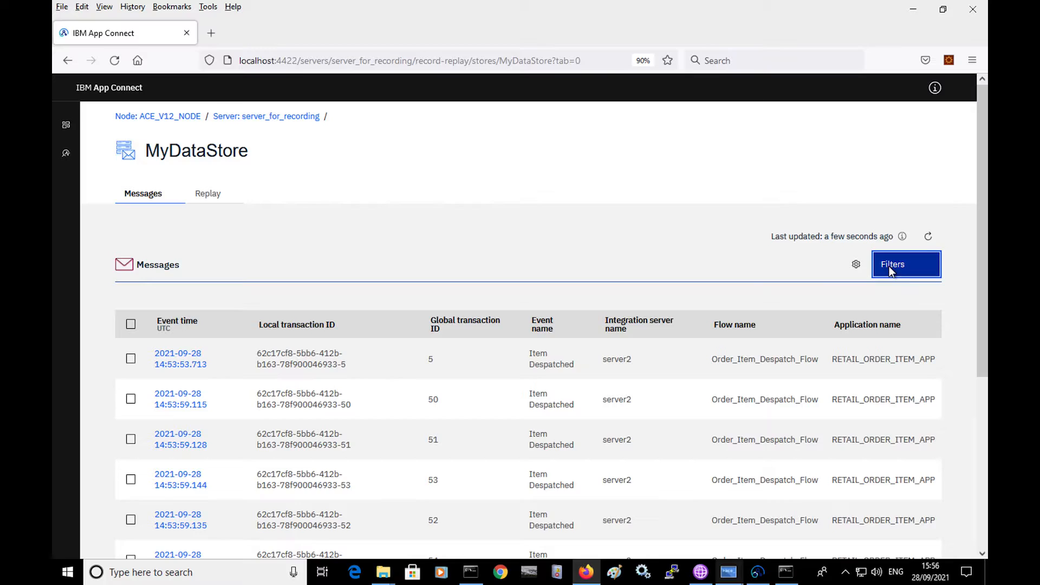
Replace the Item Despatched filter condition with a new condition on the Event name property
{"action": "left_click", "coordinate": [891, 264]}
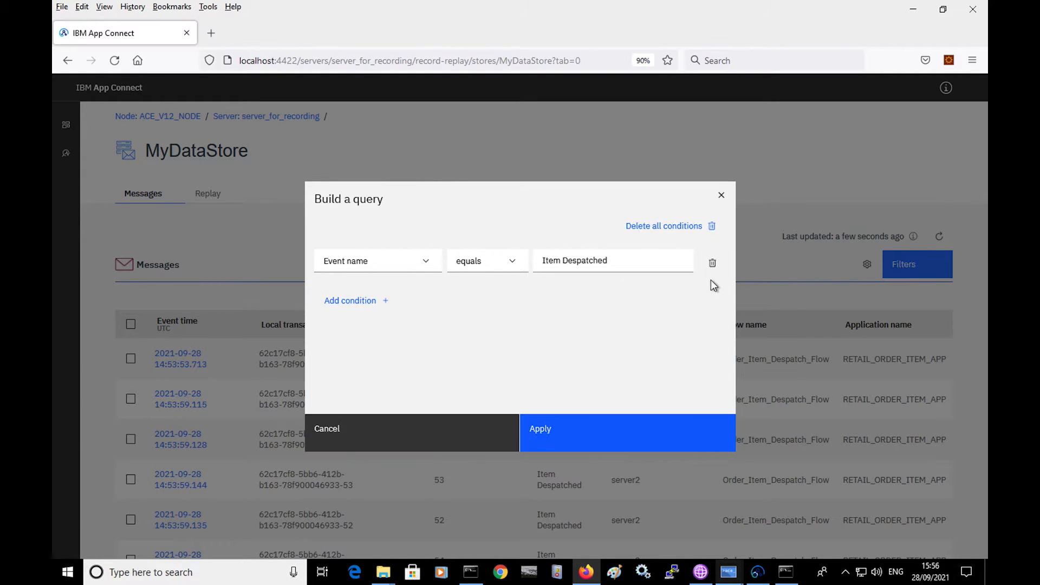
{"action": "left_click", "coordinate": [712, 262]}
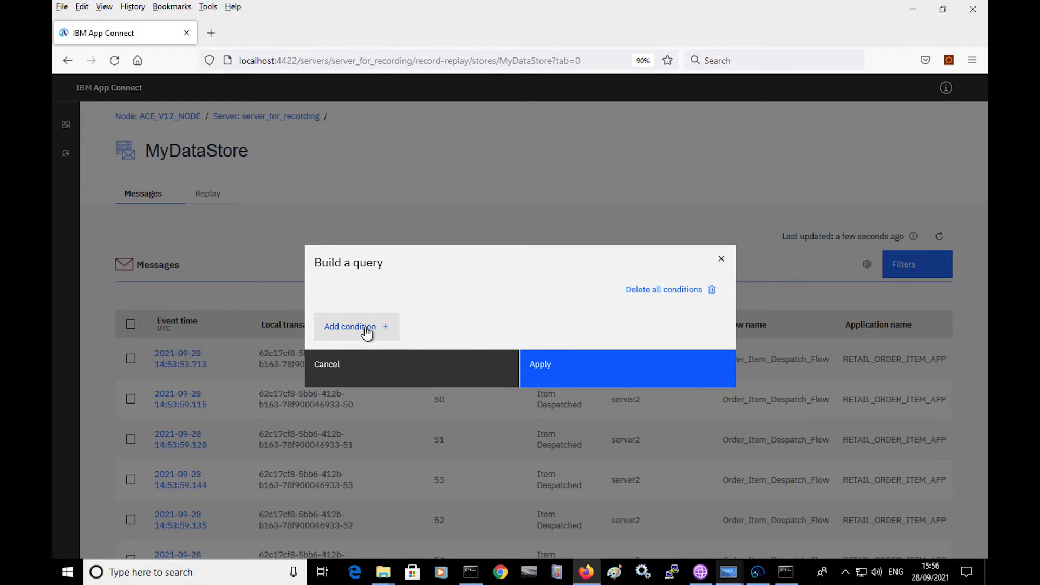
{"action": "left_click", "coordinate": [356, 326]}
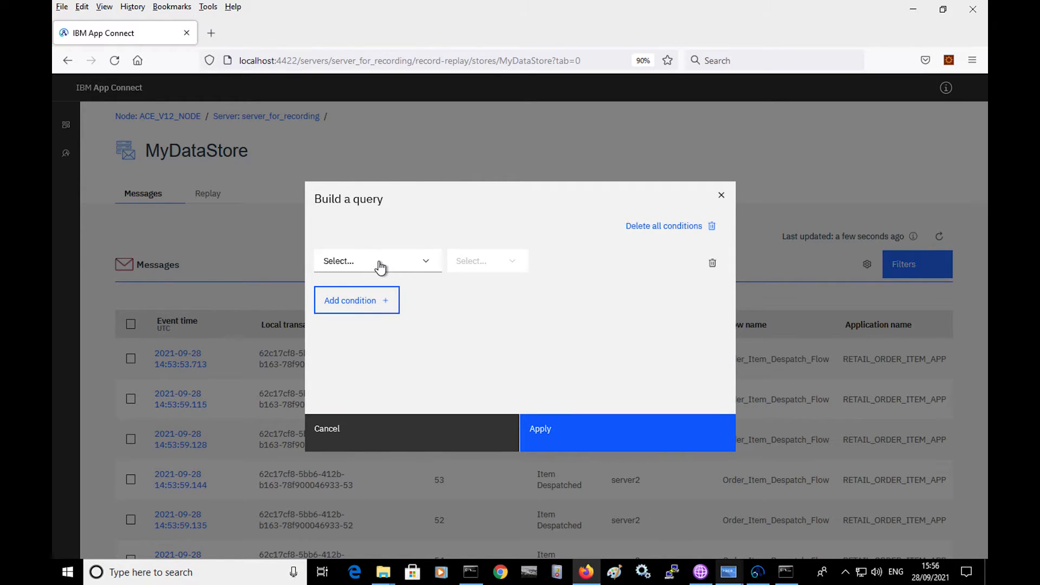
{"action": "left_click", "coordinate": [377, 260]}
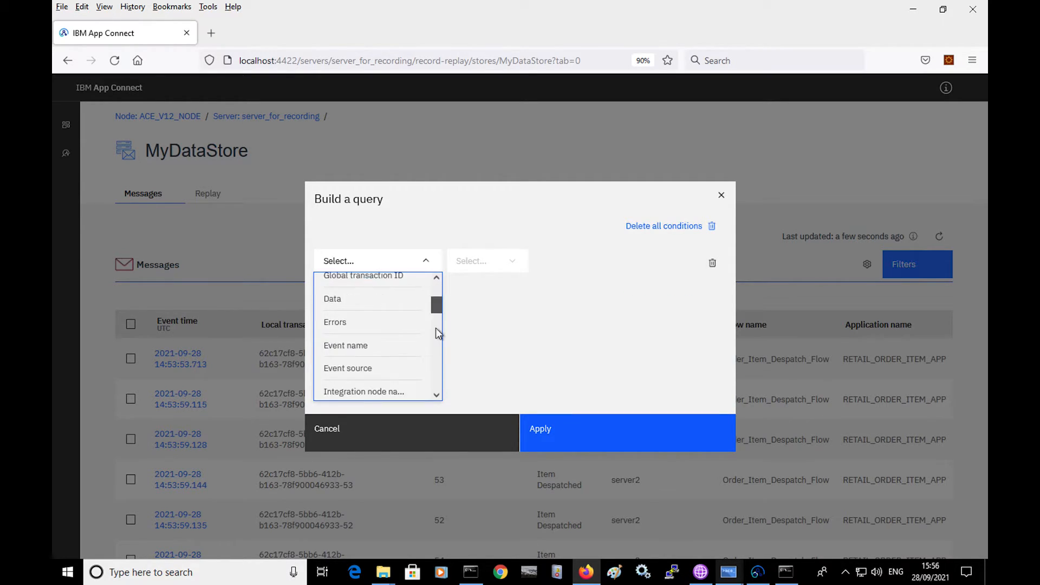
{"action": "scroll", "scroll_direction": "down", "scroll_amount": 3}
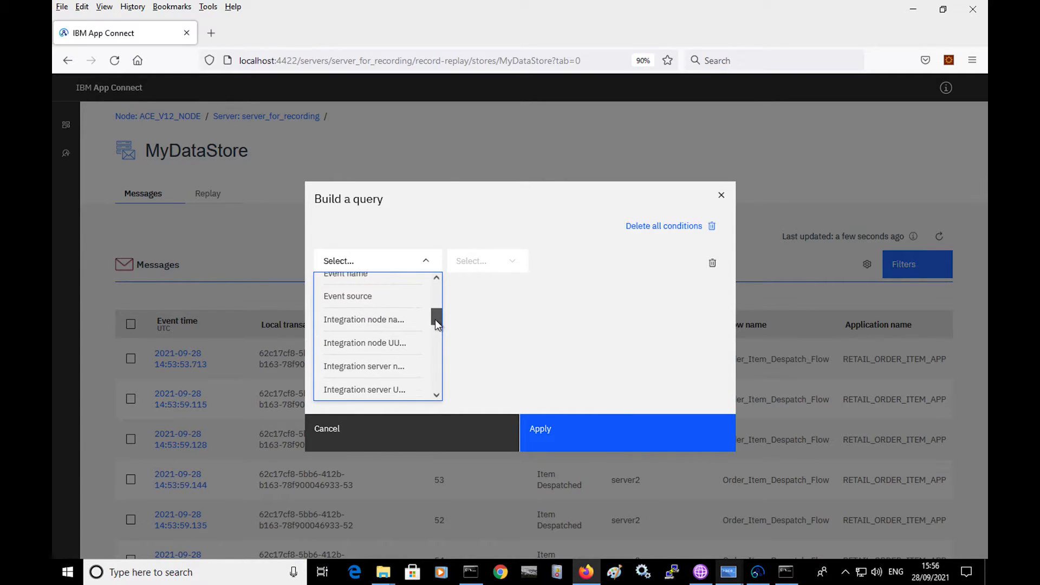
{"action": "left_click", "coordinate": [345, 274]}
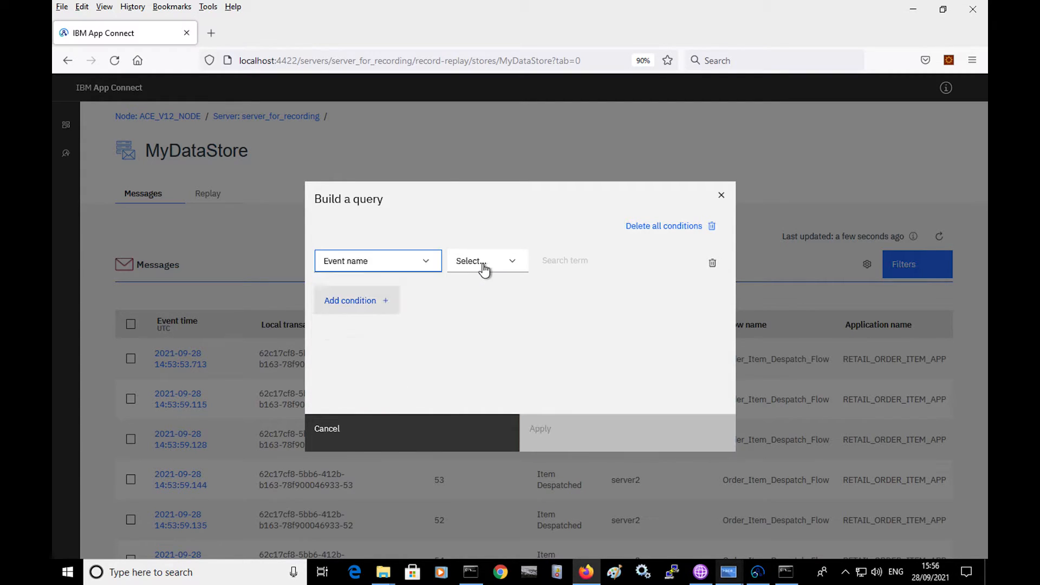
Set the condition to Event name contains 'Unknown' so only Unknown Order requests remain
{"action": "left_click", "coordinate": [486, 260]}
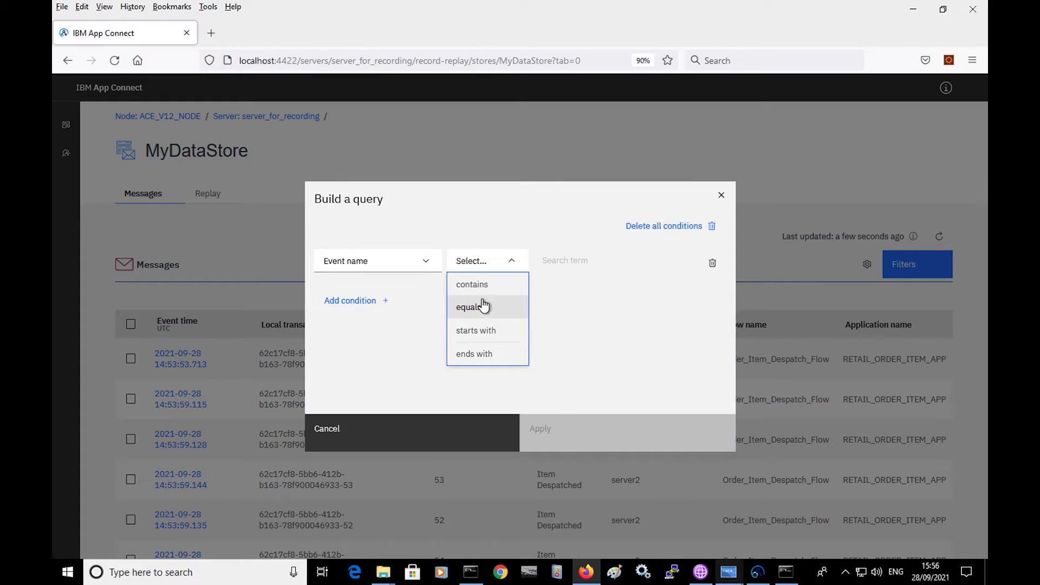
{"action": "left_click", "coordinate": [471, 283]}
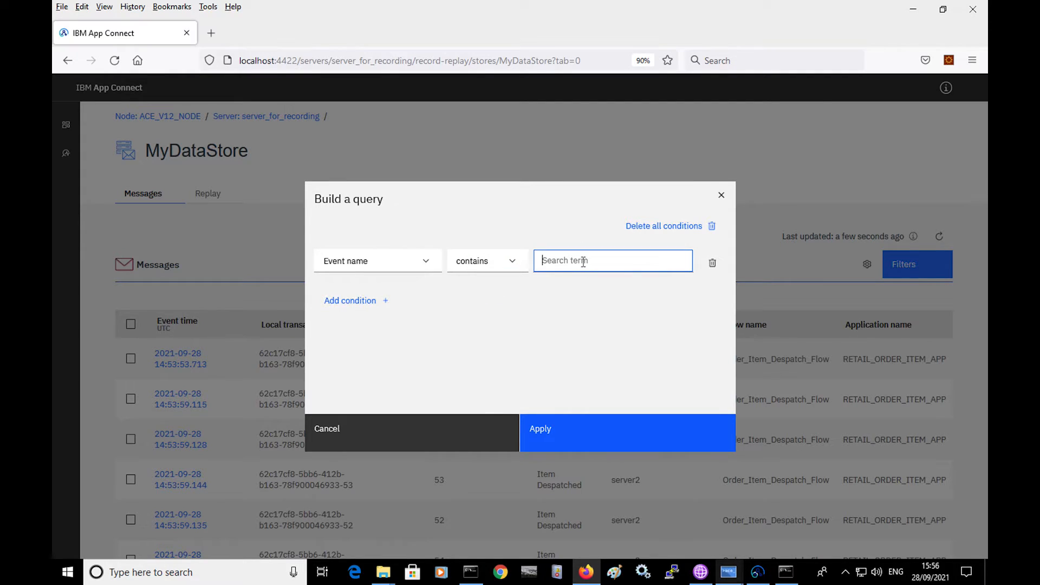
{"action": "type", "text": "Unkno"}
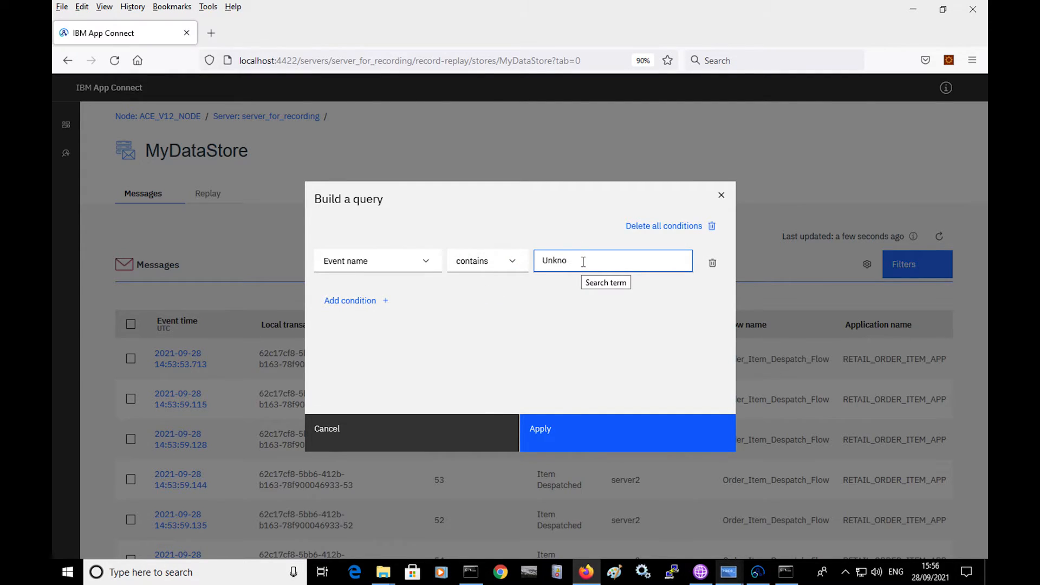
{"action": "type", "text": "wn"}
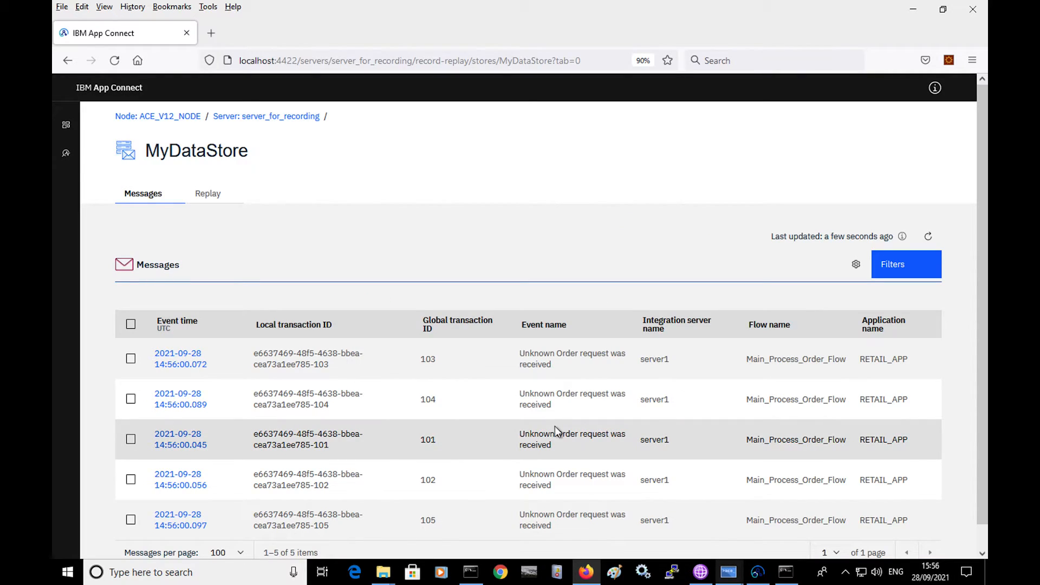
{"action": "scroll", "scroll_direction": "up", "scroll_amount": 3}
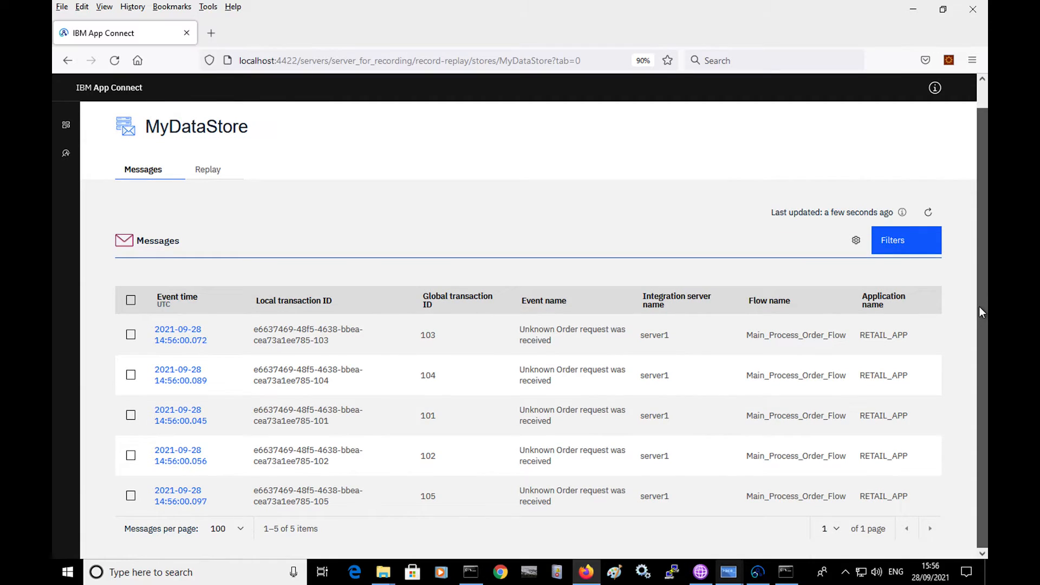
Show the Data and Errors columns in the filtered MyDataStore messages table
{"action": "left_click", "coordinate": [856, 240]}
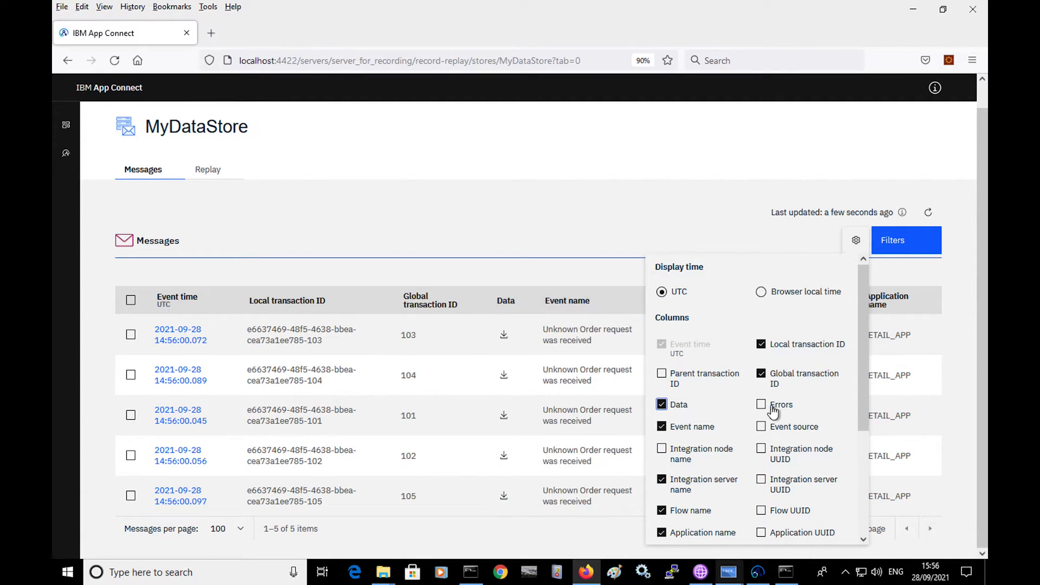
{"action": "left_click", "coordinate": [761, 404]}
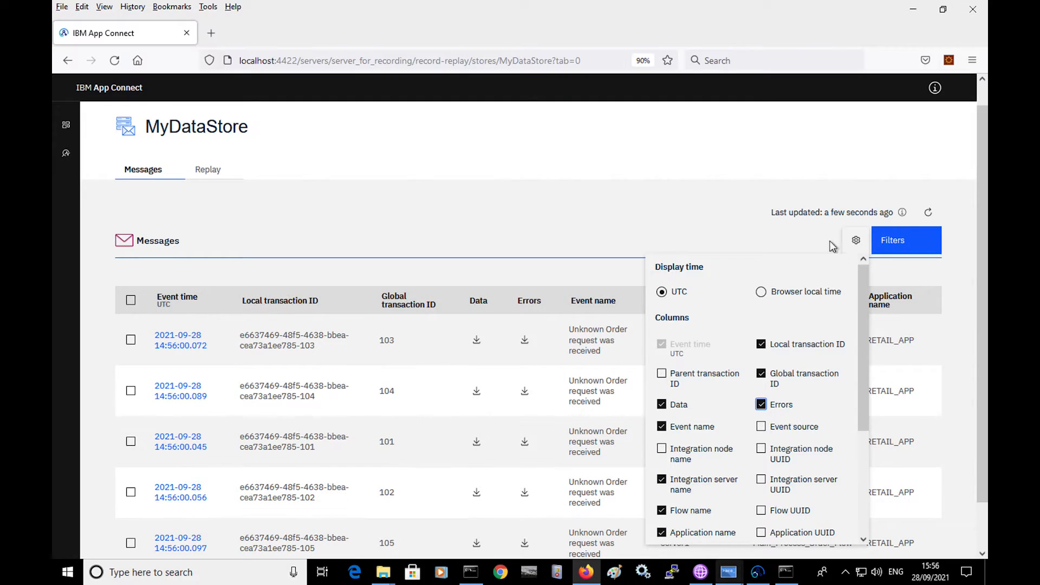
{"action": "left_click", "coordinate": [306, 375]}
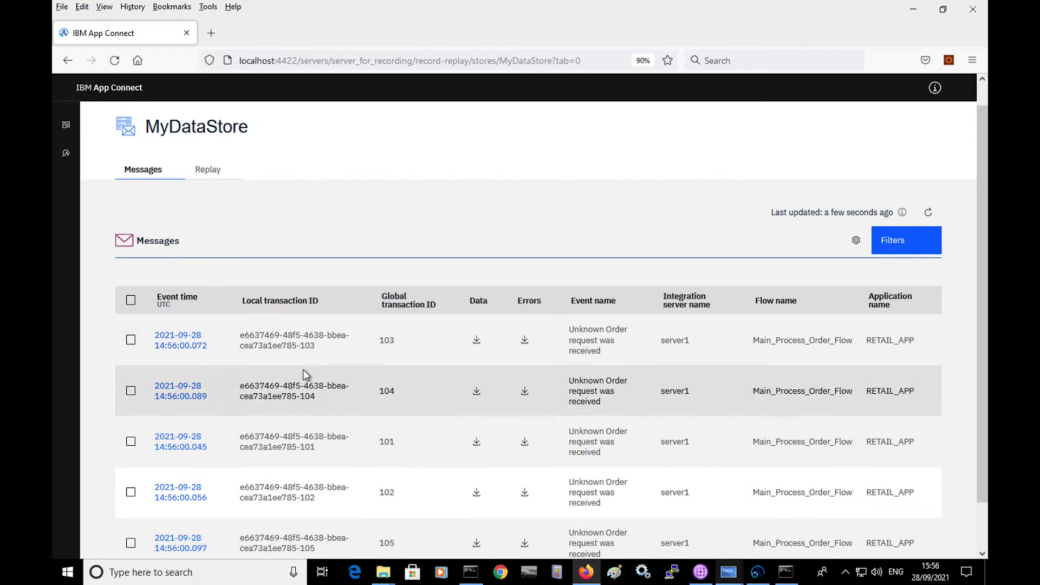
{"action": "mouse_move", "coordinate": [418, 359]}
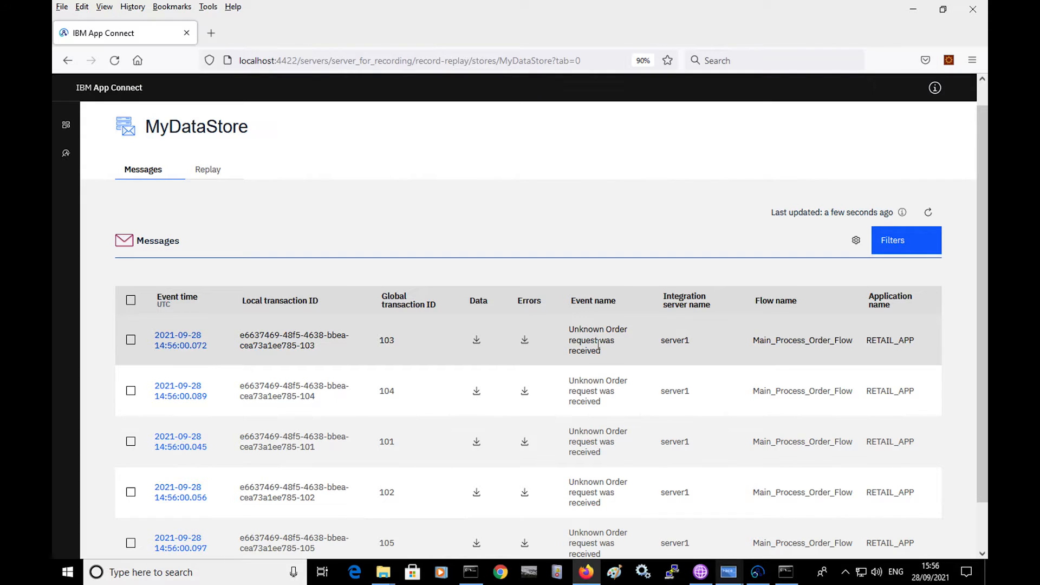
{"action": "mouse_move", "coordinate": [477, 339]}
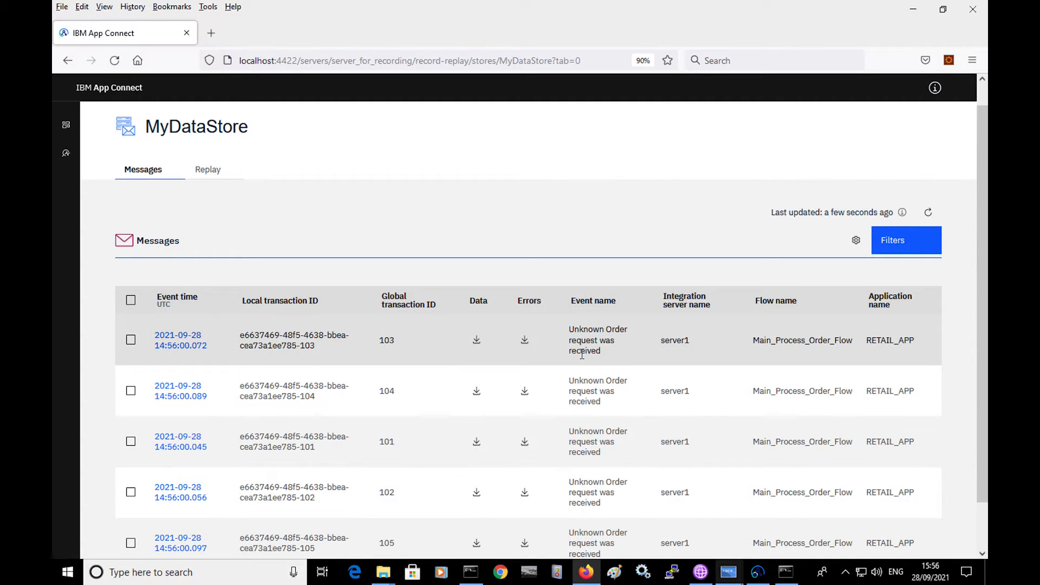
{"action": "mouse_move", "coordinate": [476, 351]}
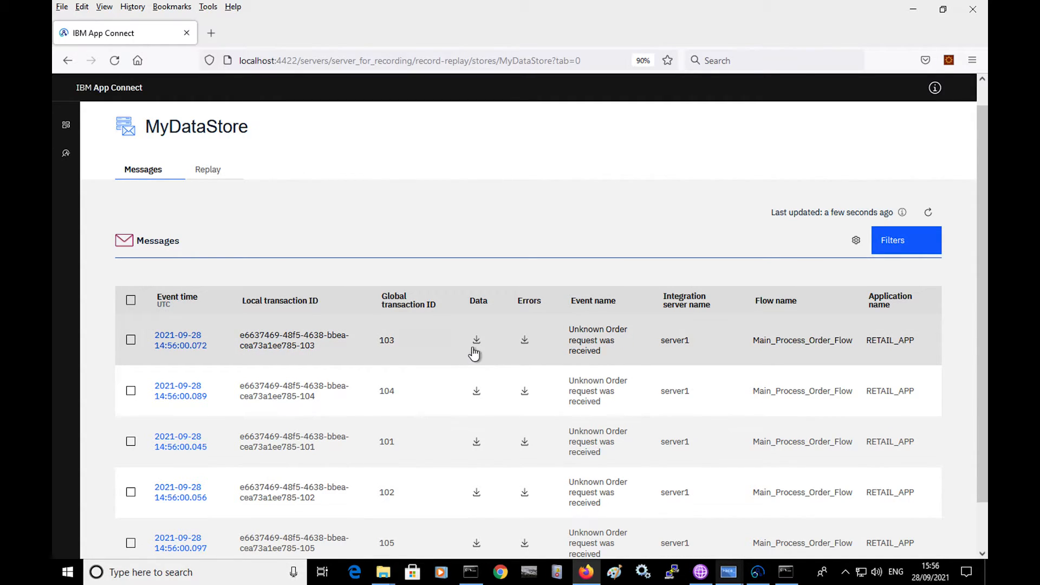
{"action": "mouse_move", "coordinate": [180, 340]}
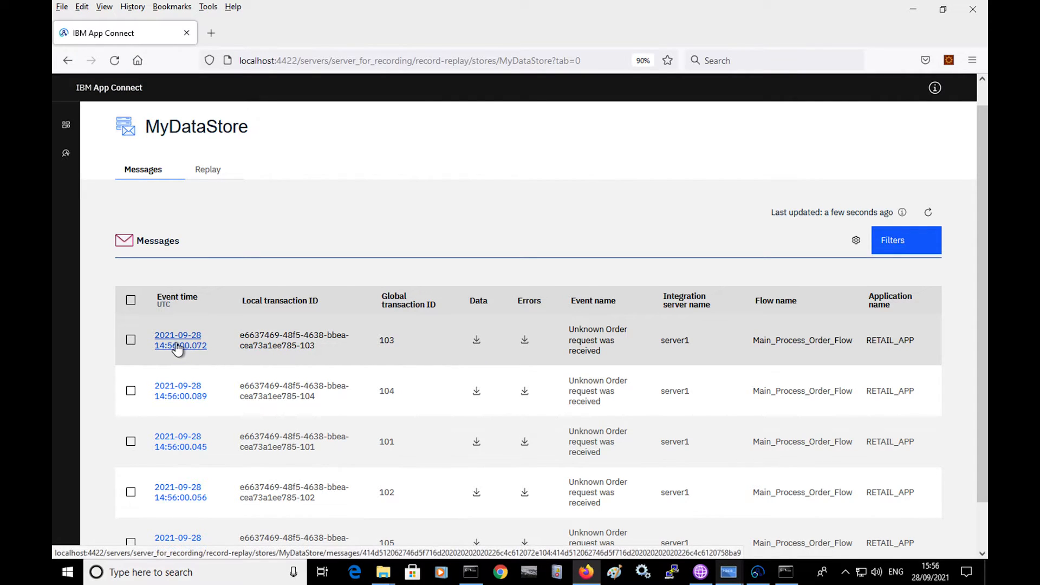
View the recorded payload data of the 14:56:00.072 Unknown Order message
{"action": "left_click", "coordinate": [180, 339]}
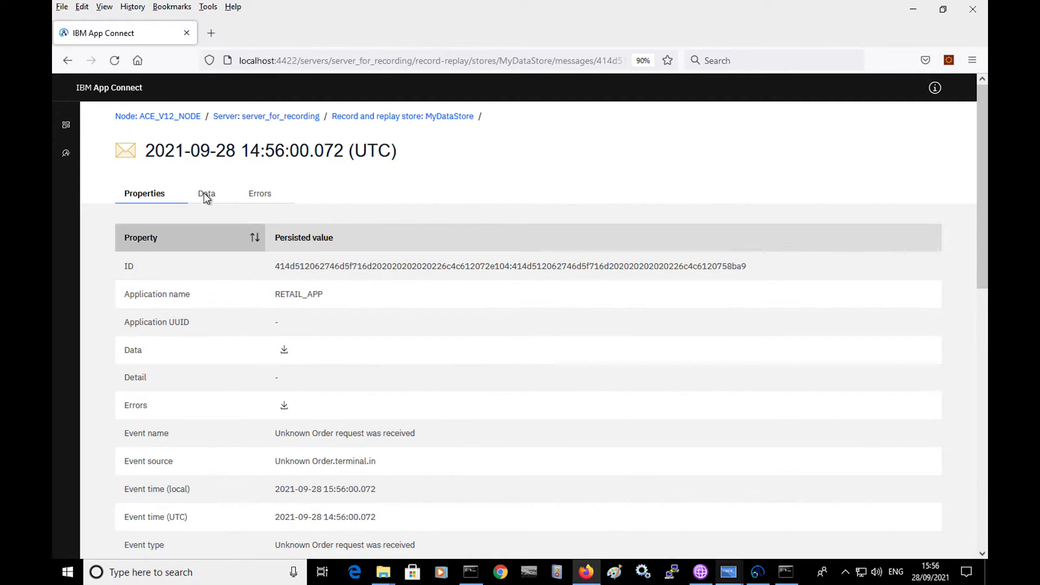
{"action": "left_click", "coordinate": [205, 192]}
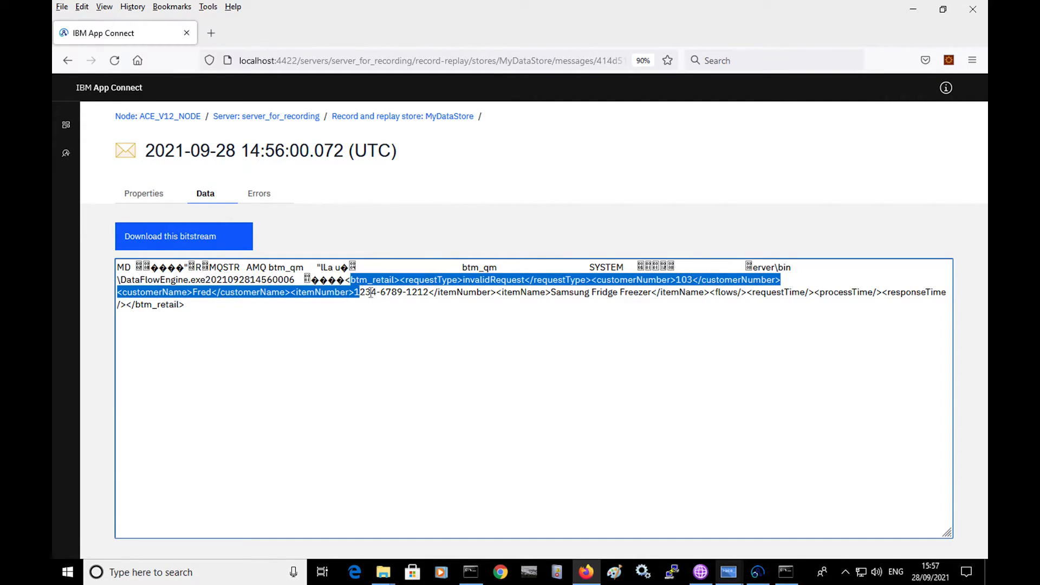
{"action": "left_click", "coordinate": [332, 298]}
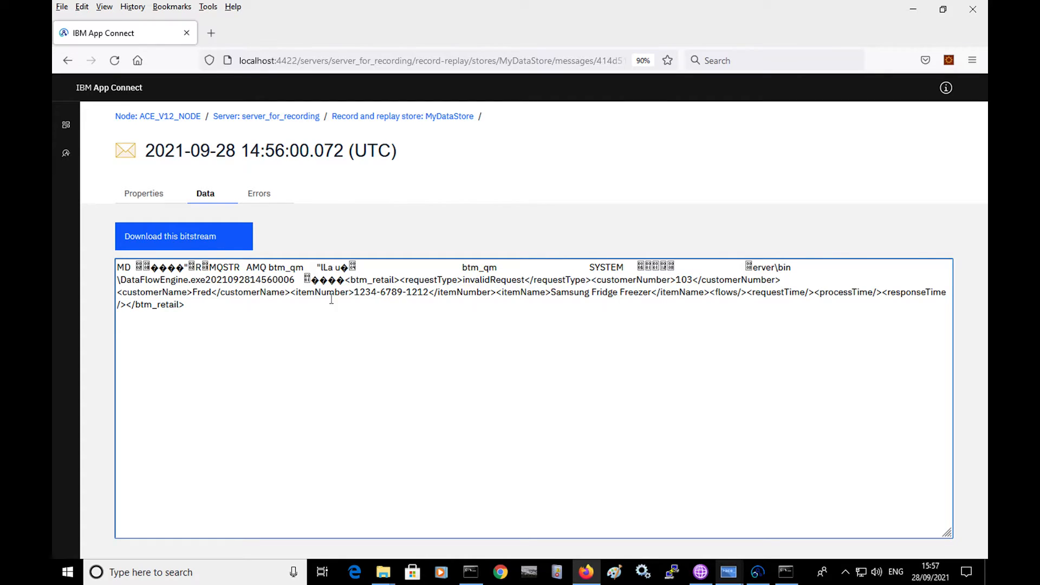
Review the message's exception list, selecting all error text, then its recorded properties
{"action": "left_click", "coordinate": [259, 192]}
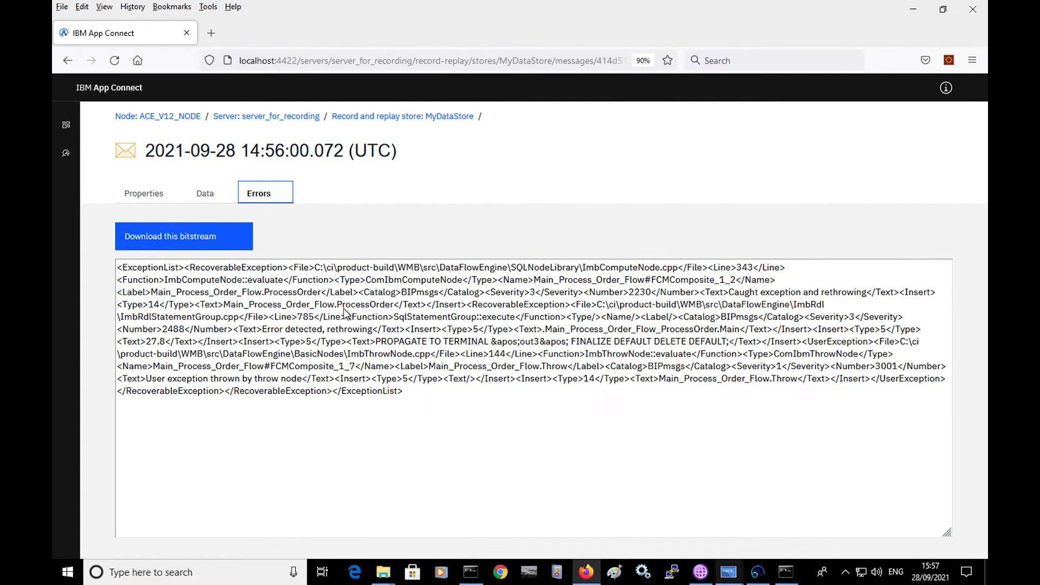
{"action": "key", "text": "ctrl+a"}
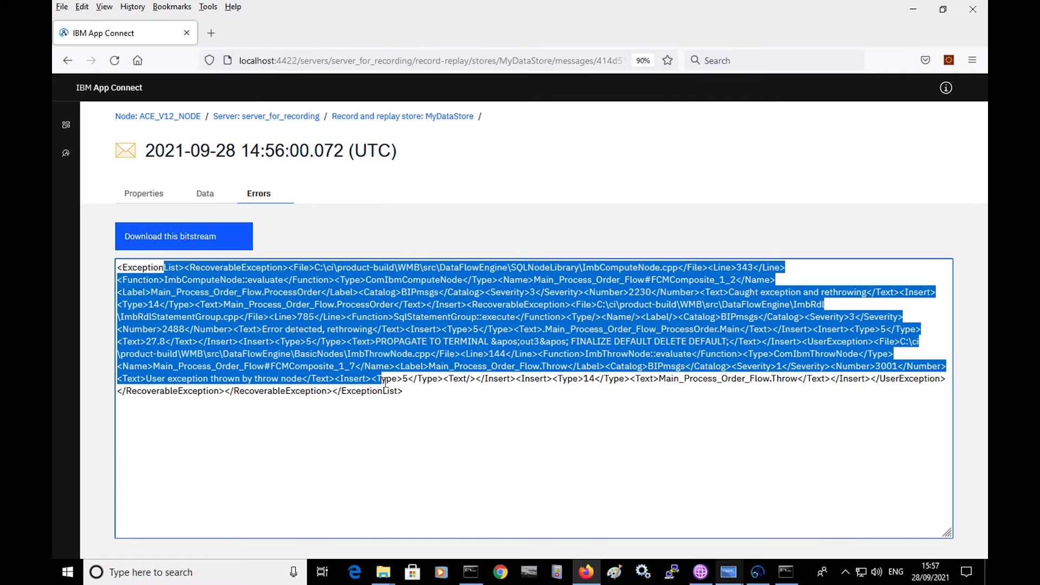
{"action": "left_click", "coordinate": [143, 193]}
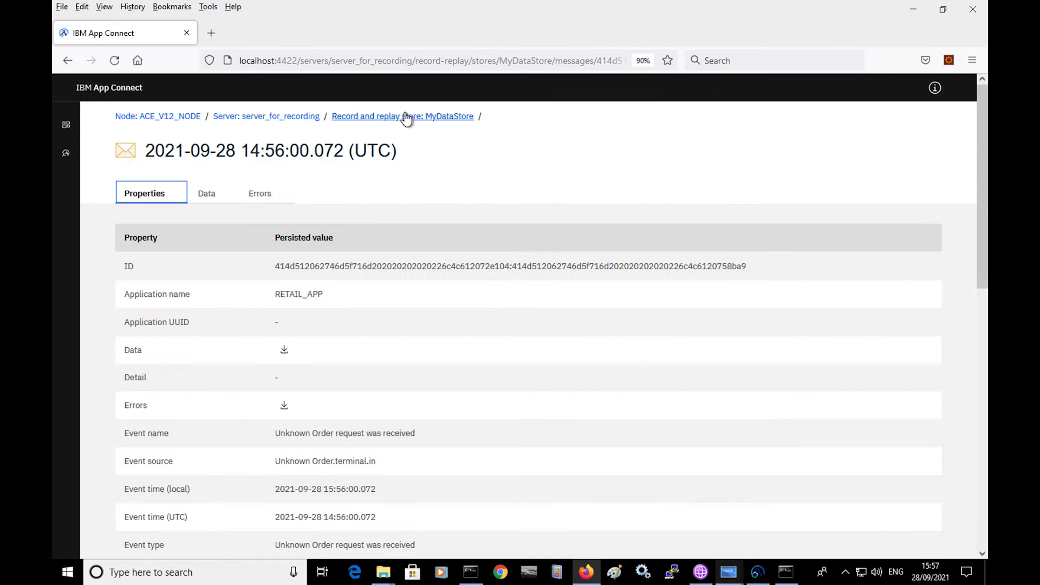
Back on the MyDataStore list, select all five Unknown Order messages including transaction IDs 105 and 103
{"action": "left_click", "coordinate": [403, 116]}
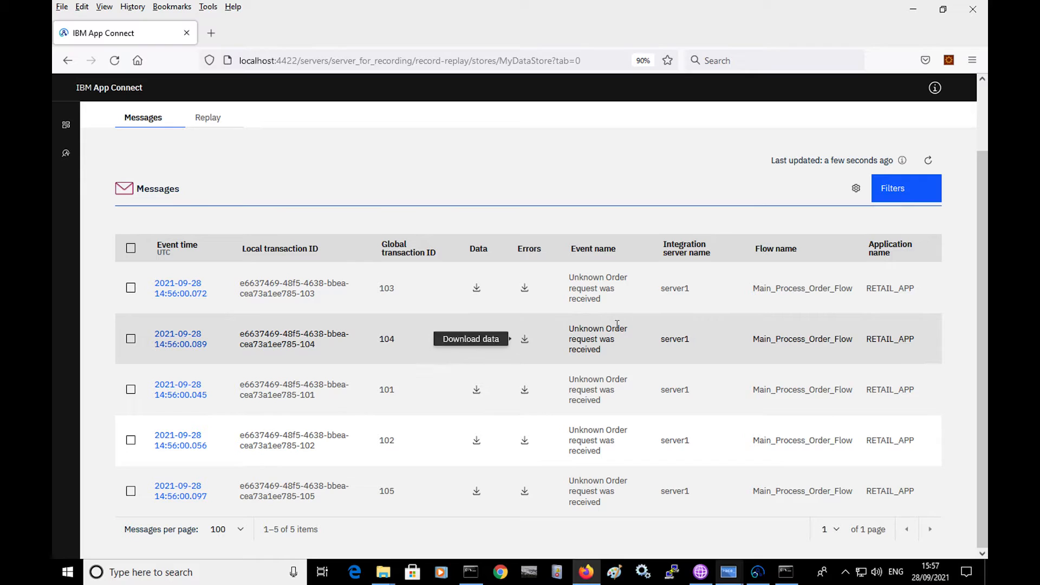
{"action": "mouse_move", "coordinate": [350, 471]}
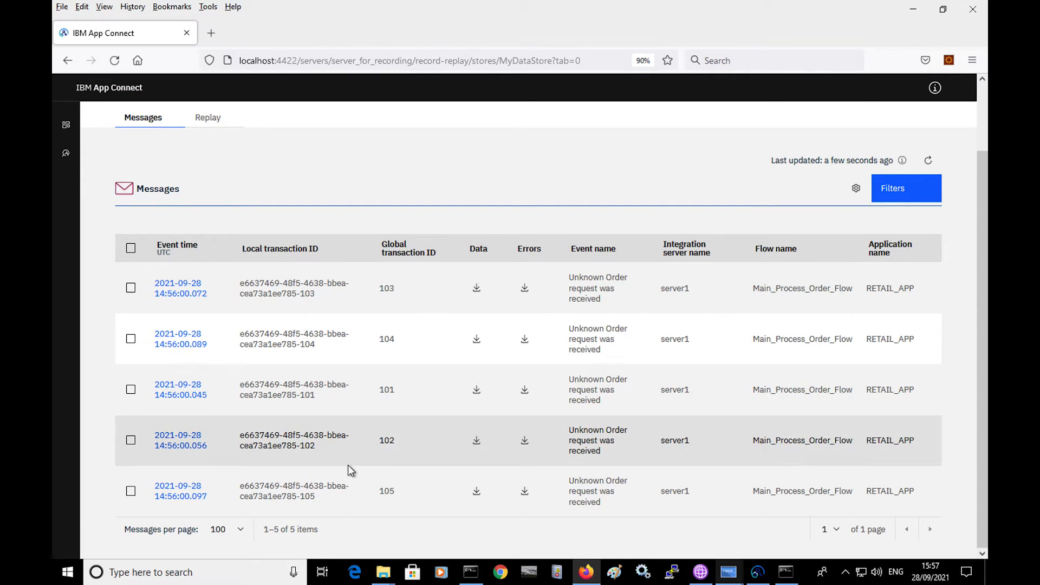
{"action": "mouse_move", "coordinate": [180, 491]}
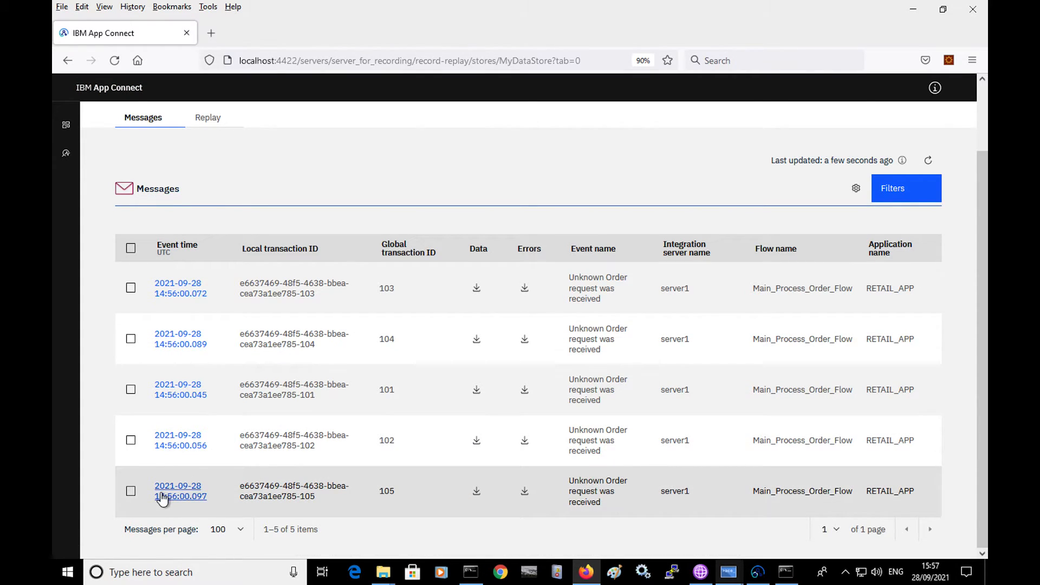
{"action": "mouse_move", "coordinate": [131, 491]}
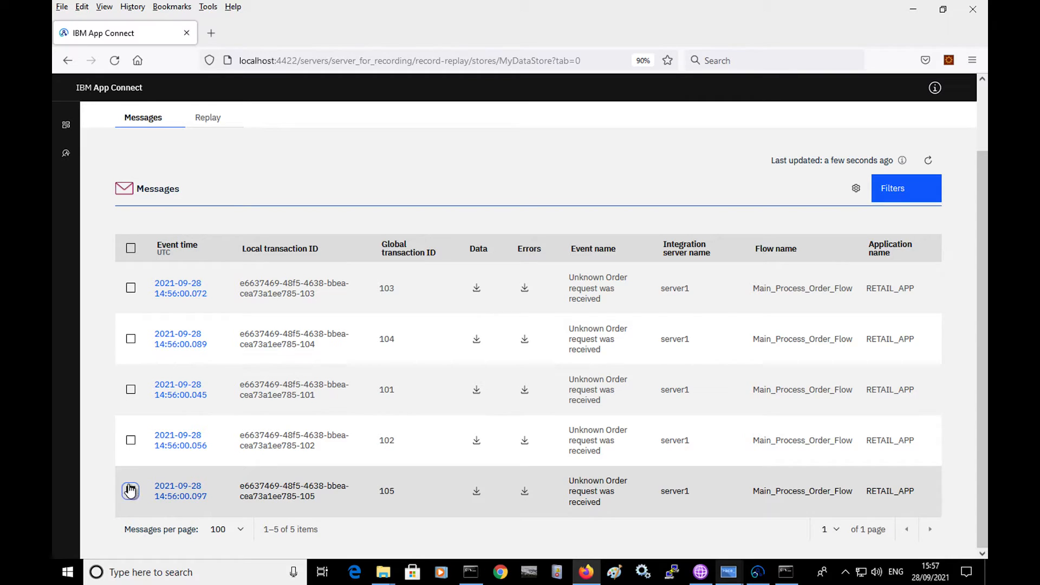
{"action": "left_click", "coordinate": [131, 490]}
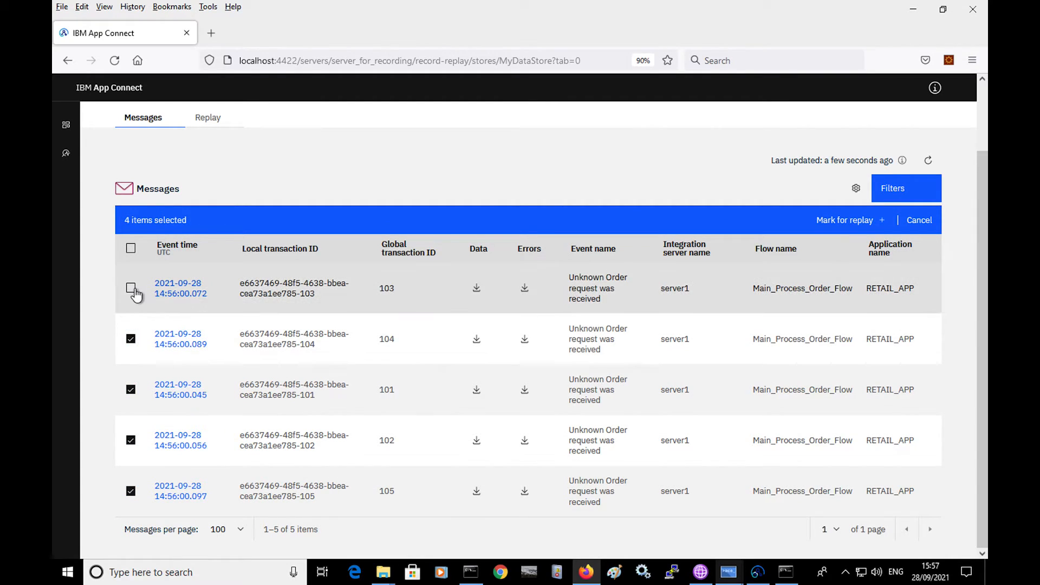
{"action": "left_click", "coordinate": [131, 288]}
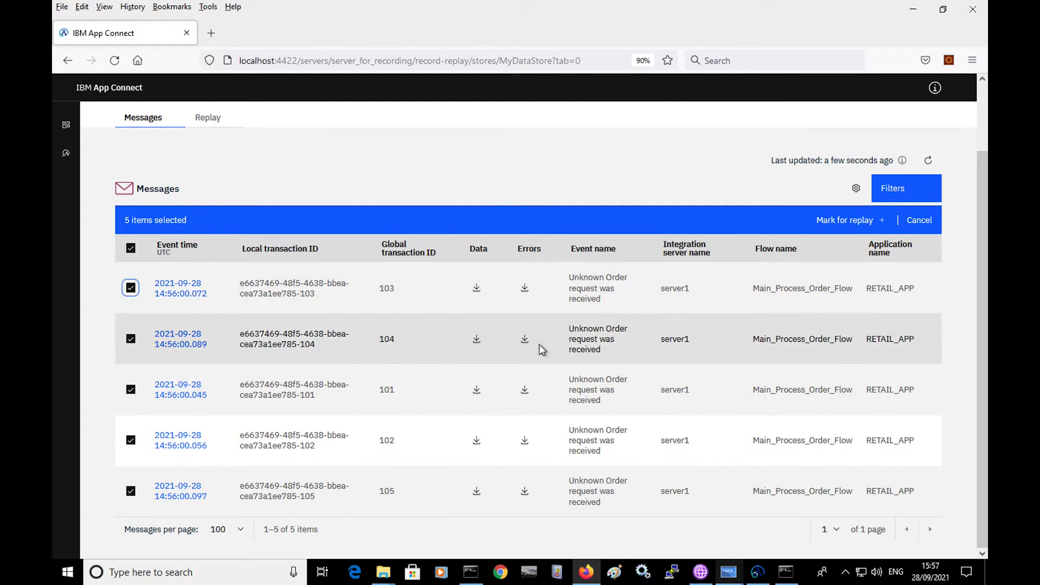
{"action": "mouse_move", "coordinate": [843, 220]}
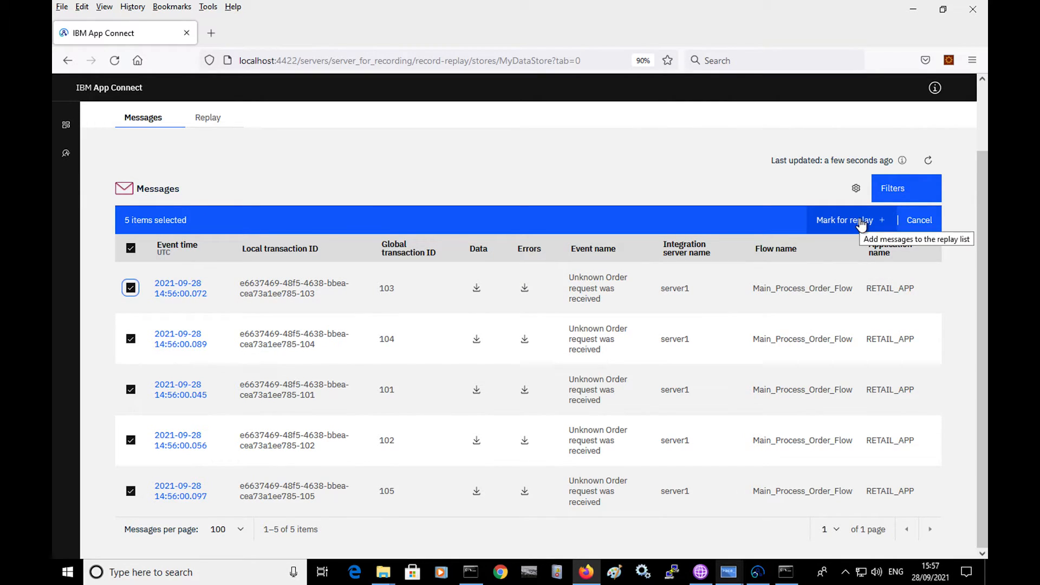
Mark the five selected messages for replay with MyDestination as the target
{"action": "left_click", "coordinate": [843, 220]}
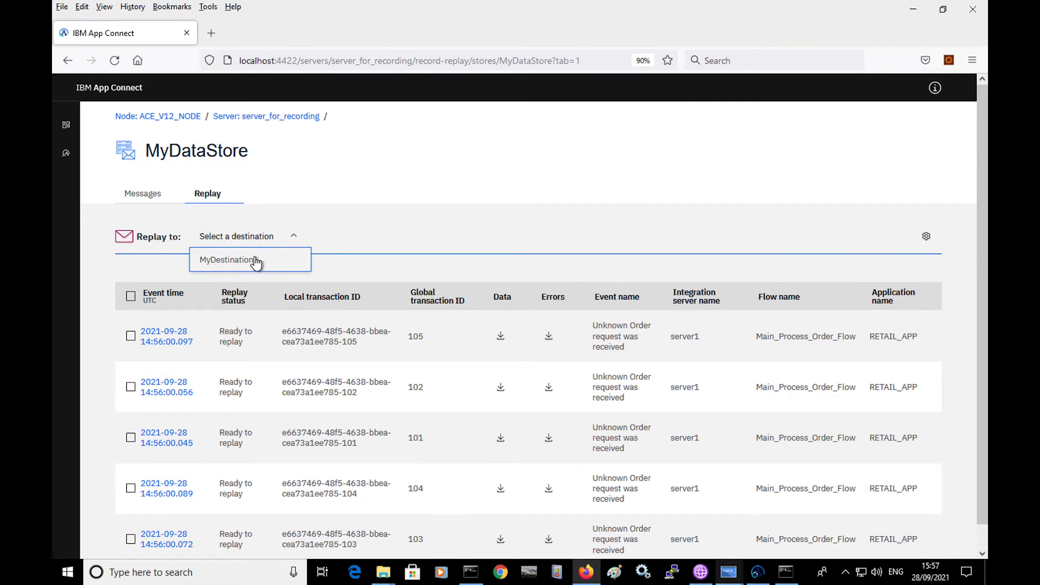
{"action": "left_click", "coordinate": [250, 258]}
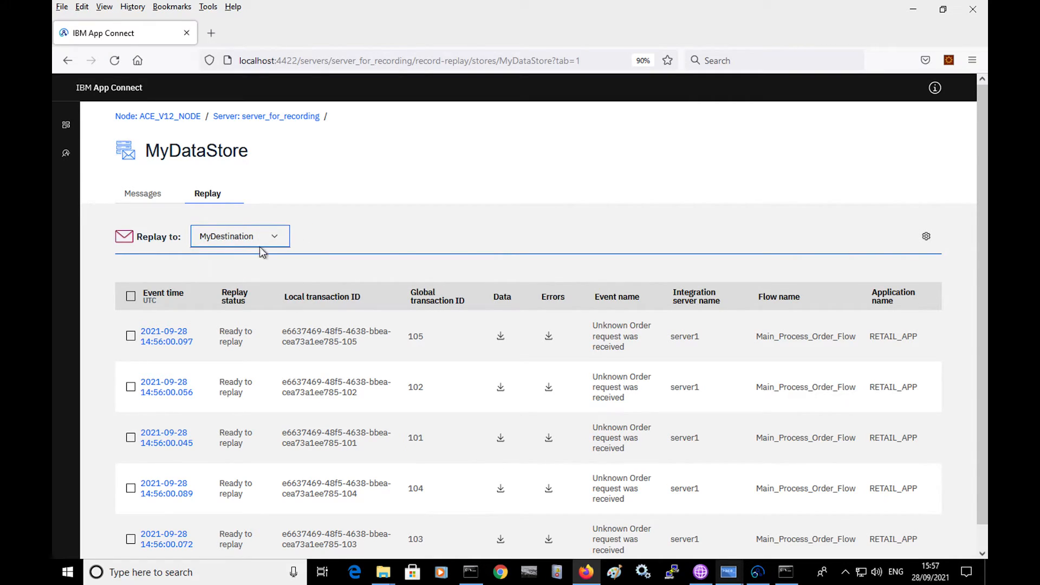
{"action": "mouse_move", "coordinate": [222, 267]}
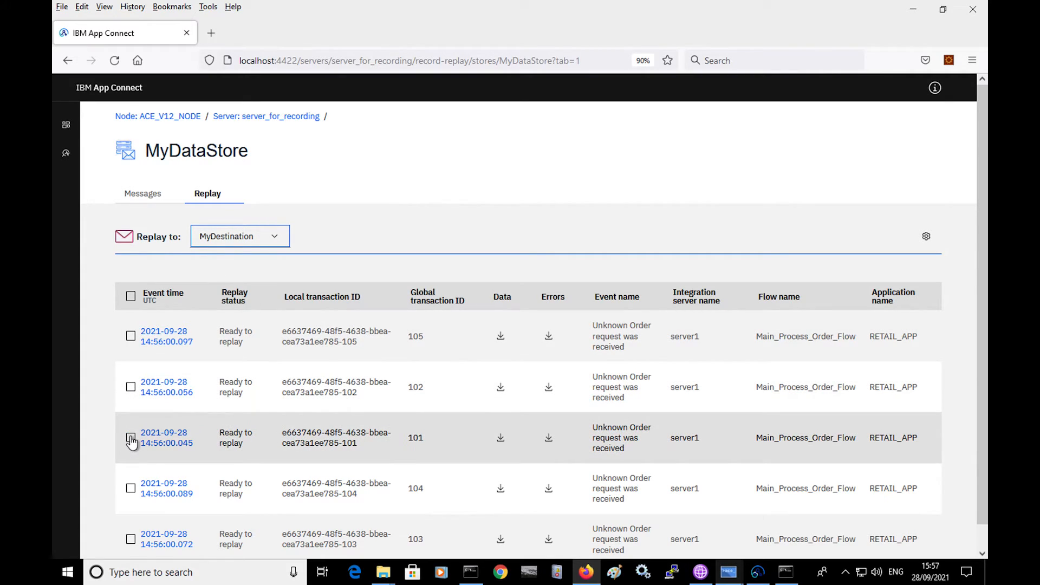
Replay message 101 to the MyDestination queue, then switch to MQ Explorer
{"action": "left_click", "coordinate": [131, 436]}
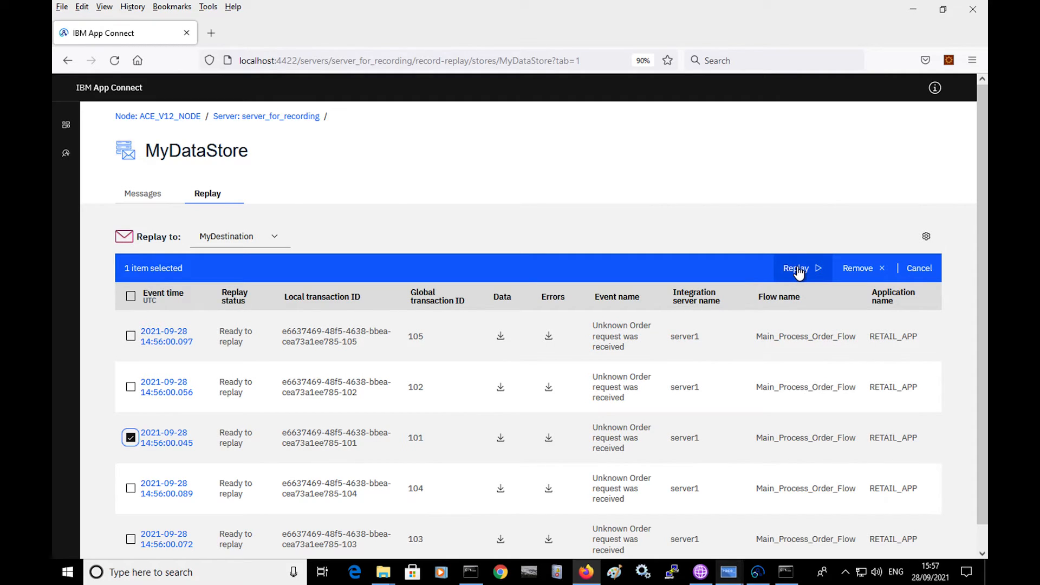
{"action": "left_click", "coordinate": [795, 267]}
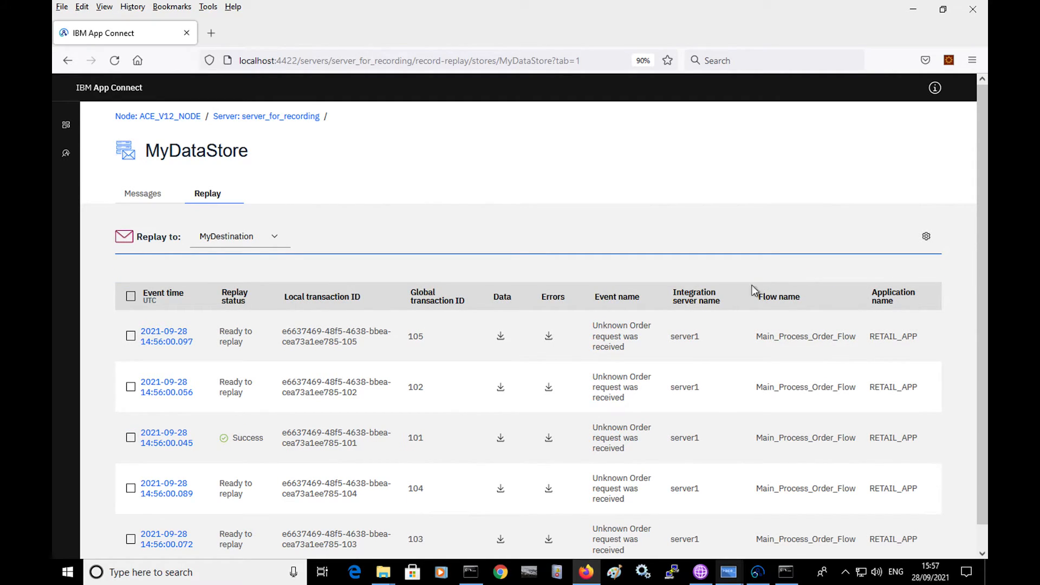
{"action": "mouse_move", "coordinate": [282, 445]}
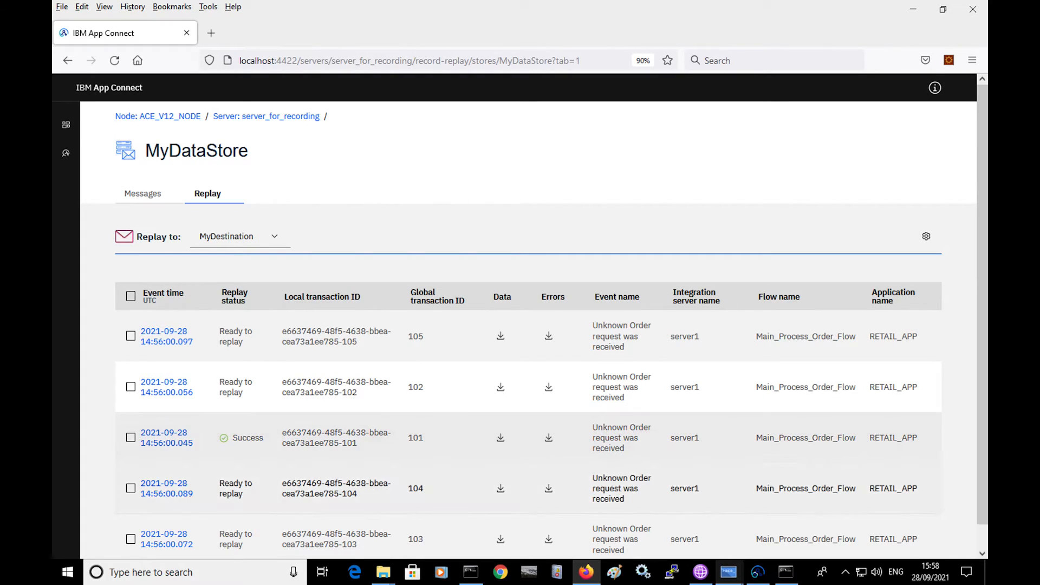
{"action": "left_click", "coordinate": [700, 572]}
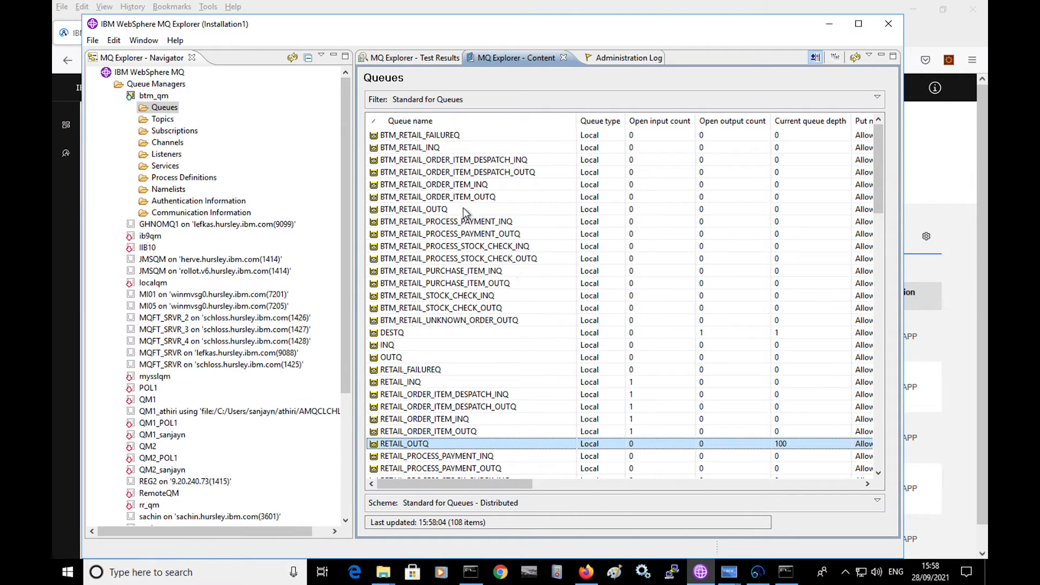
{"action": "left_click", "coordinate": [391, 333]}
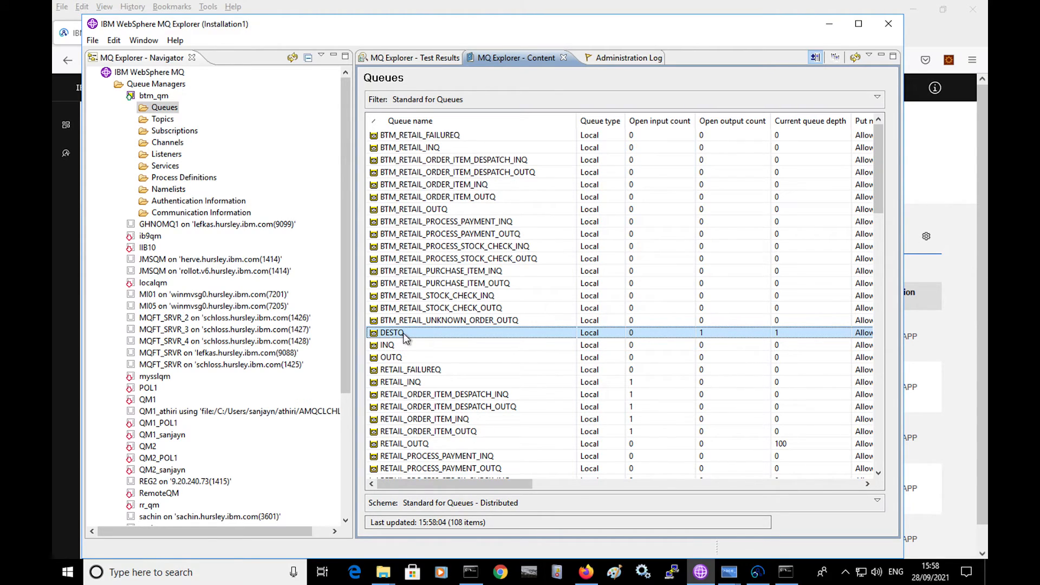
{"action": "right_click", "coordinate": [398, 333]}
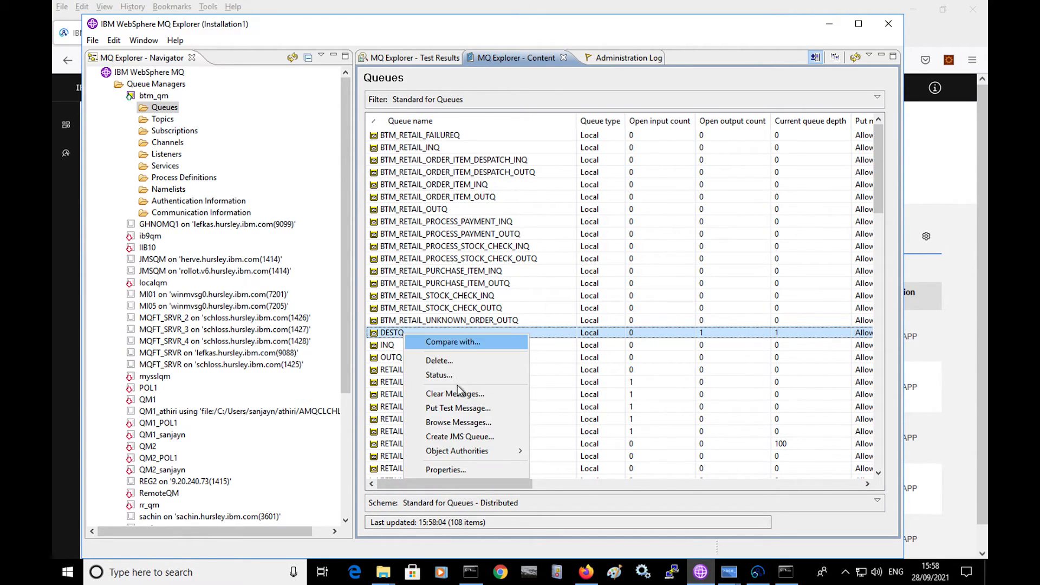
{"action": "mouse_move", "coordinate": [457, 422]}
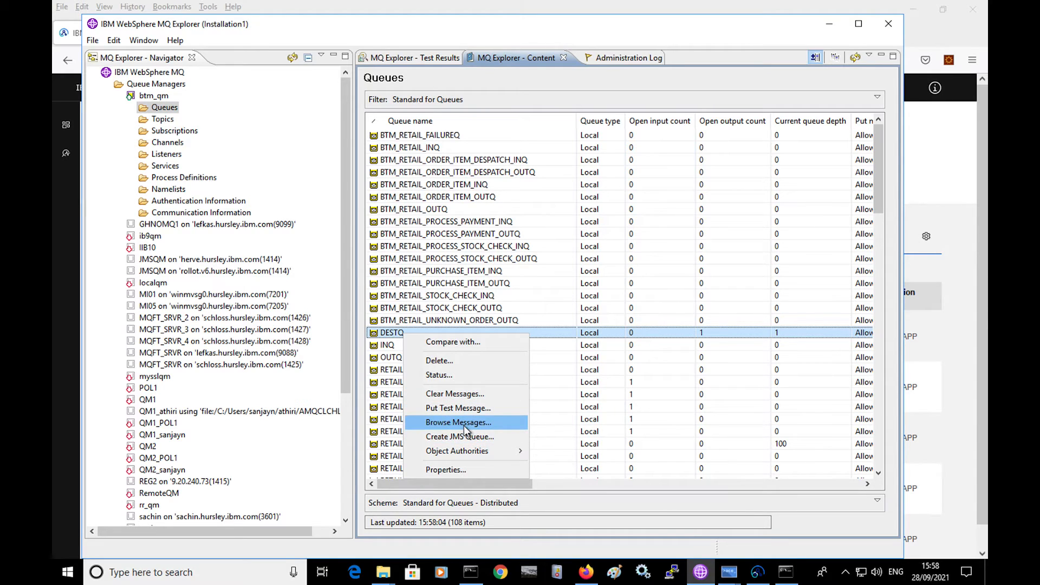
{"action": "left_click", "coordinate": [457, 423]}
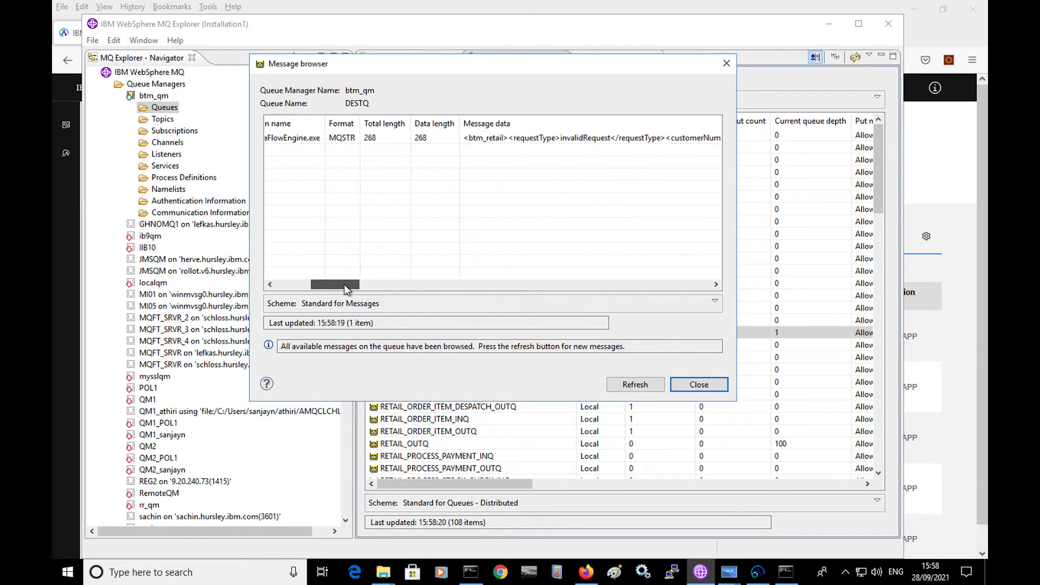
{"action": "mouse_move", "coordinate": [512, 334]}
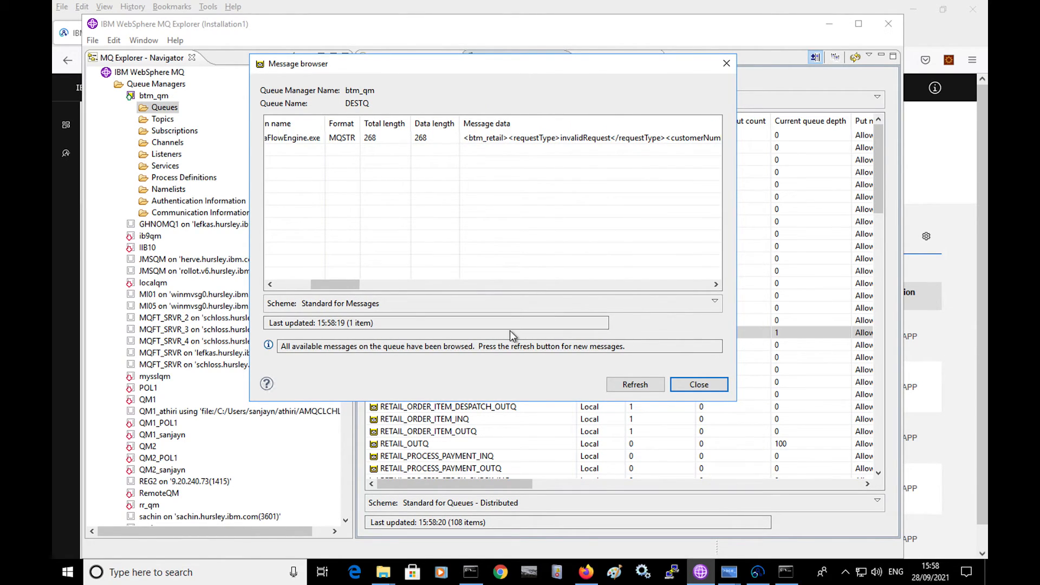
{"action": "mouse_move", "coordinate": [563, 368]}
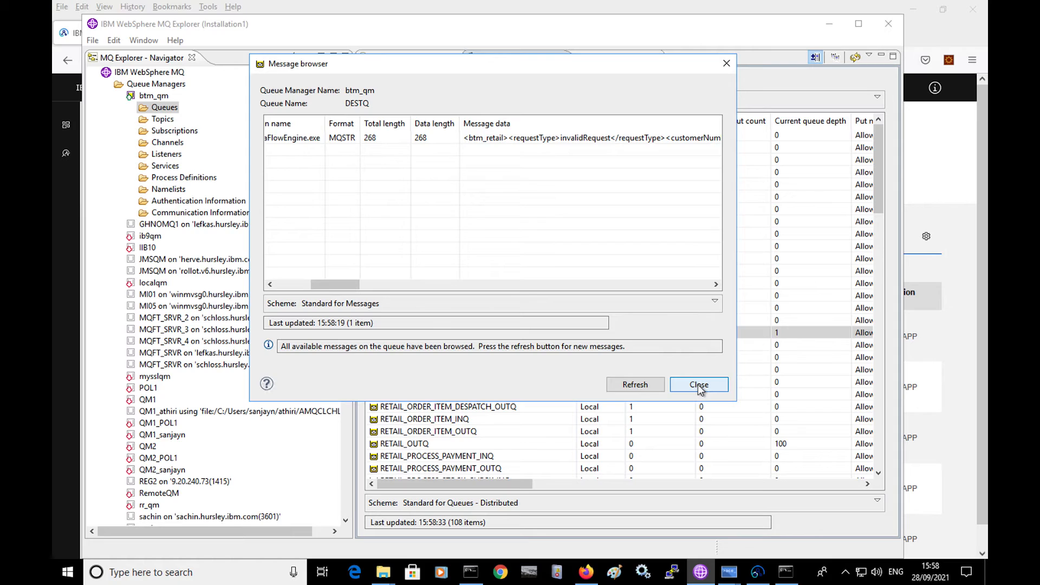
{"action": "left_click", "coordinate": [697, 384]}
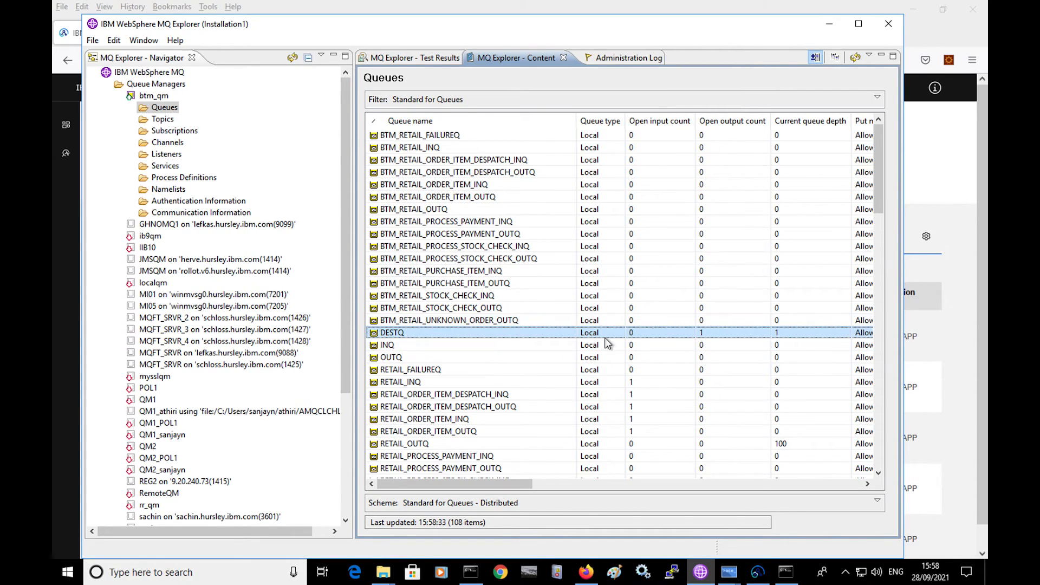
{"action": "mouse_move", "coordinate": [662, 337]}
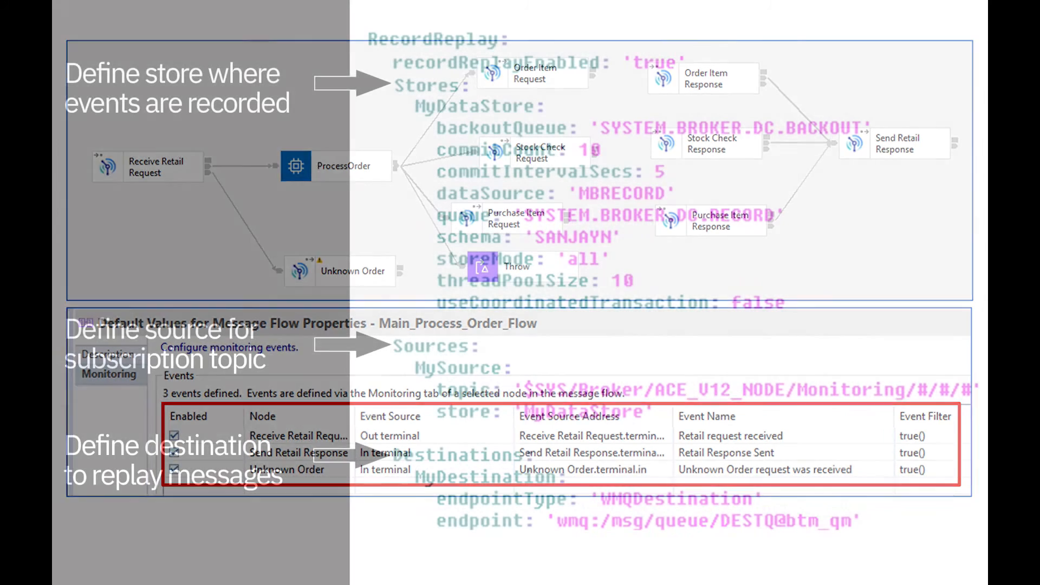
{"action": "key", "text": "right"}
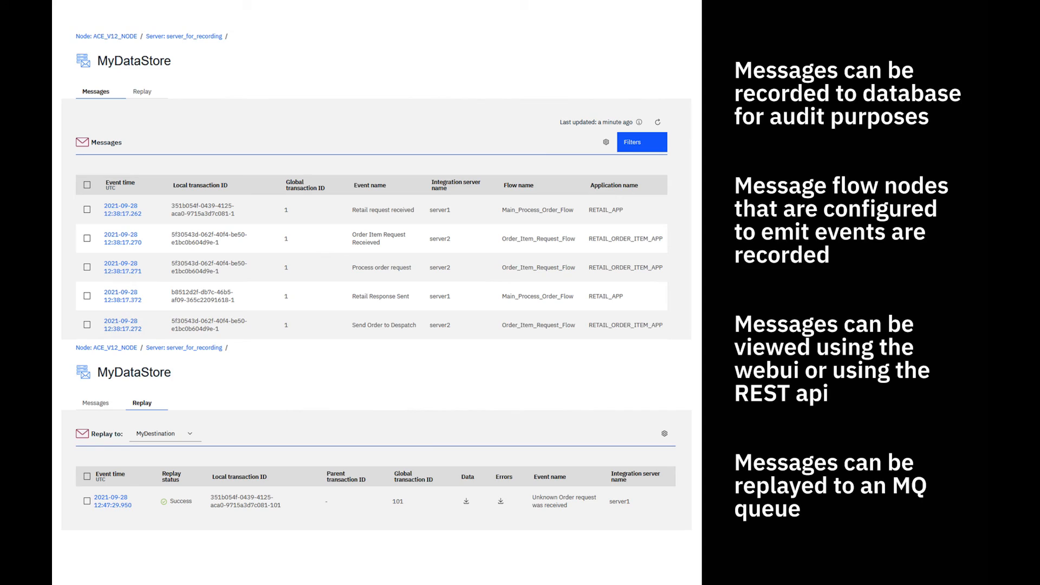